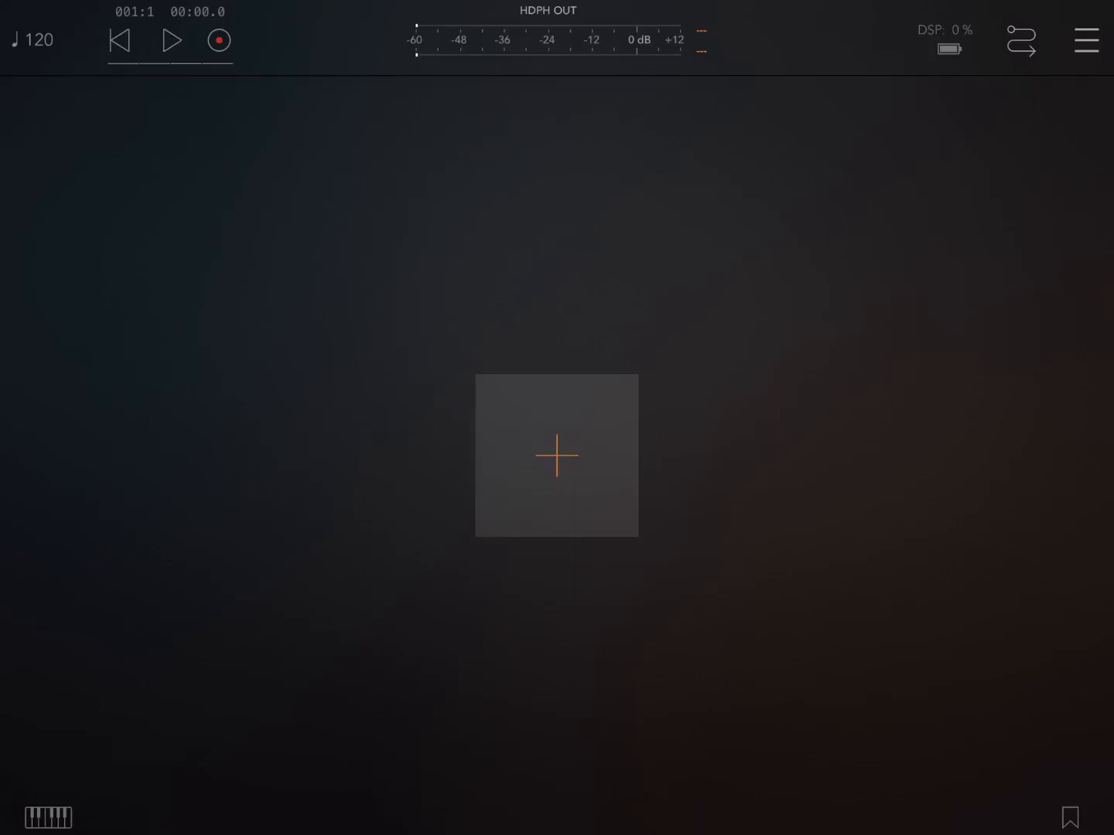
Add a MIDI channel and load the ArpBud 2 MIDI processor into MIDI 1
click(556, 455)
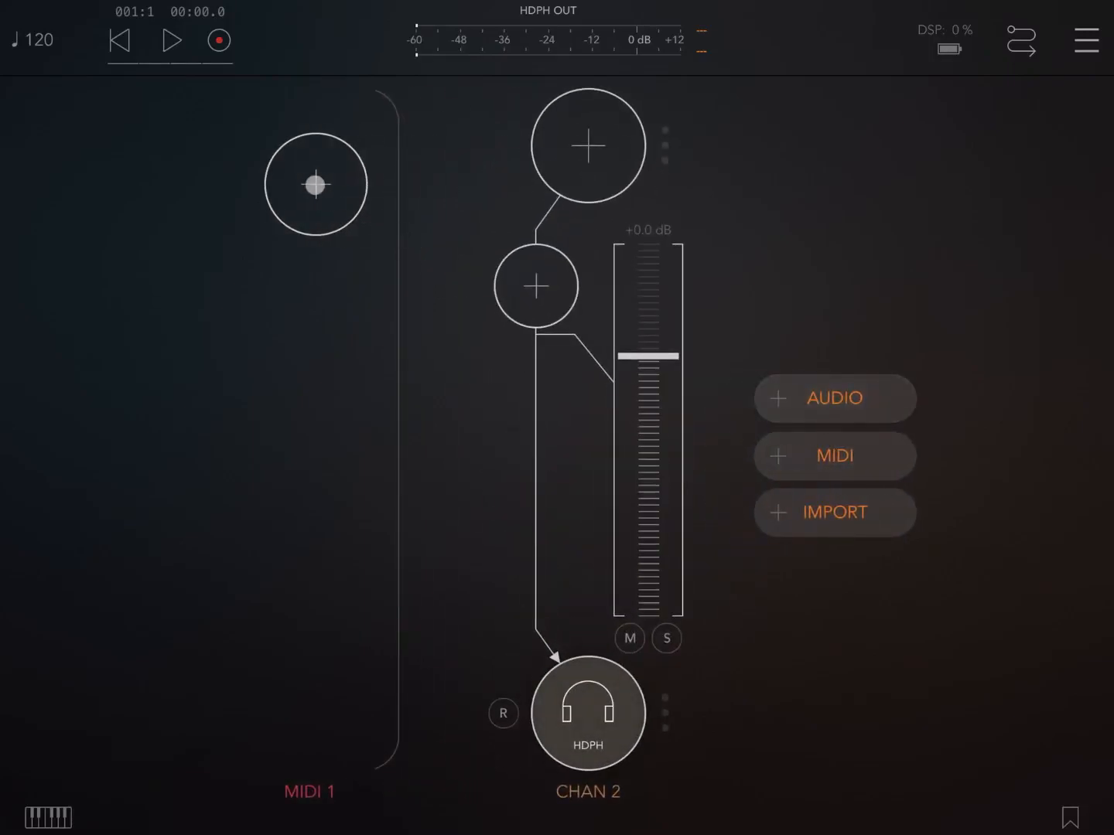
click(316, 184)
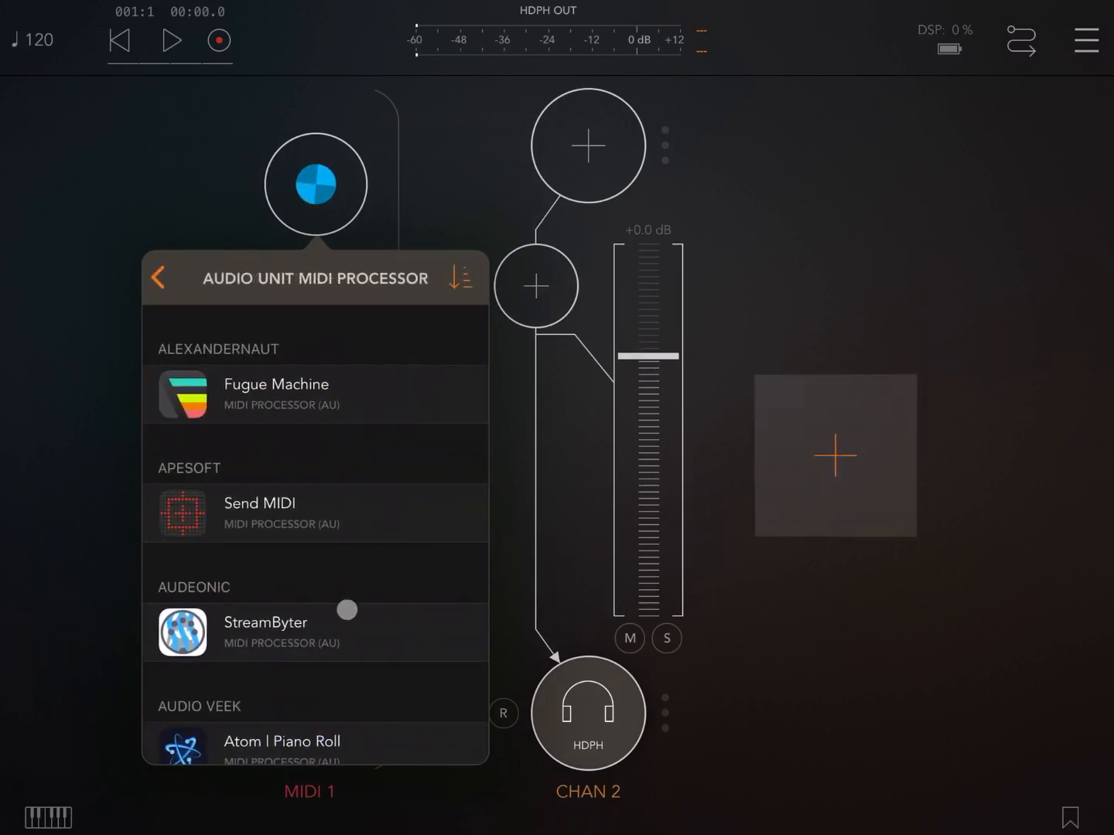
scroll(down, 3)
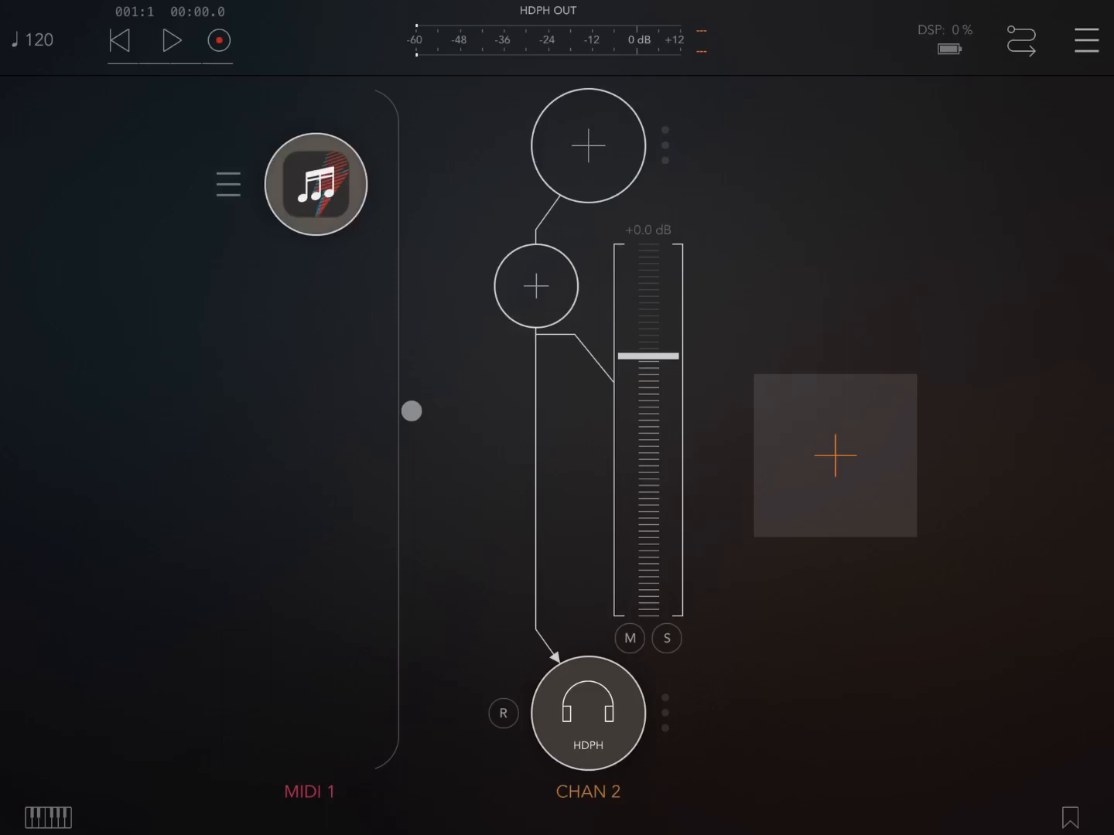
Load the Electric instrument onto CHAN 2, play a test note, and close it
click(587, 146)
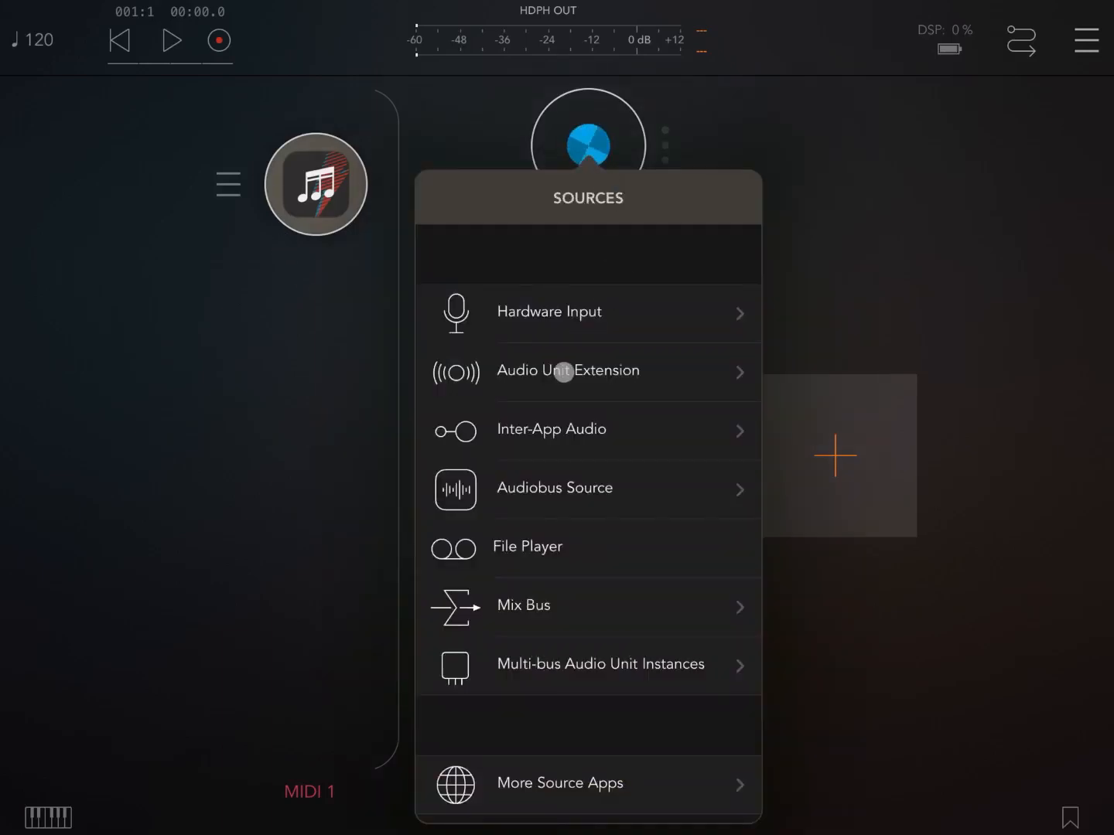
click(567, 371)
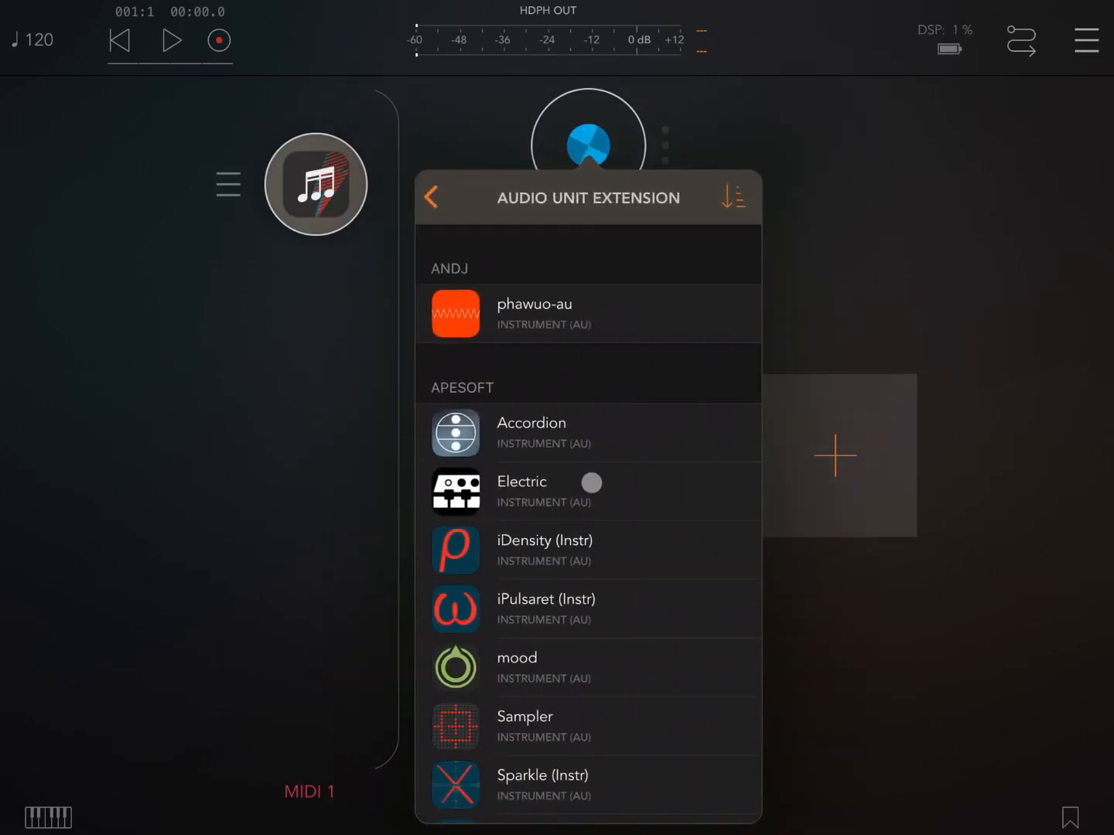
click(522, 491)
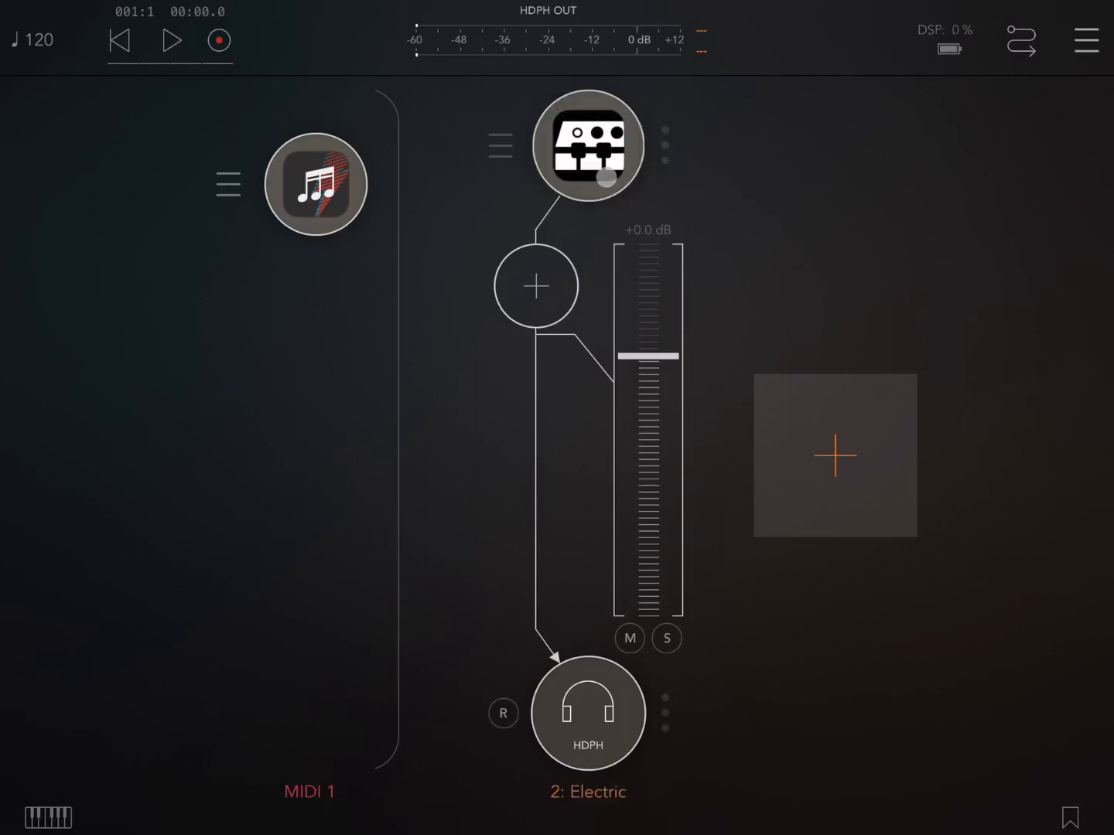
click(588, 146)
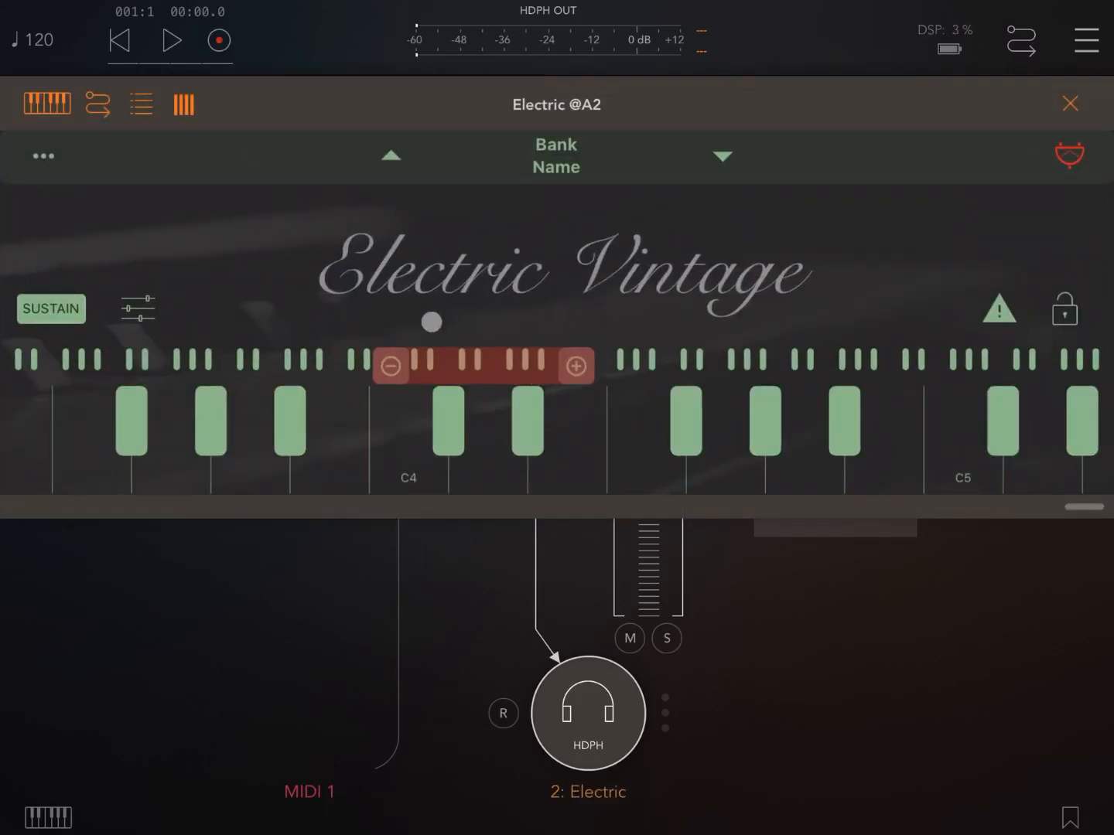
click(284, 431)
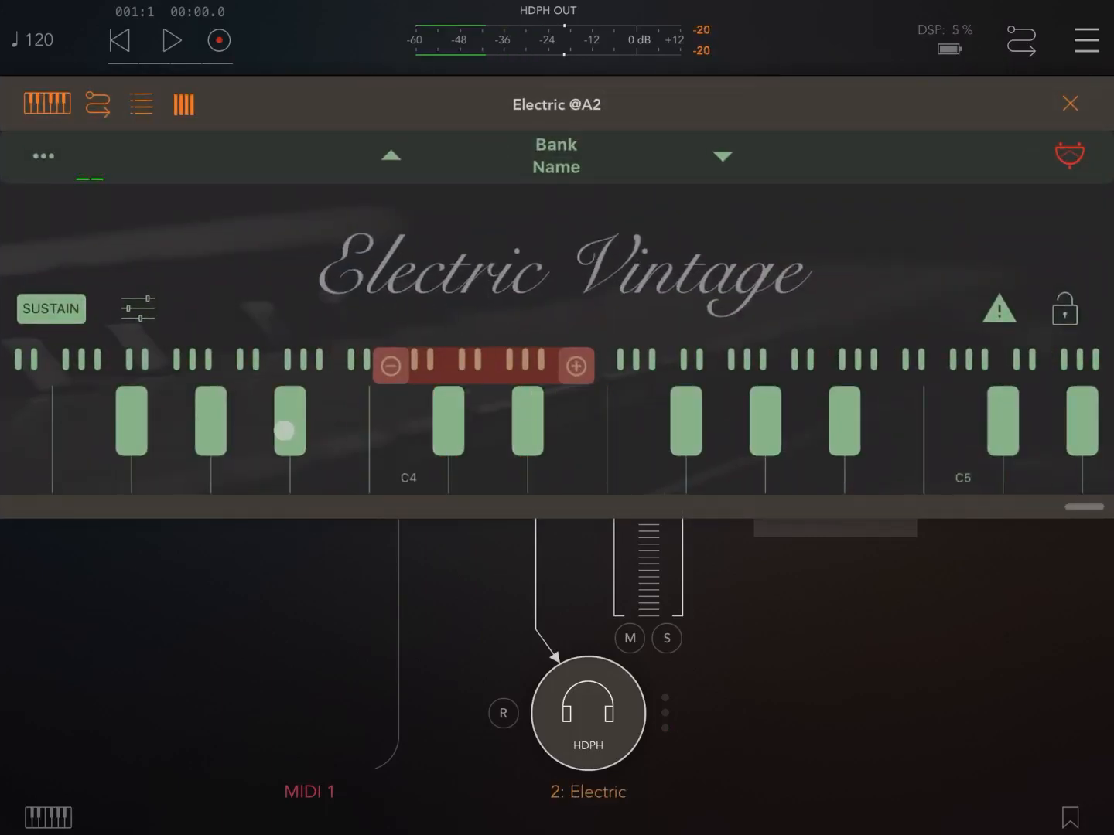
click(649, 441)
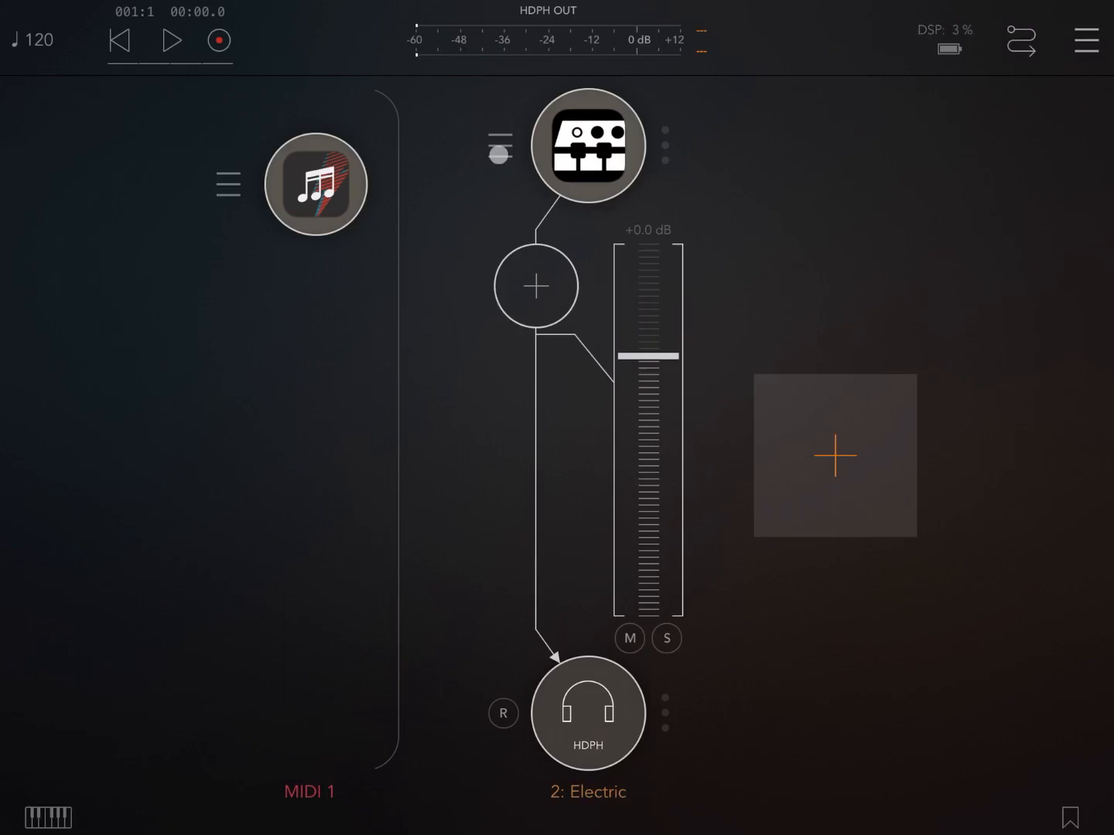
Open ArpBud 2, show the piano keyboard, review the eight-step pattern, then close it
click(499, 147)
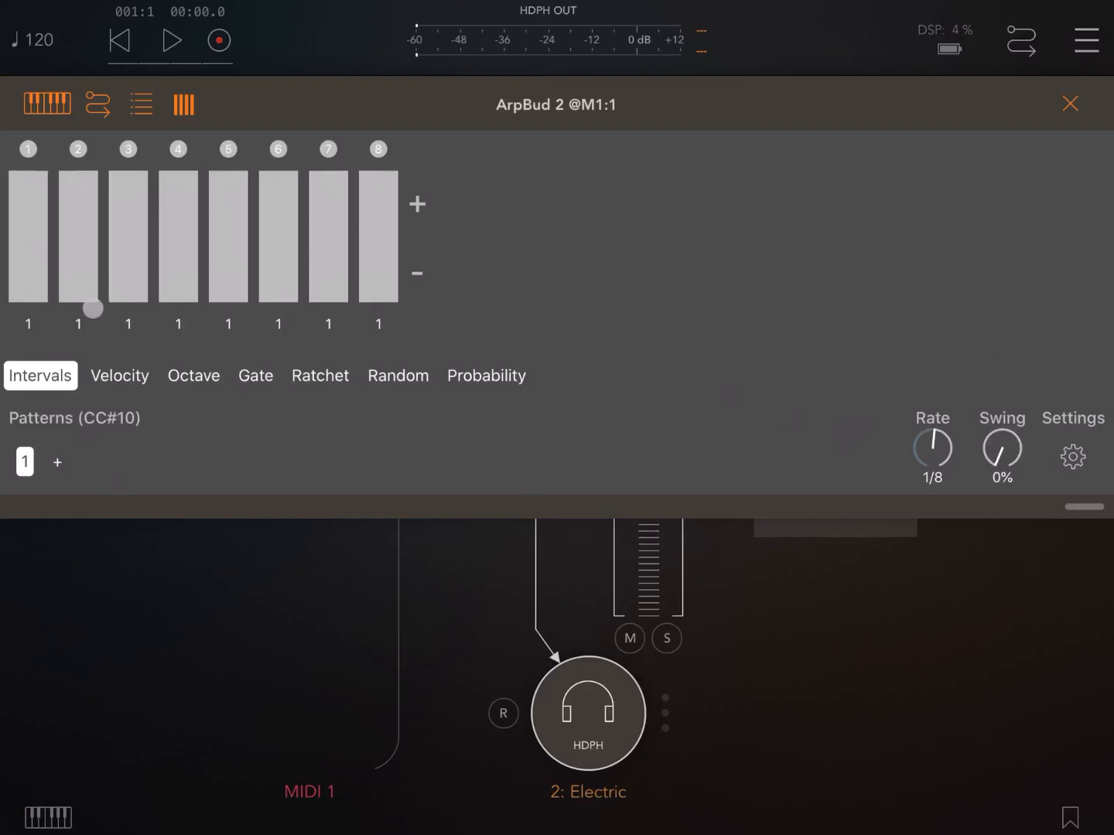
click(46, 104)
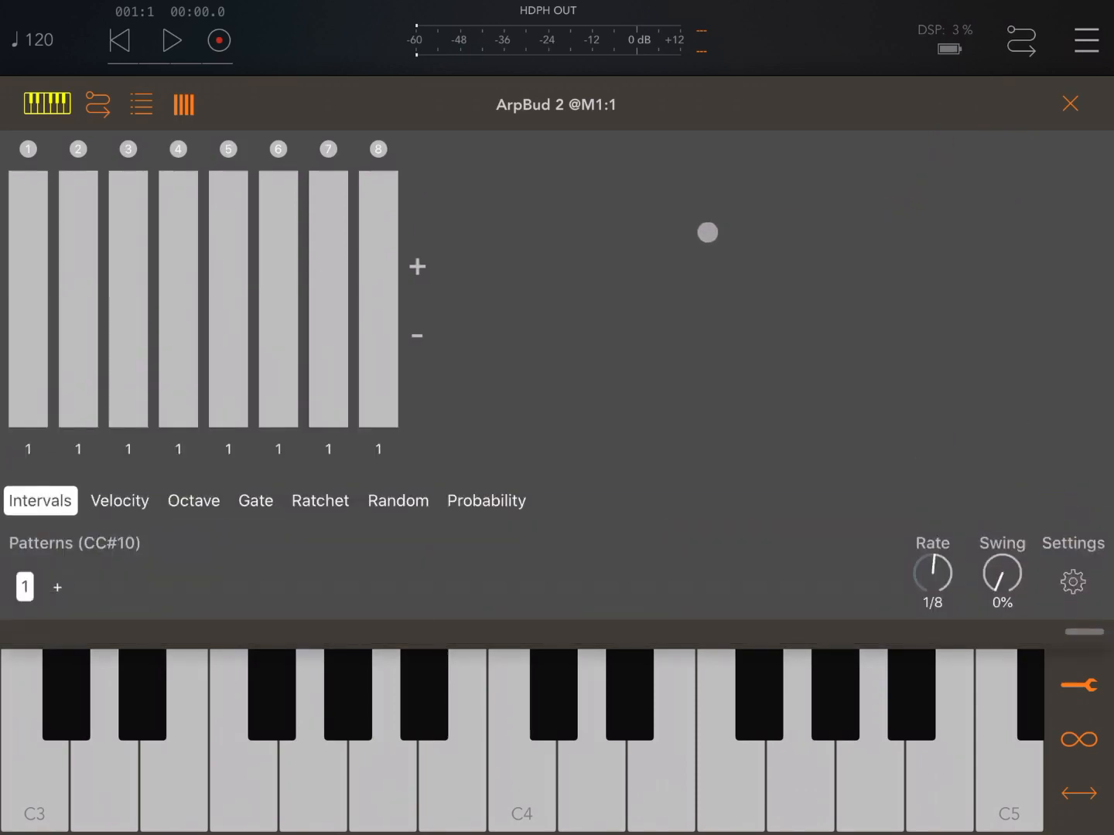
drag(708, 232, 628, 343)
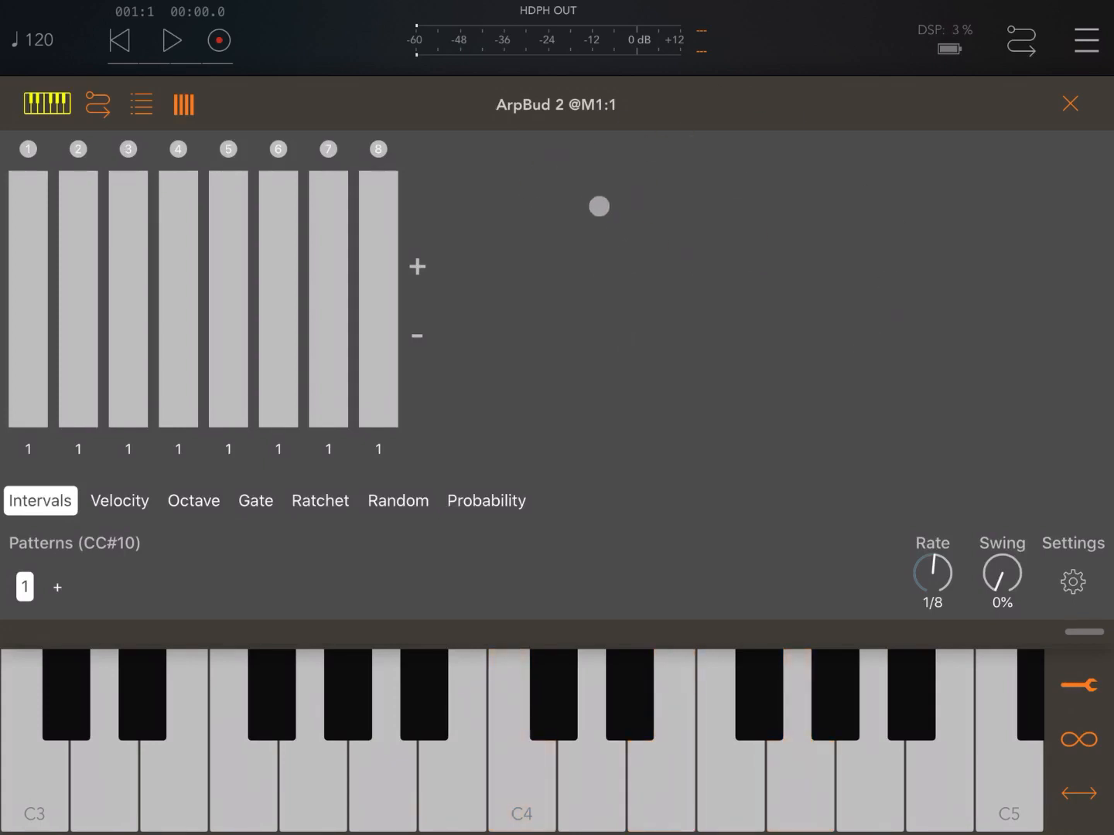
drag(599, 207, 619, 295)
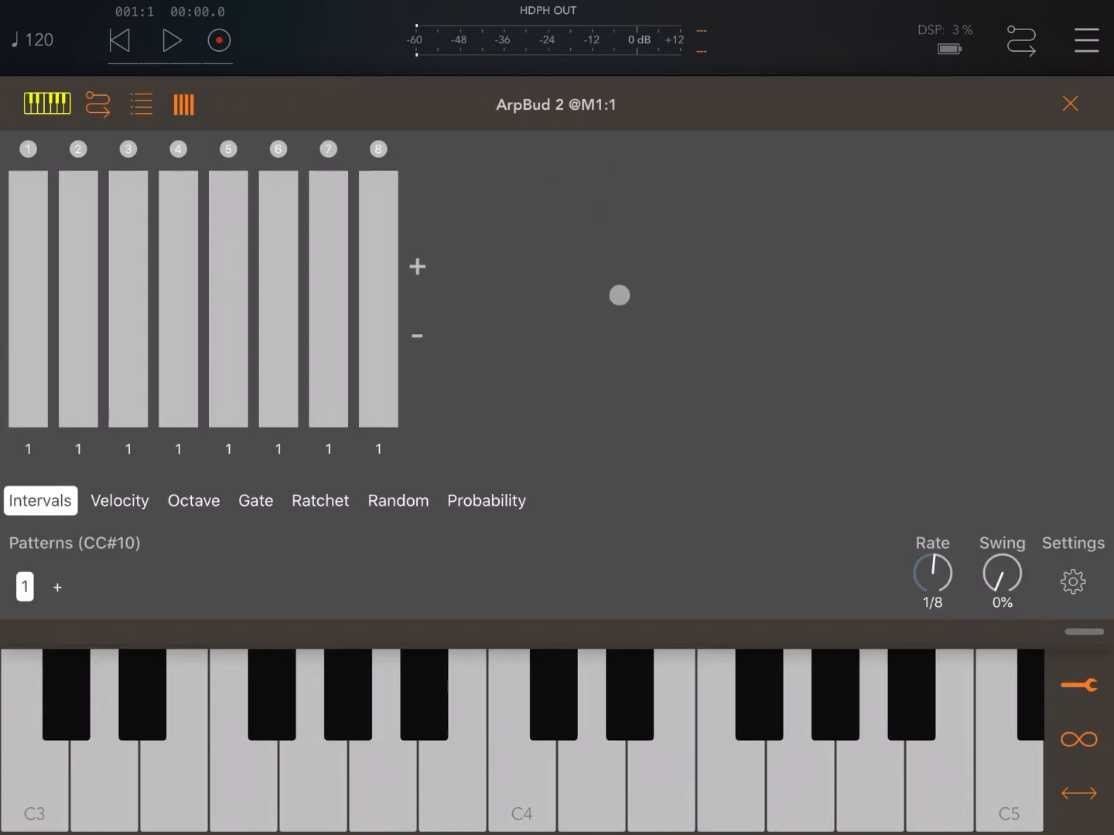
drag(619, 295, 793, 255)
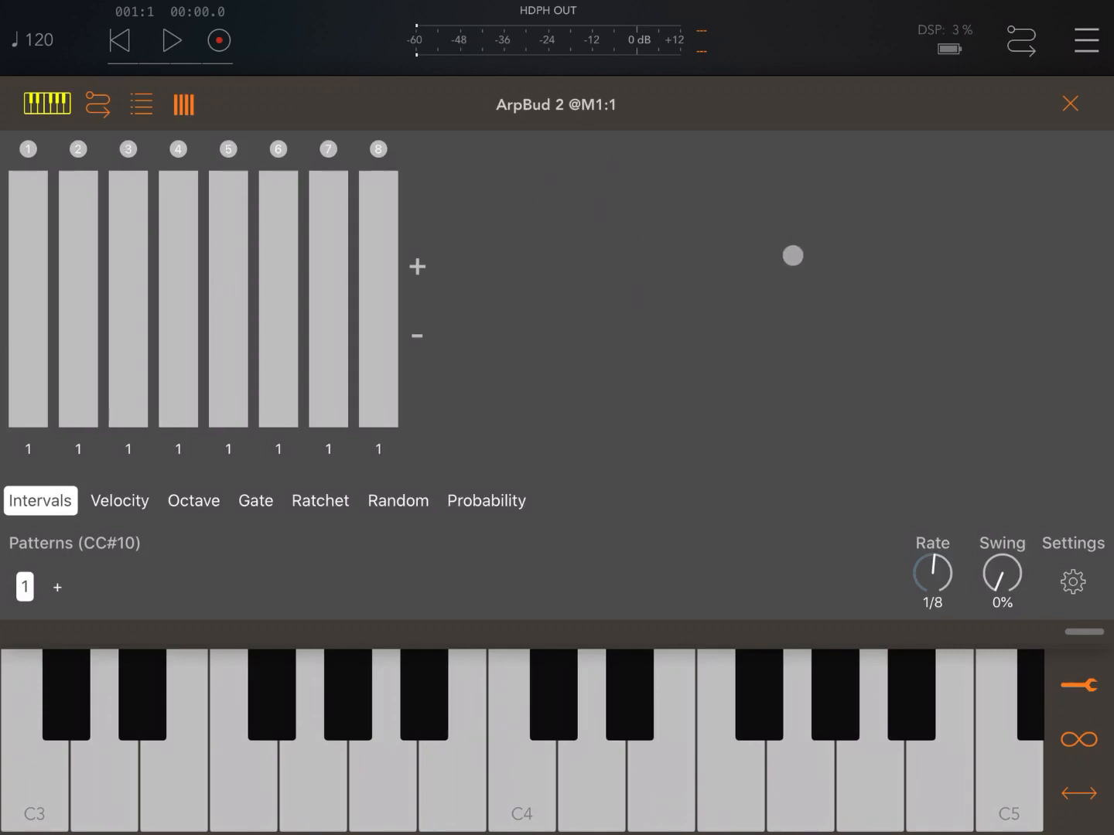
click(1070, 103)
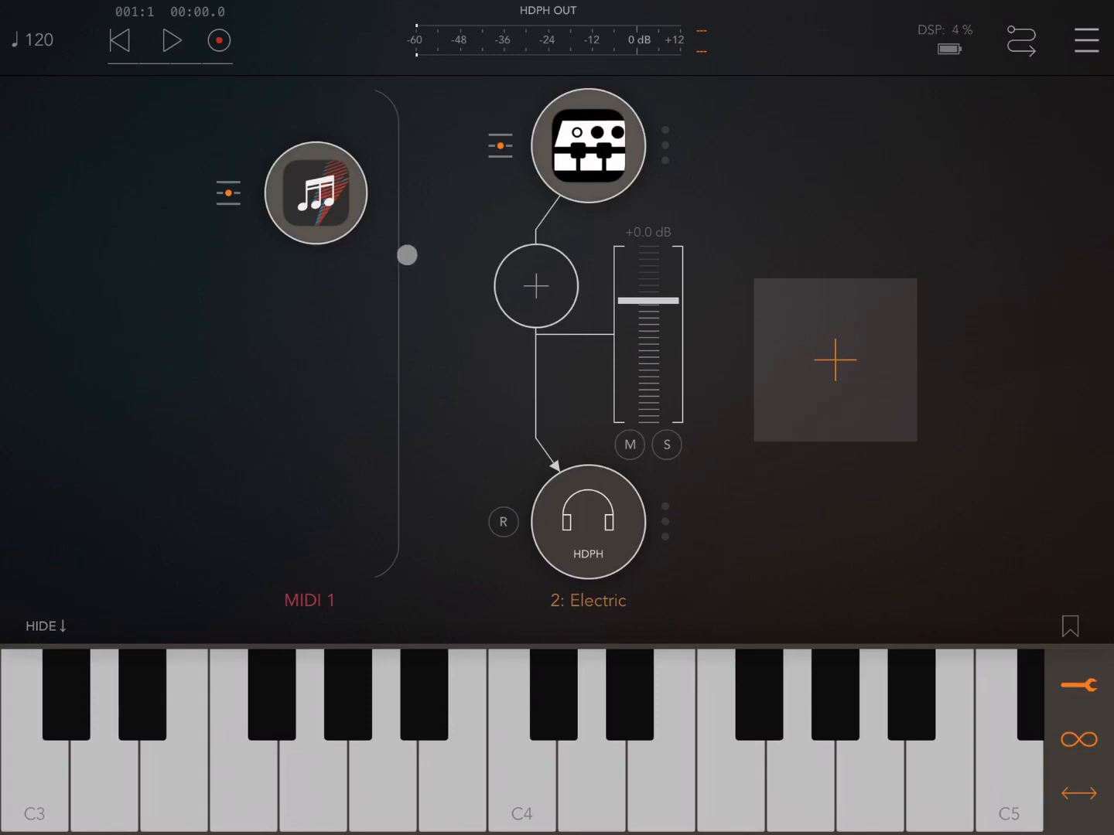
Reopen ArpBud 2 on MIDI 1 and remove steps until only one remains
click(315, 193)
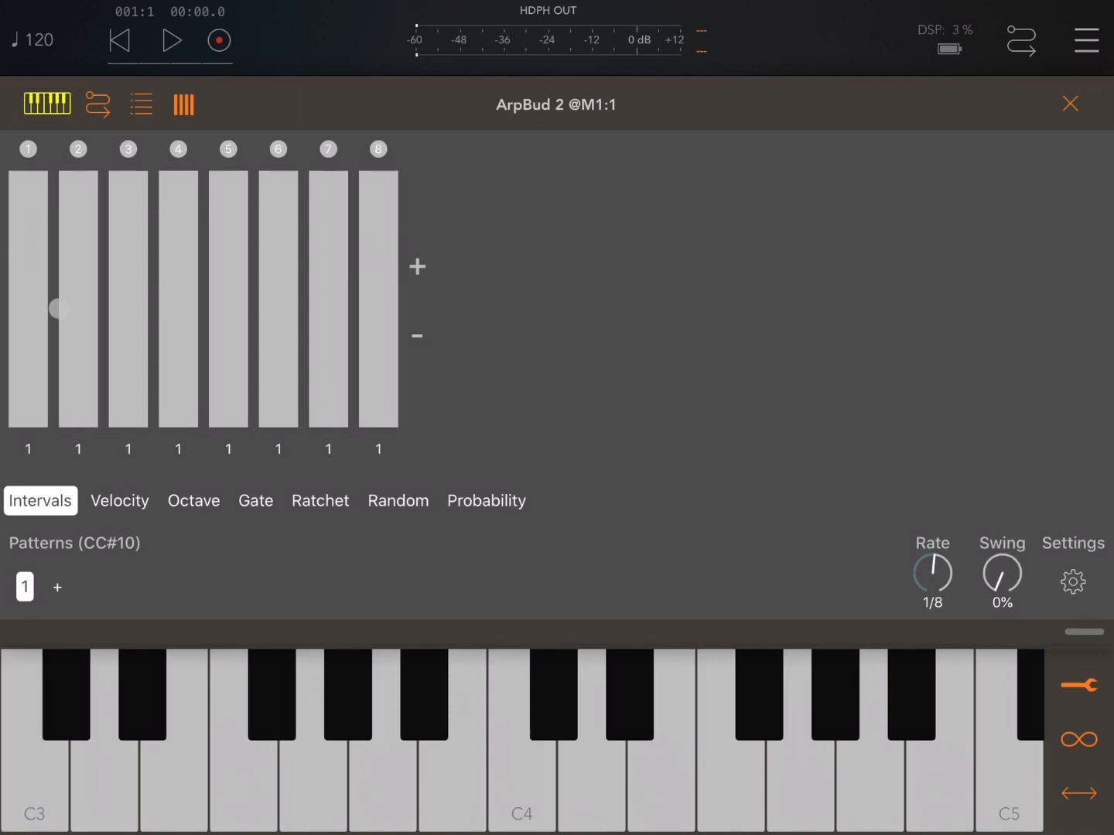
drag(60, 308, 243, 190)
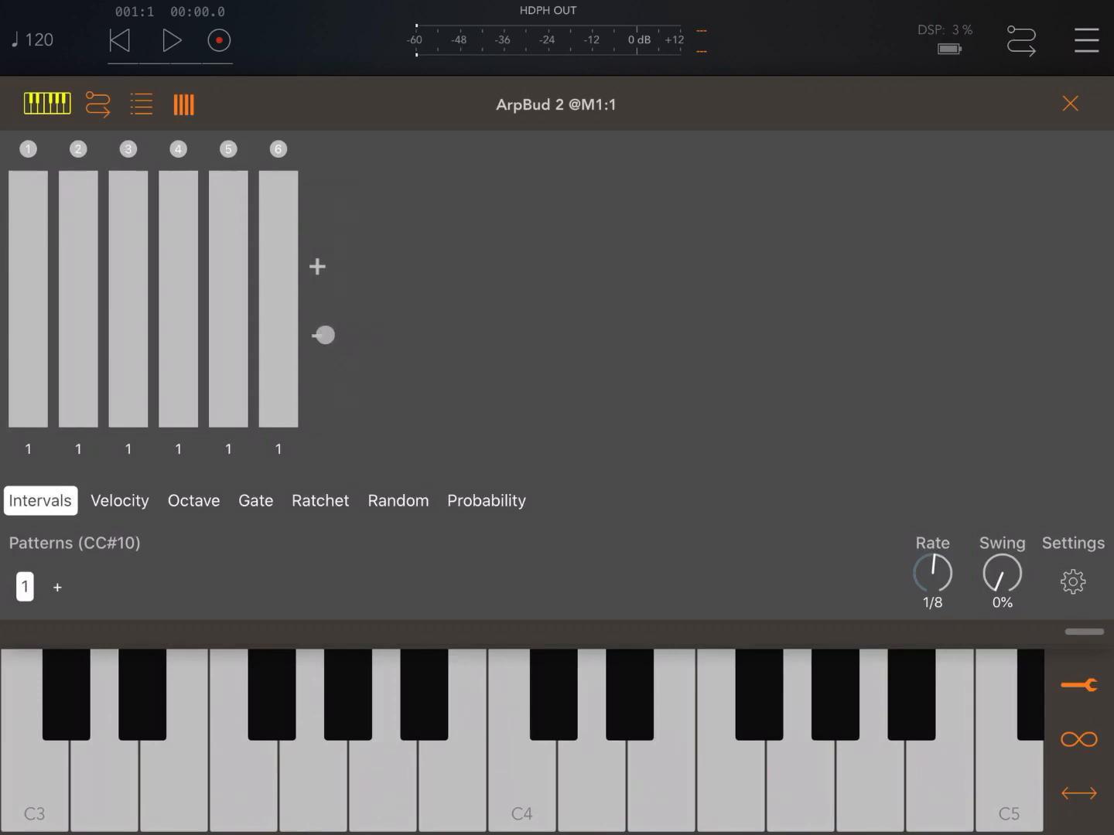
drag(323, 335, 151, 336)
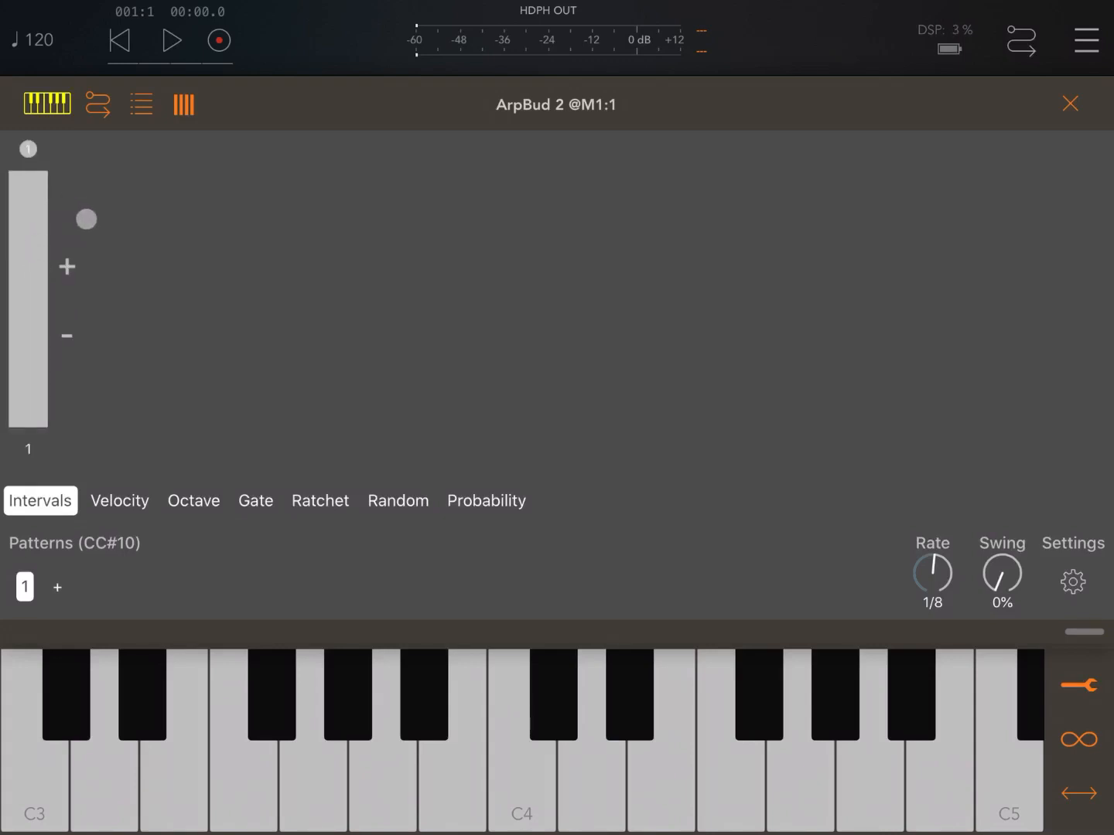
drag(86, 219, 288, 442)
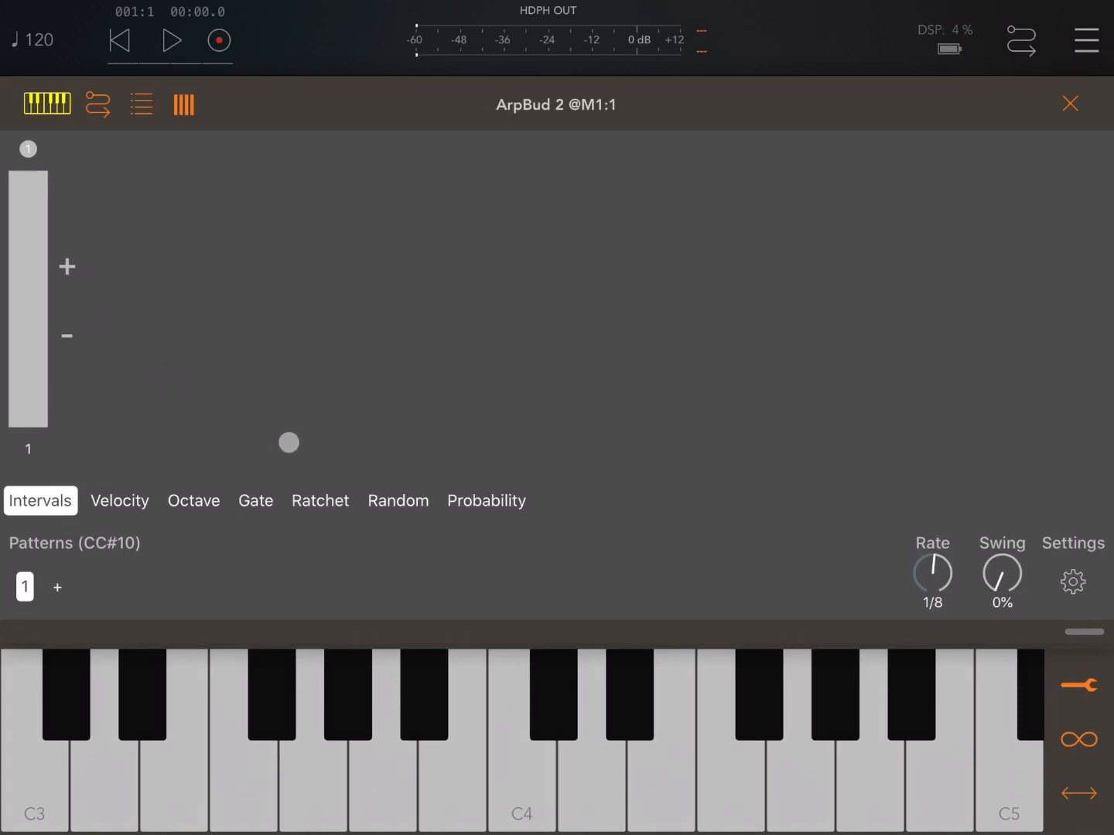
drag(288, 443, 233, 142)
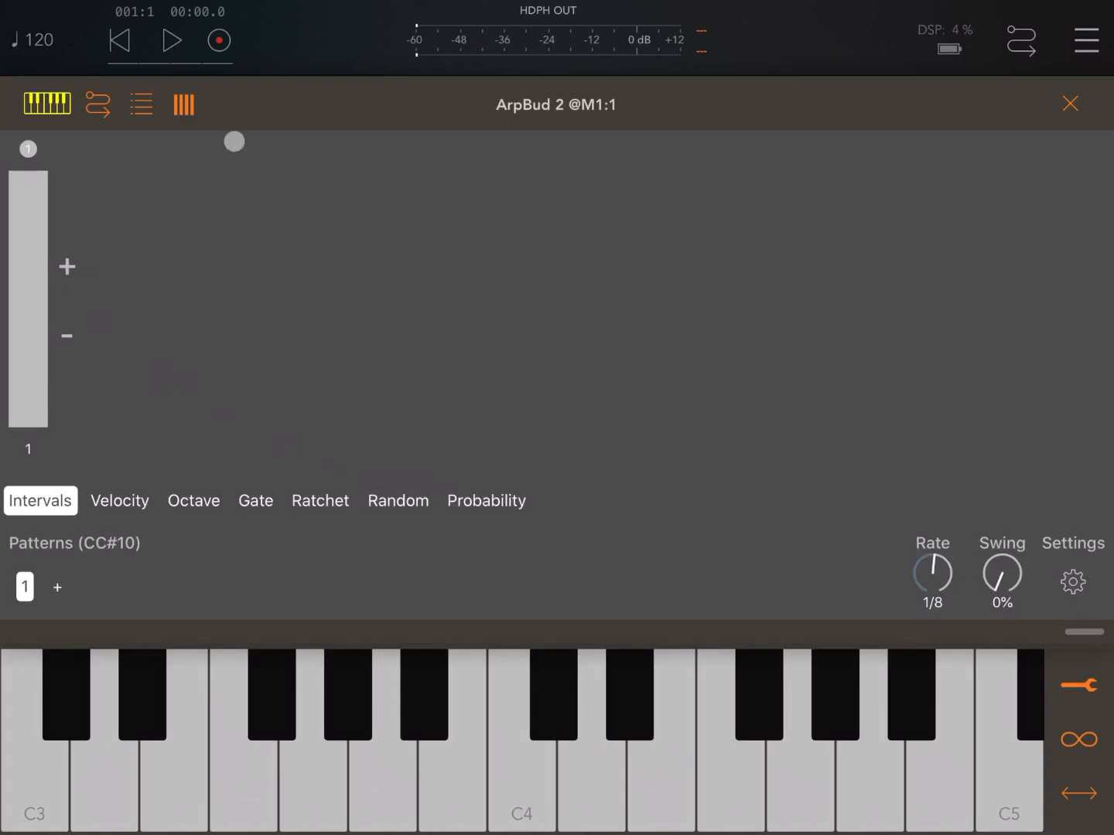
Start playback, try the lone step at 4 and 2, then set 1 and add step two
click(170, 40)
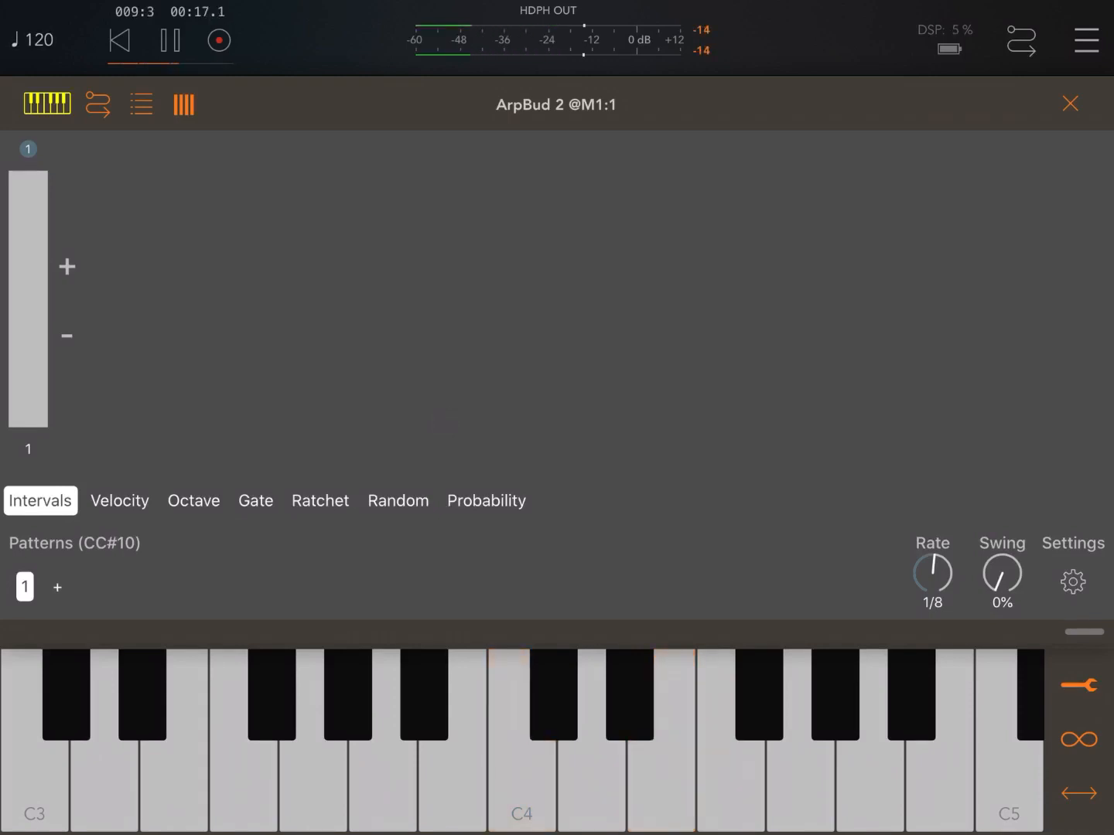
click(519, 771)
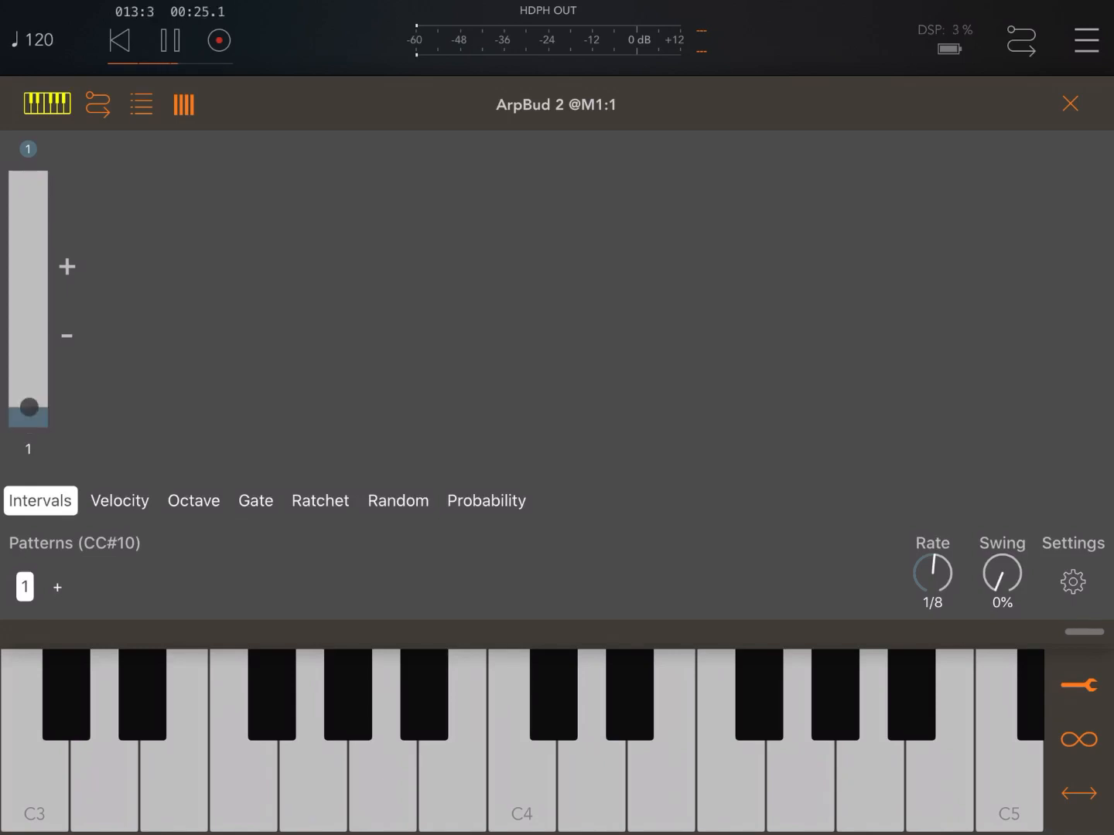
drag(29, 406, 39, 315)
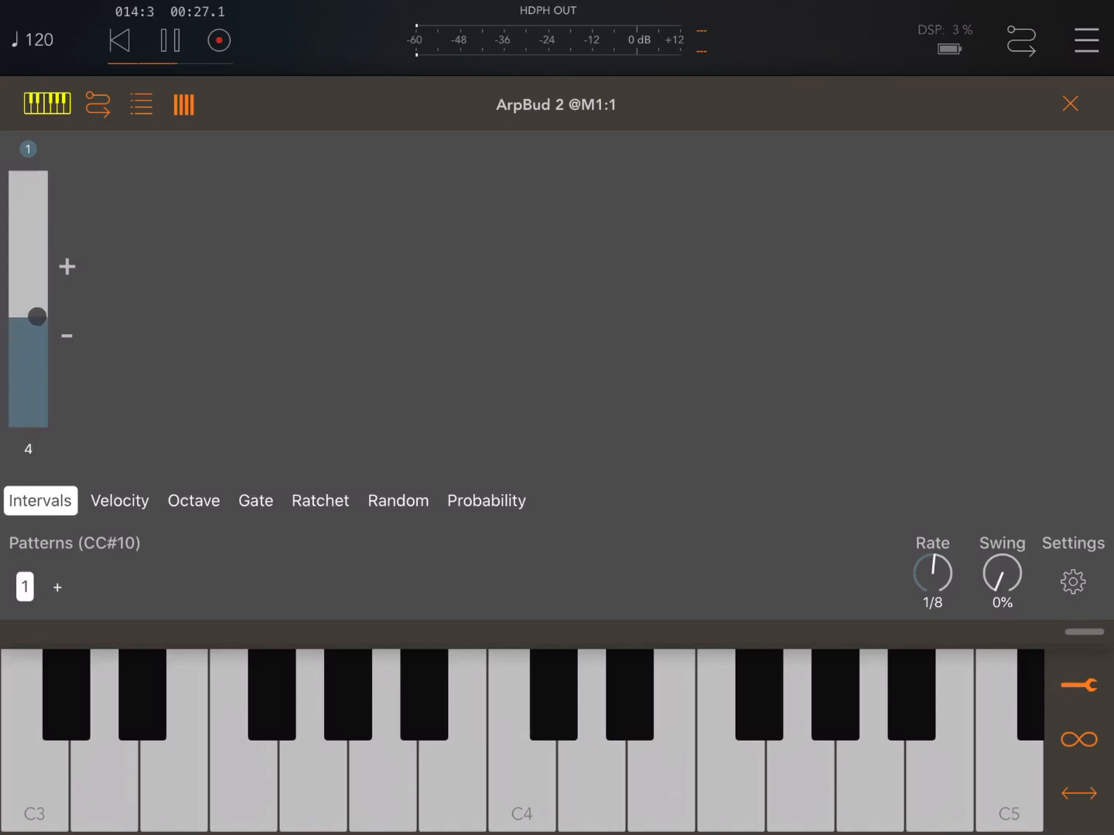
drag(38, 315, 115, 409)
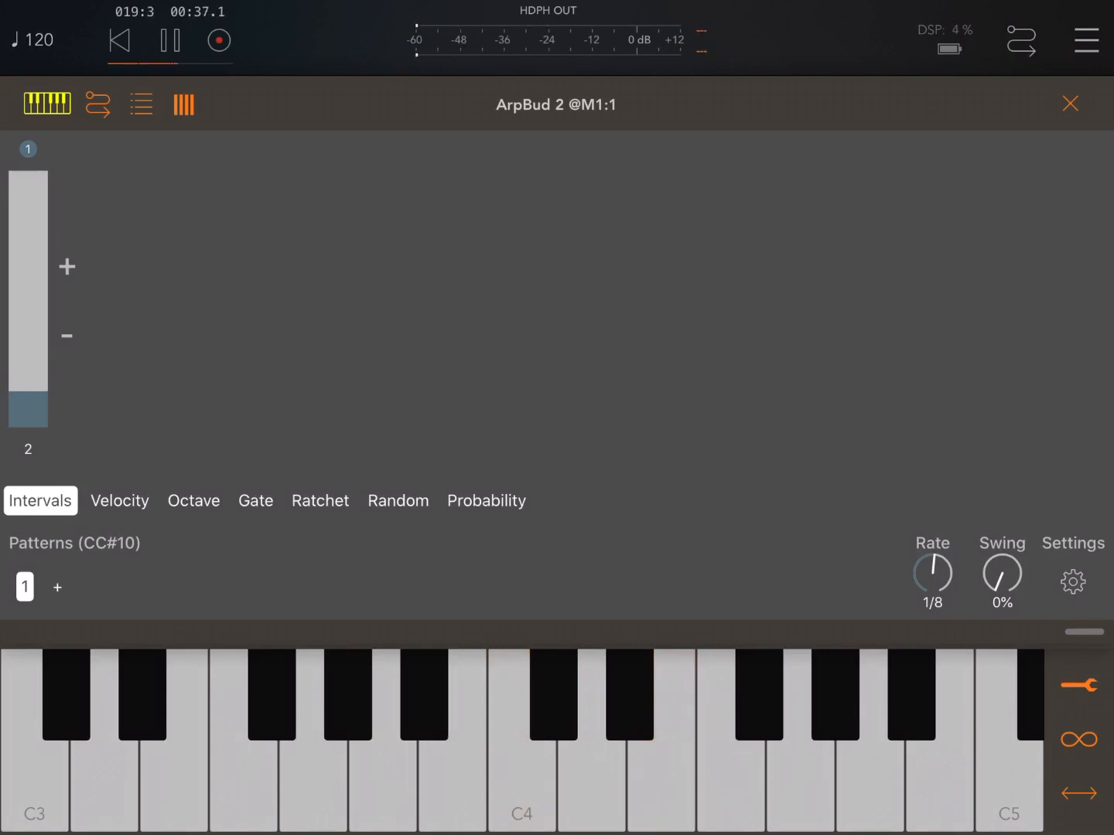
click(562, 785)
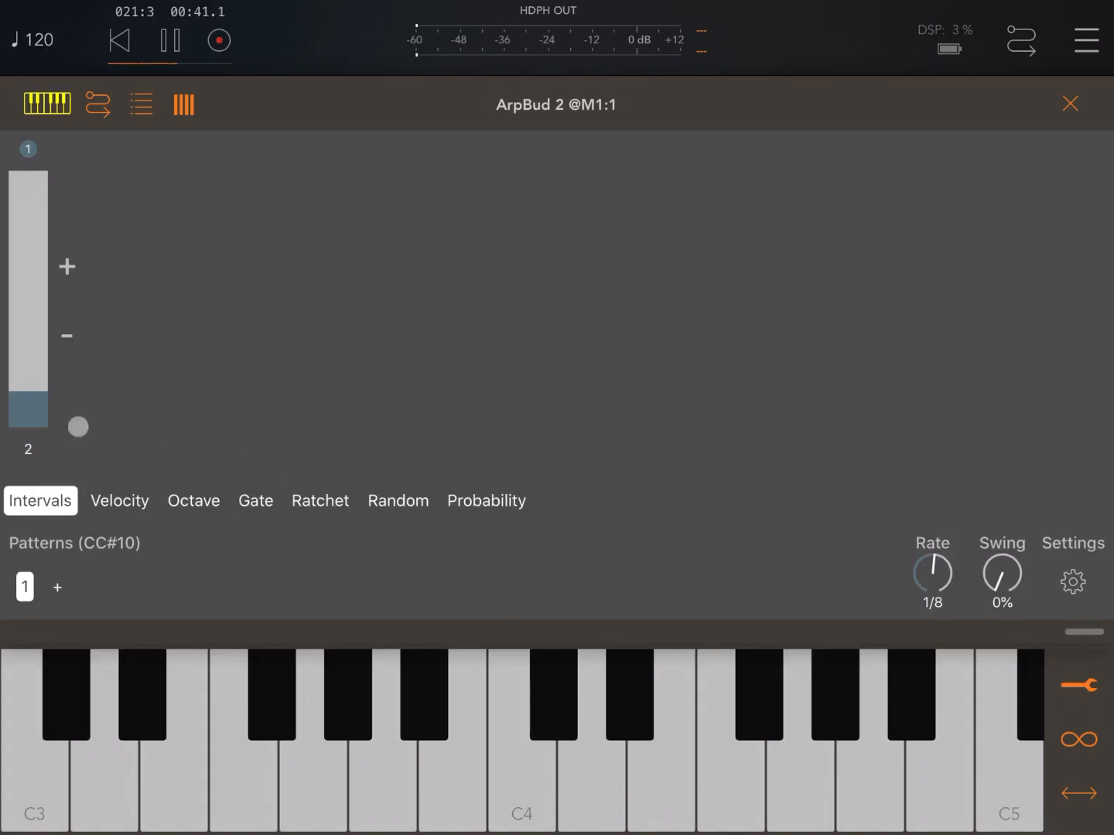
drag(78, 426, 79, 266)
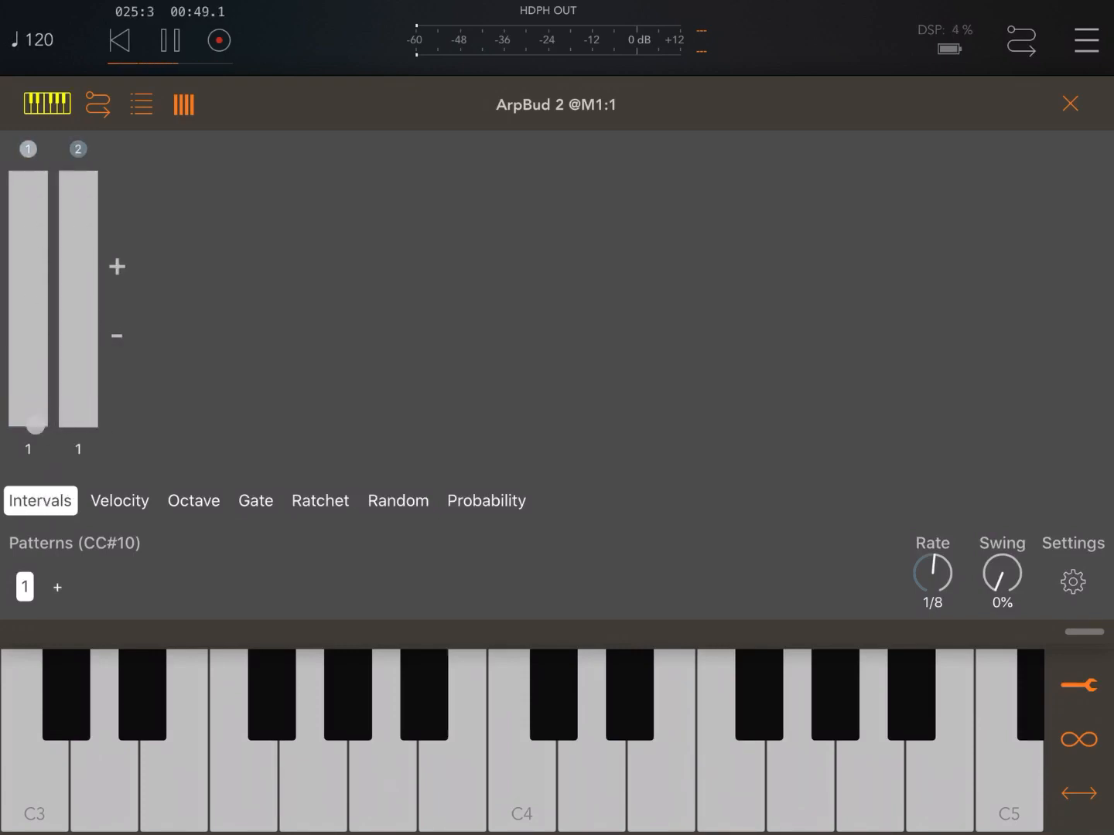
Expand the pattern to four steps and set steps three and four to interval 2
drag(78, 424, 92, 430)
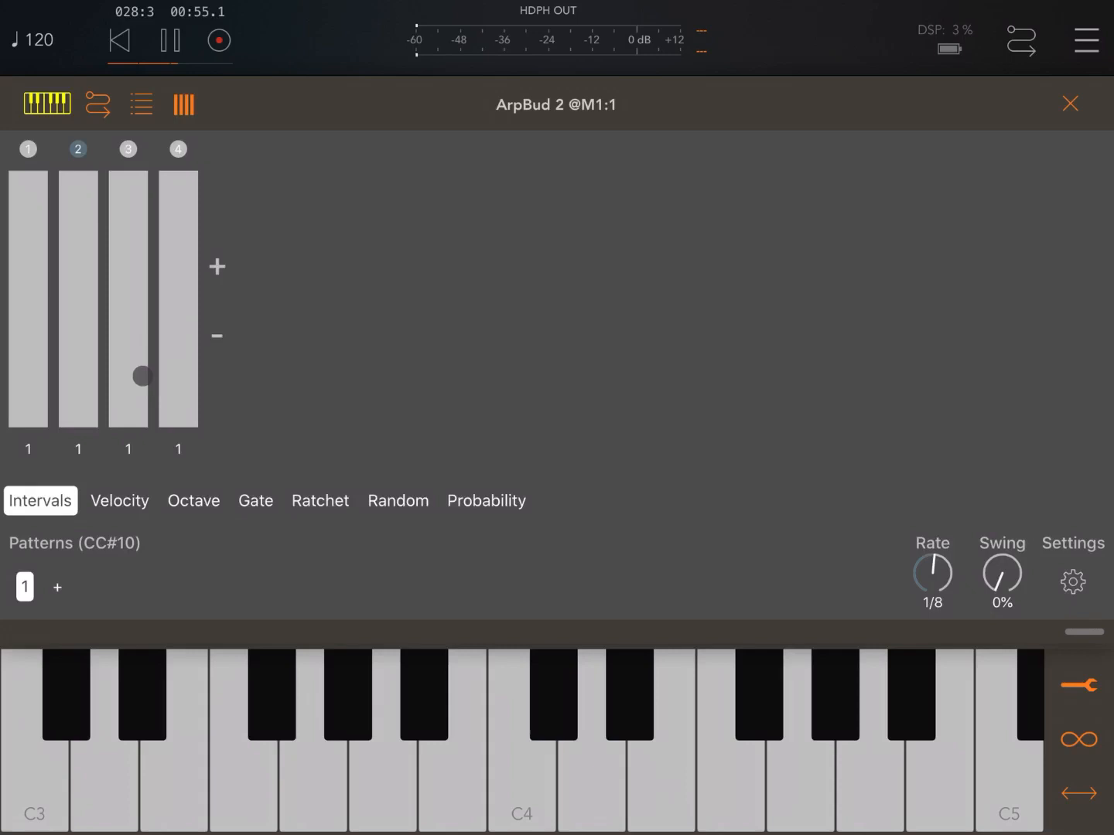
drag(127, 375, 127, 402)
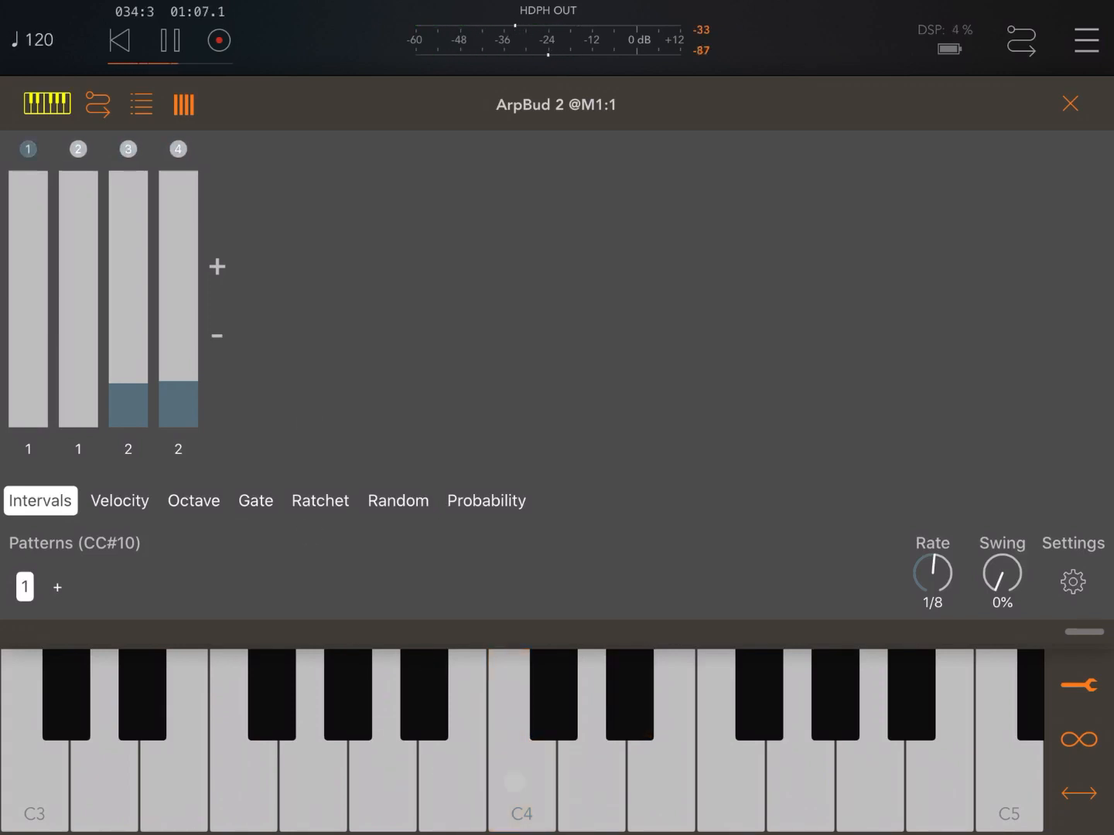
click(624, 731)
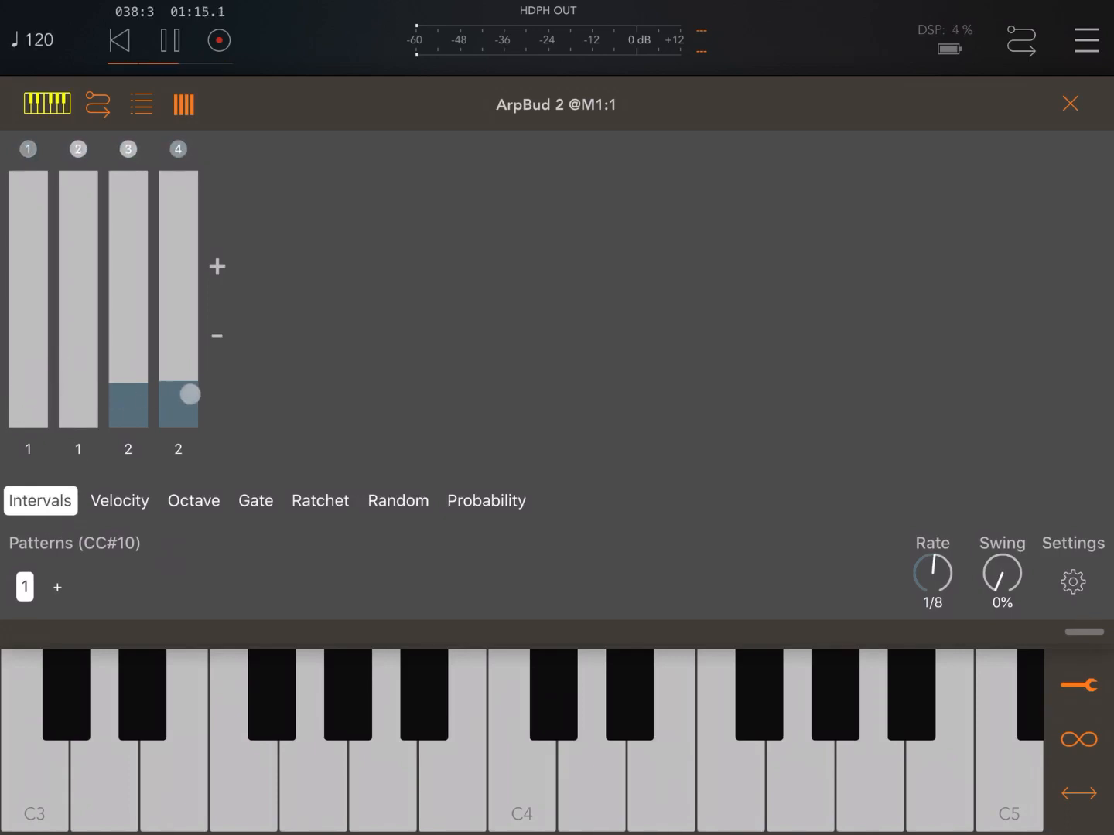
drag(190, 394, 302, 464)
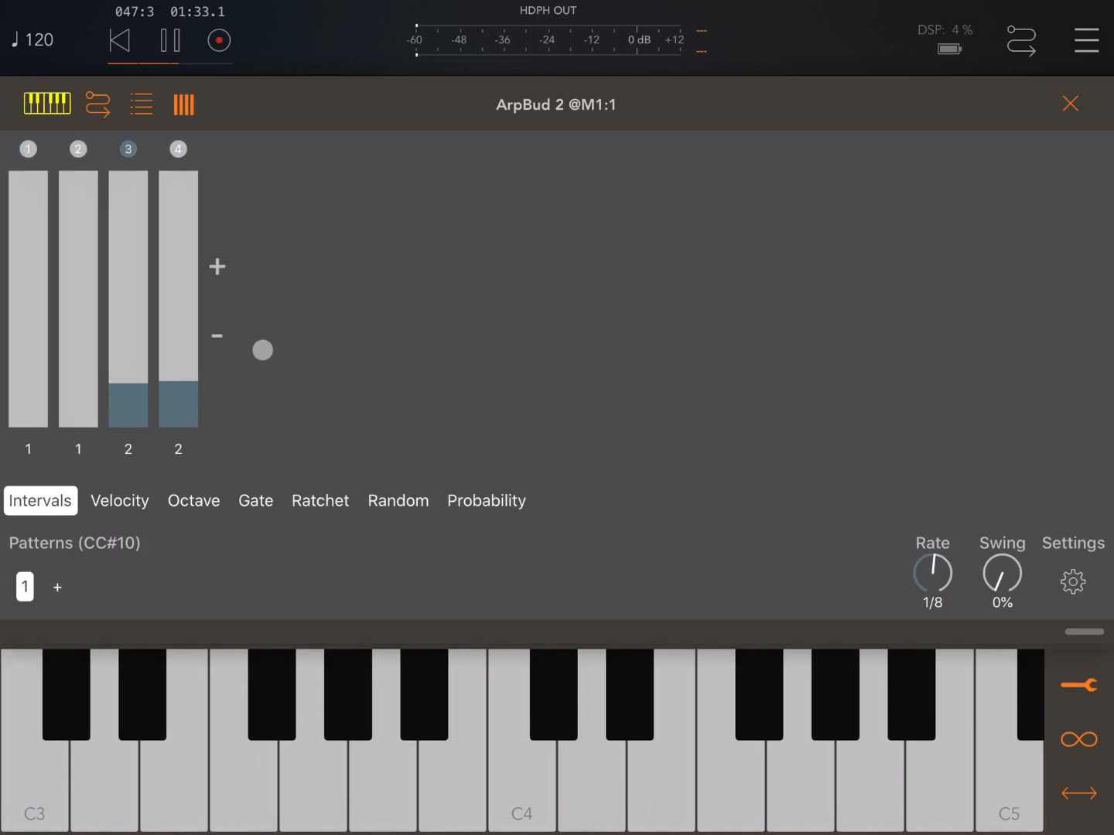
Add steps five and six, set intervals 1, 2, 3, 2, then remove the extra steps
click(218, 266)
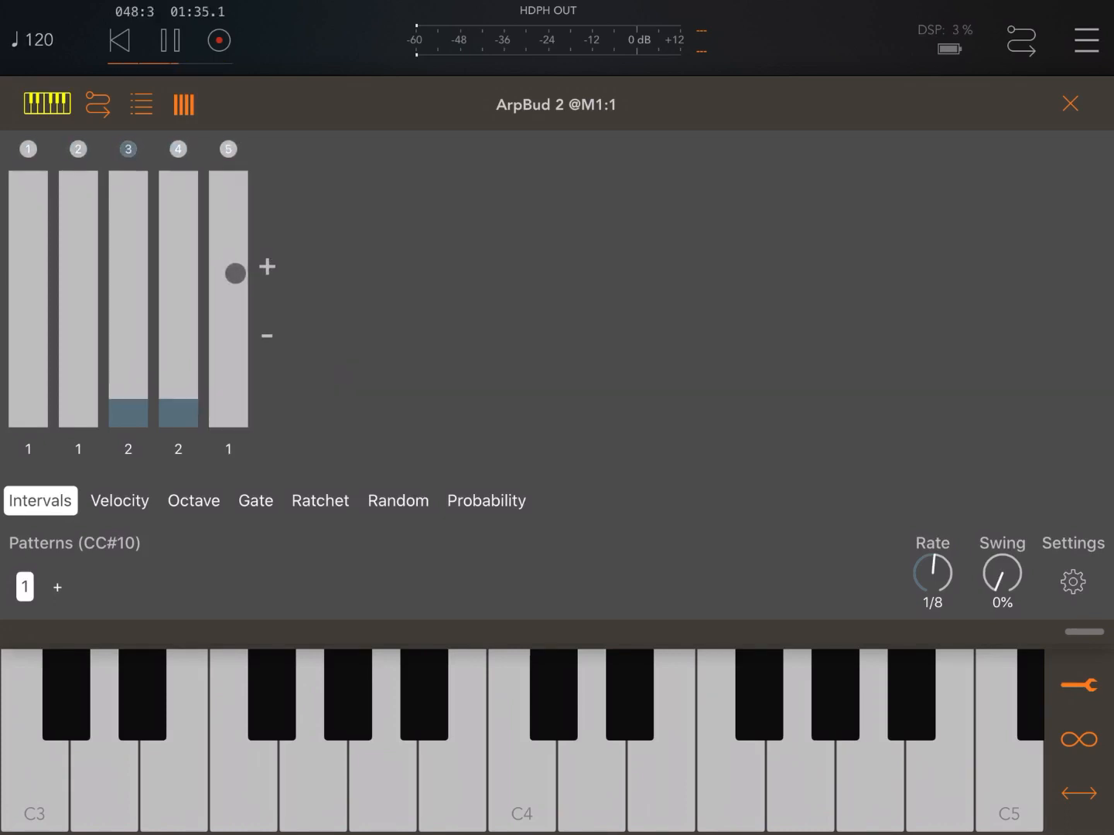
click(267, 266)
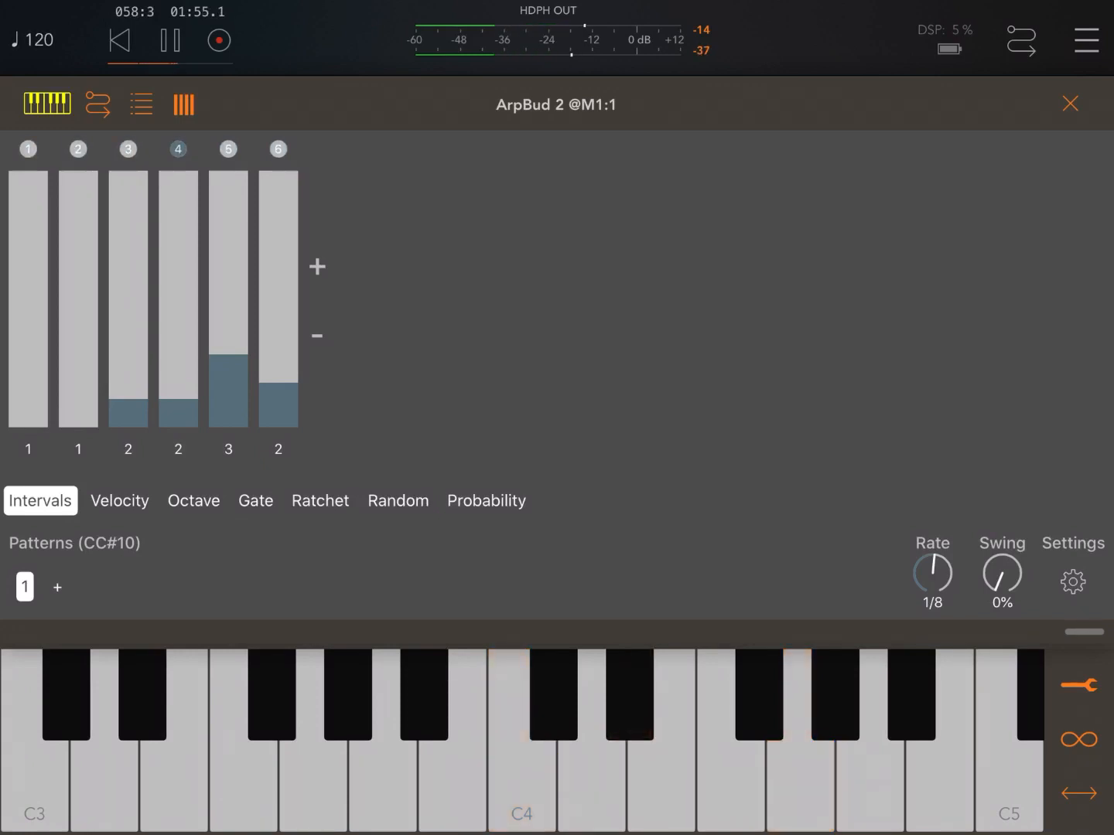
drag(78, 417, 78, 394)
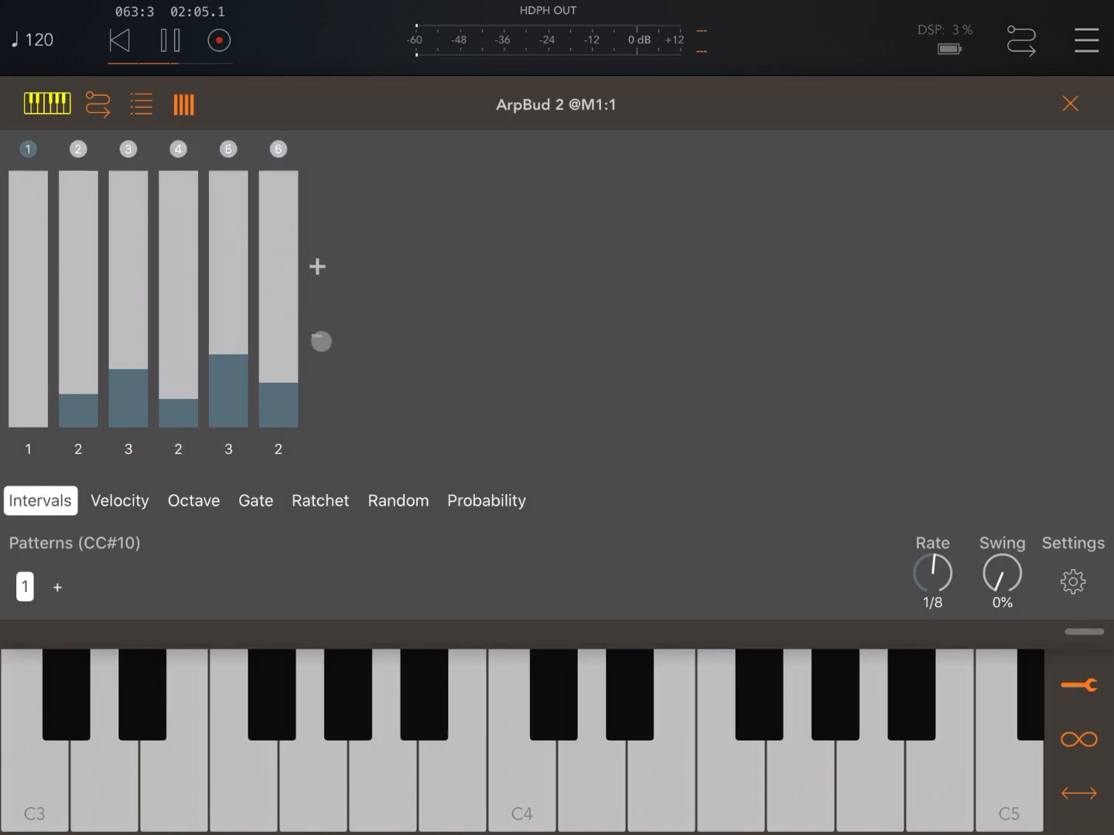
drag(321, 342, 246, 191)
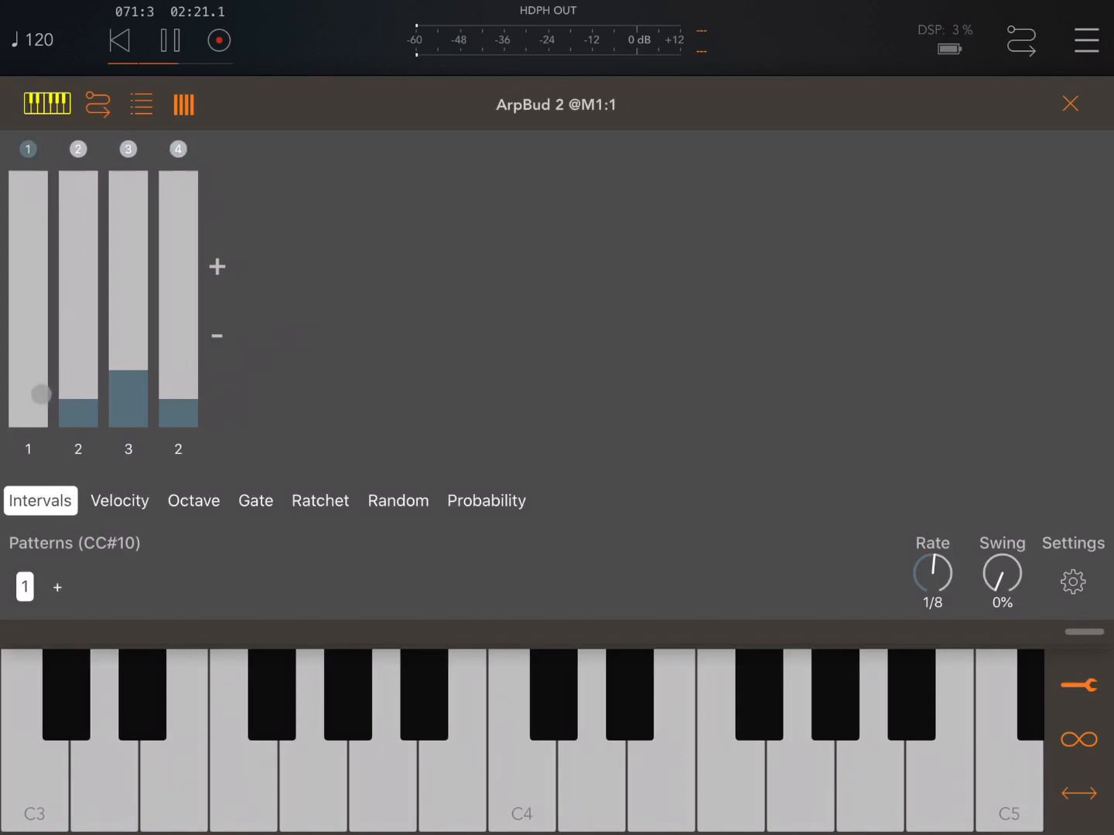
drag(40, 394, 111, 294)
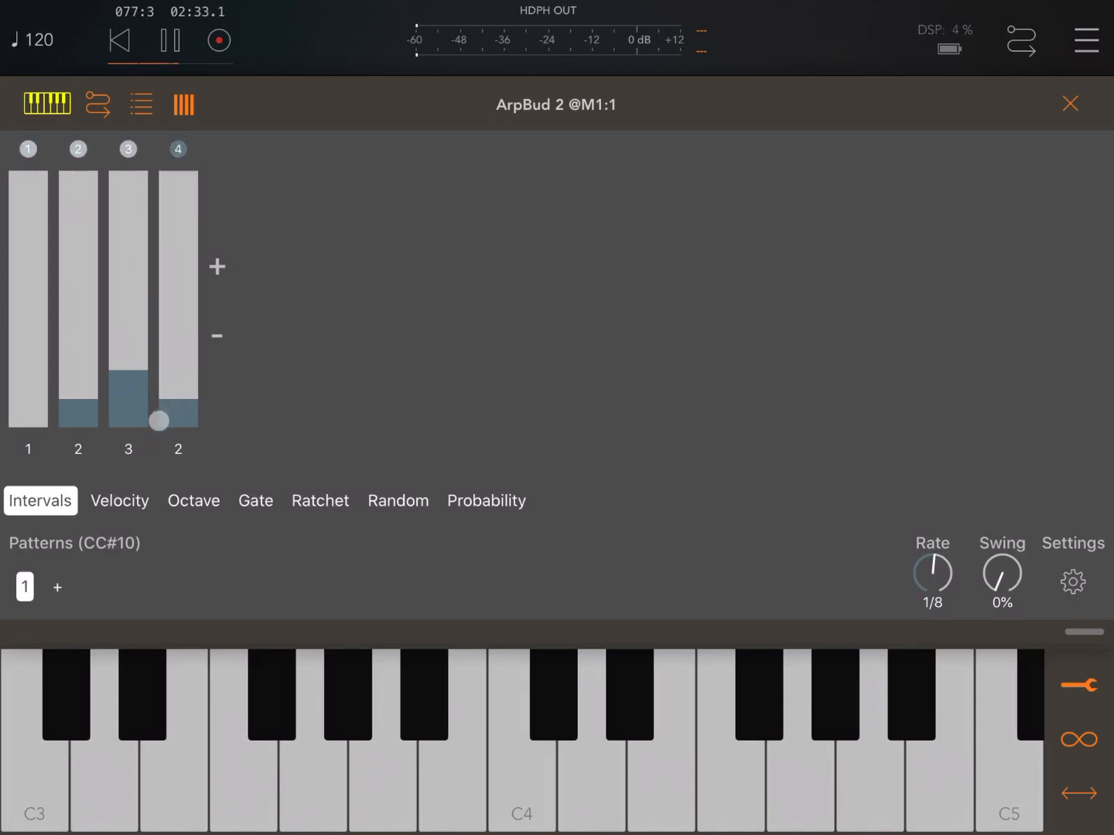
In the Velocity view, raise step three's velocity to 127
click(119, 501)
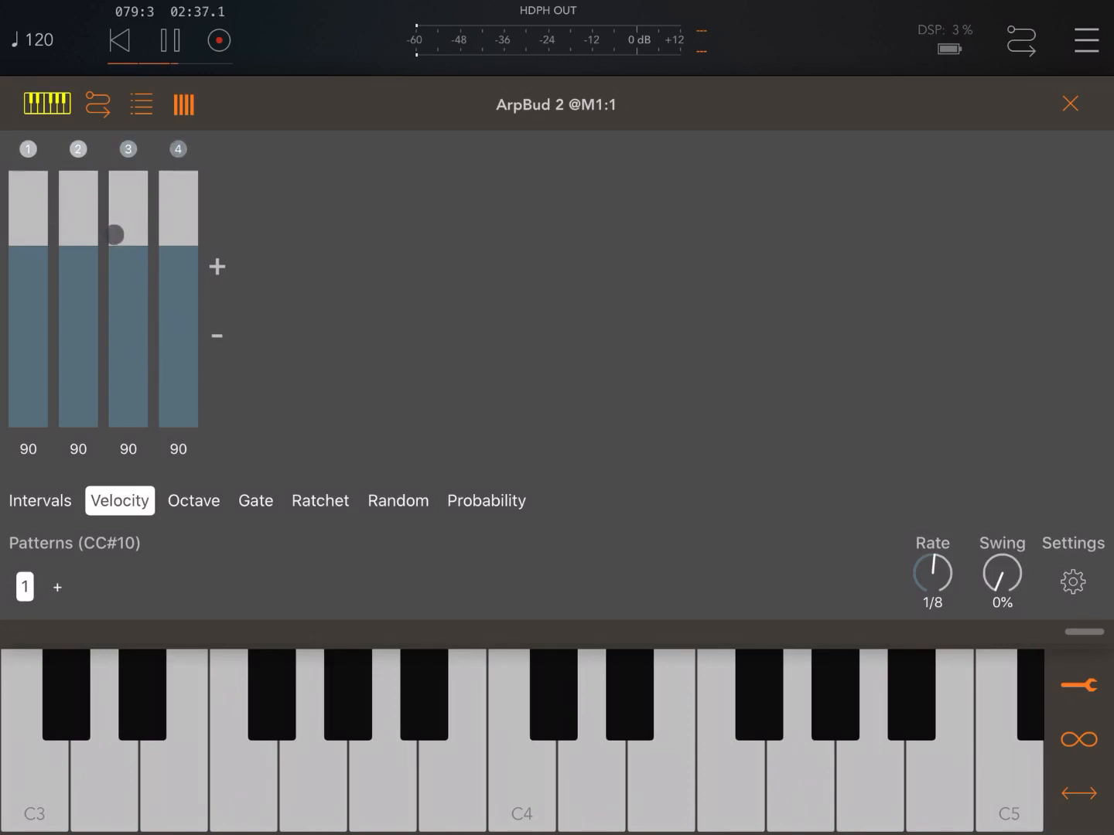
drag(128, 232, 127, 178)
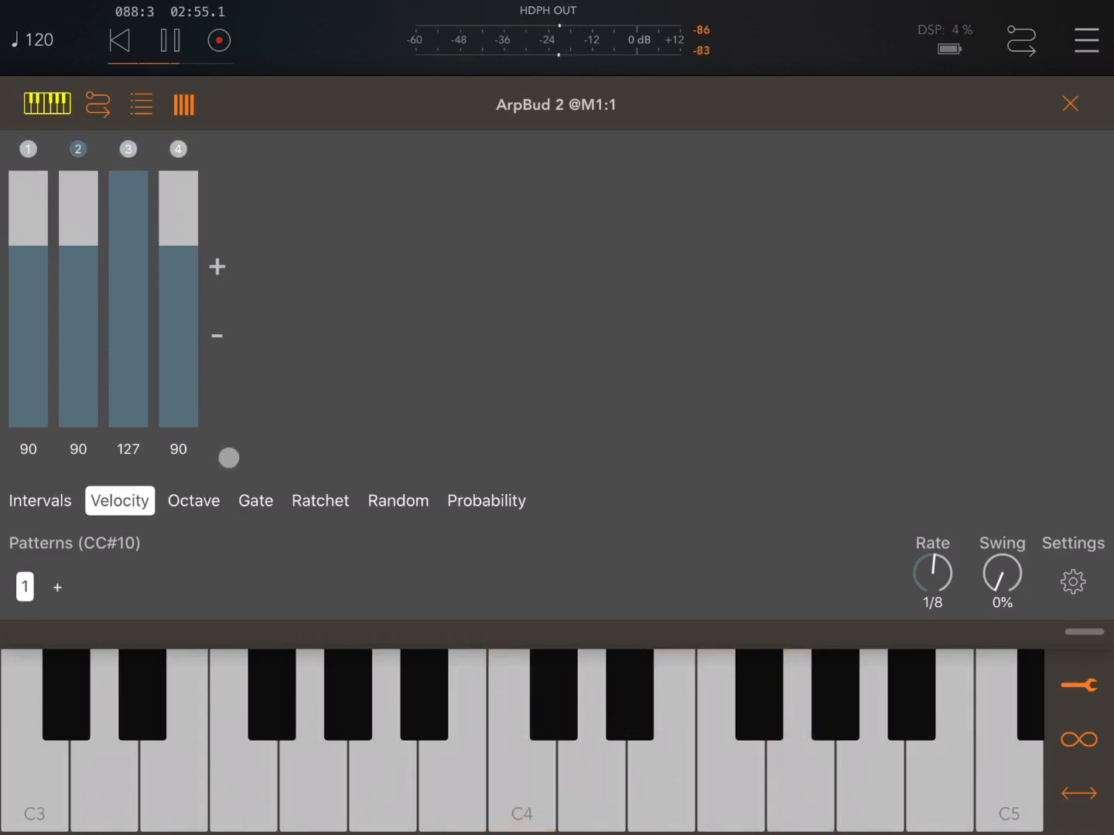
Set step four's octave to -1, then show the gate lengths (20%, 20%, 22%, 22%)
click(193, 500)
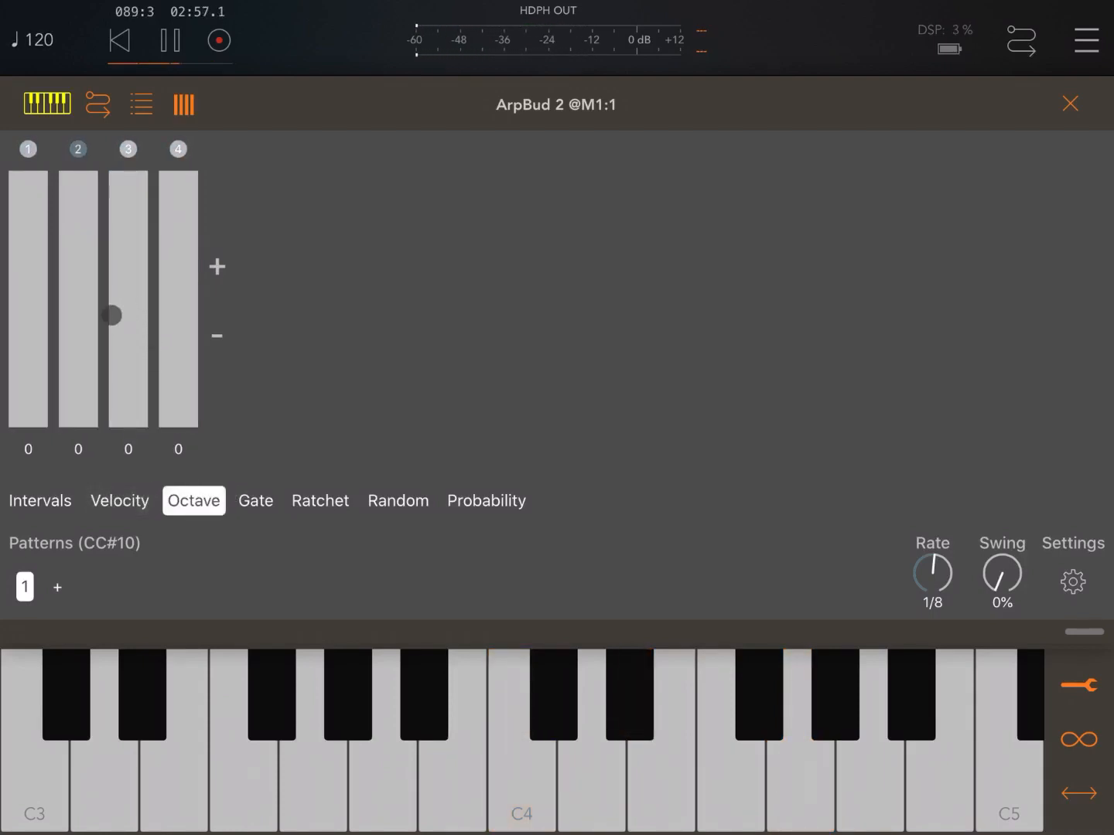
drag(112, 315, 178, 306)
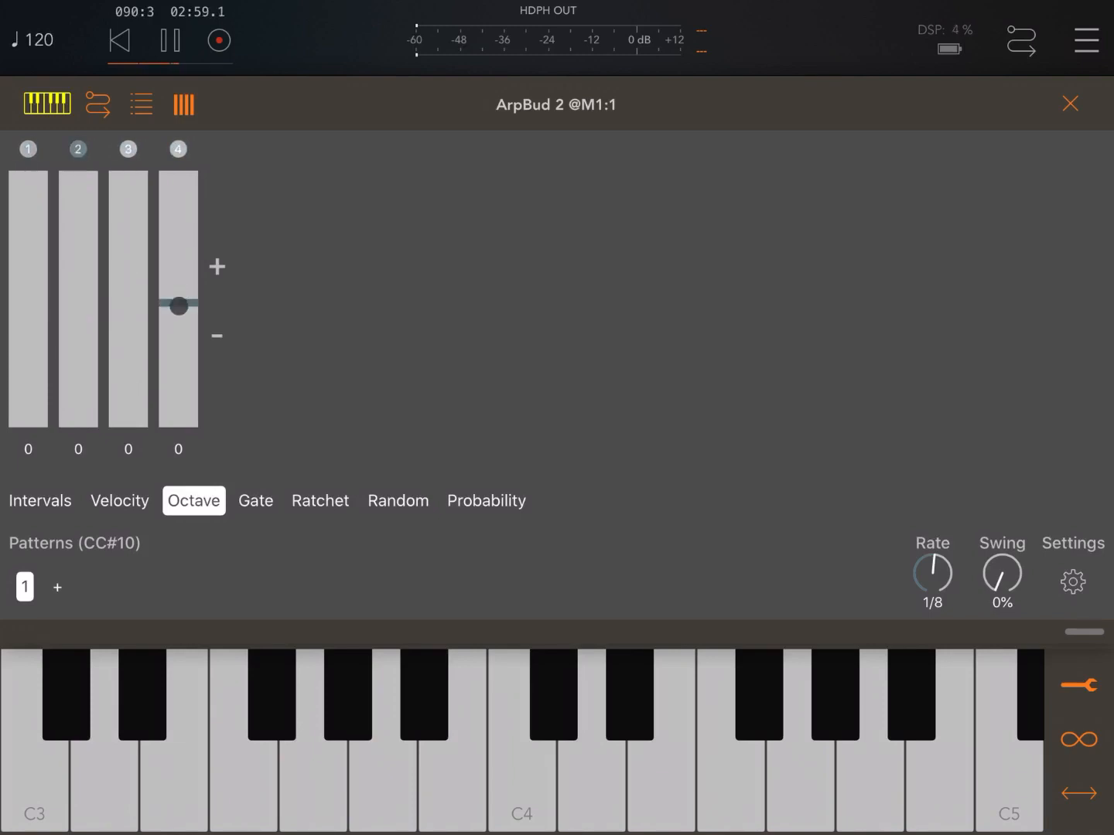
drag(177, 305, 178, 328)
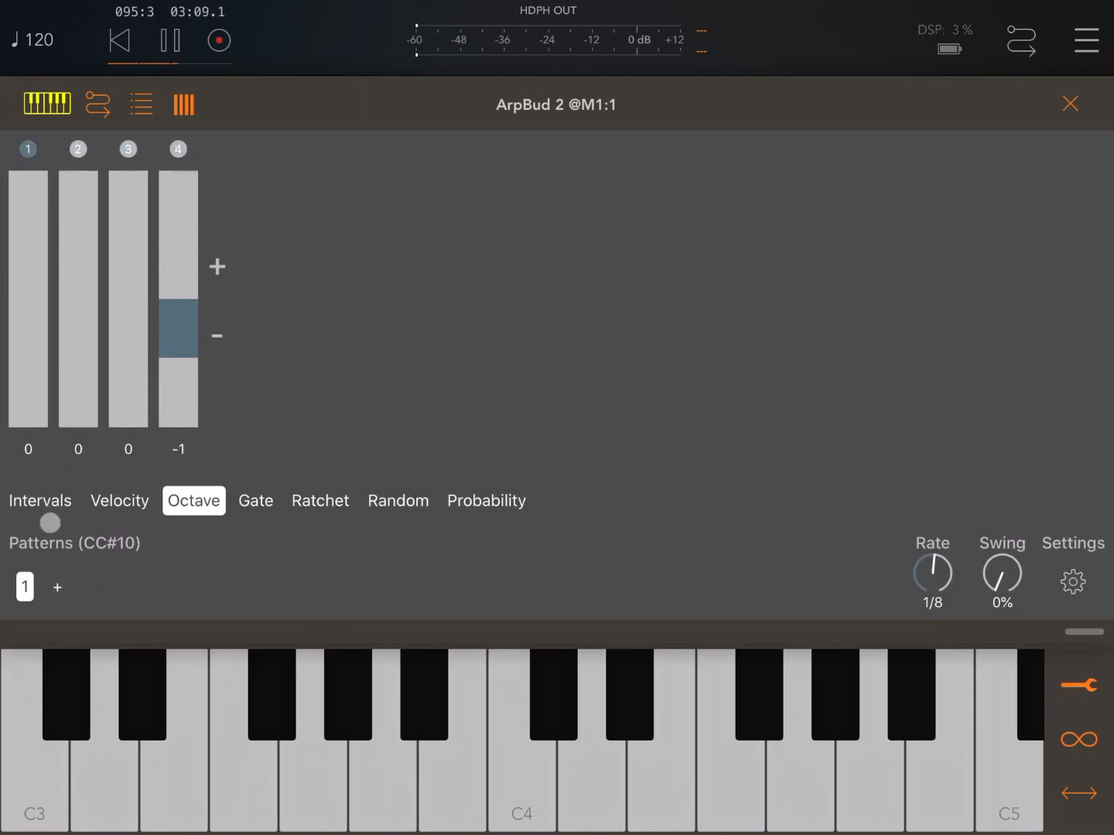
click(40, 500)
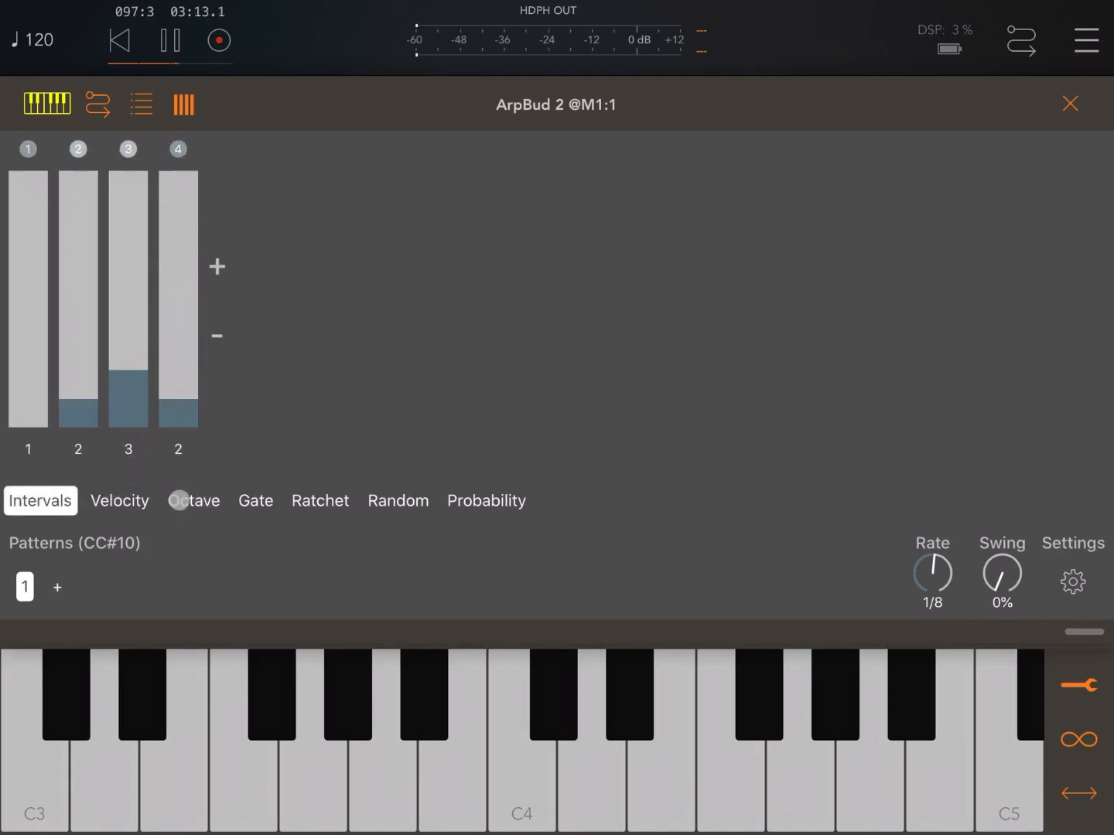
click(194, 500)
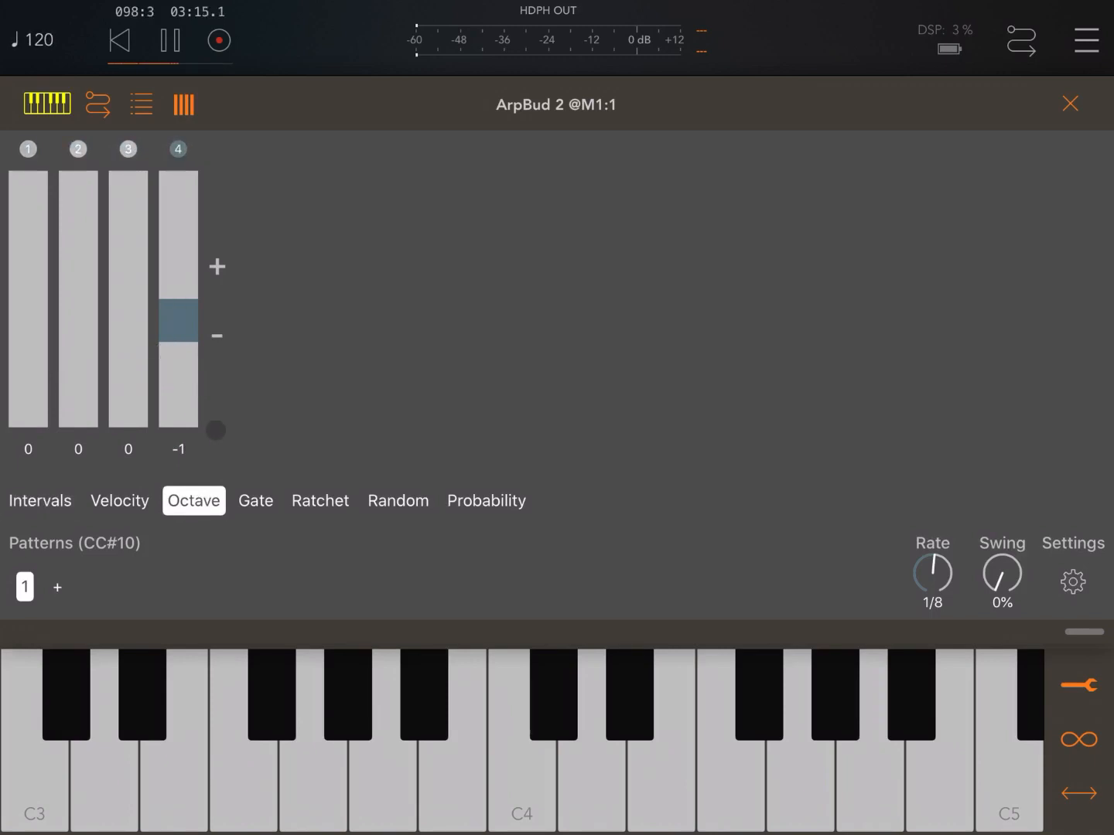
click(255, 500)
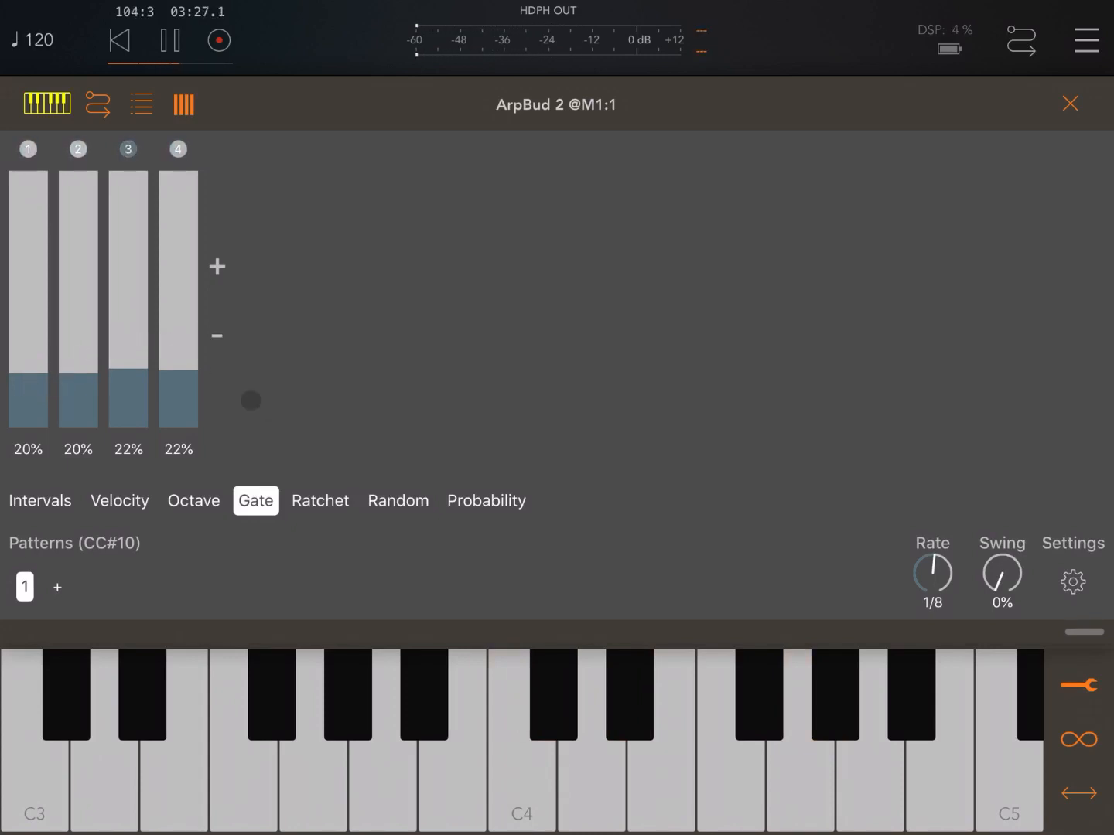
Switch ArpBud 2 to the Ratchet view of per-step ratchet counts
click(319, 501)
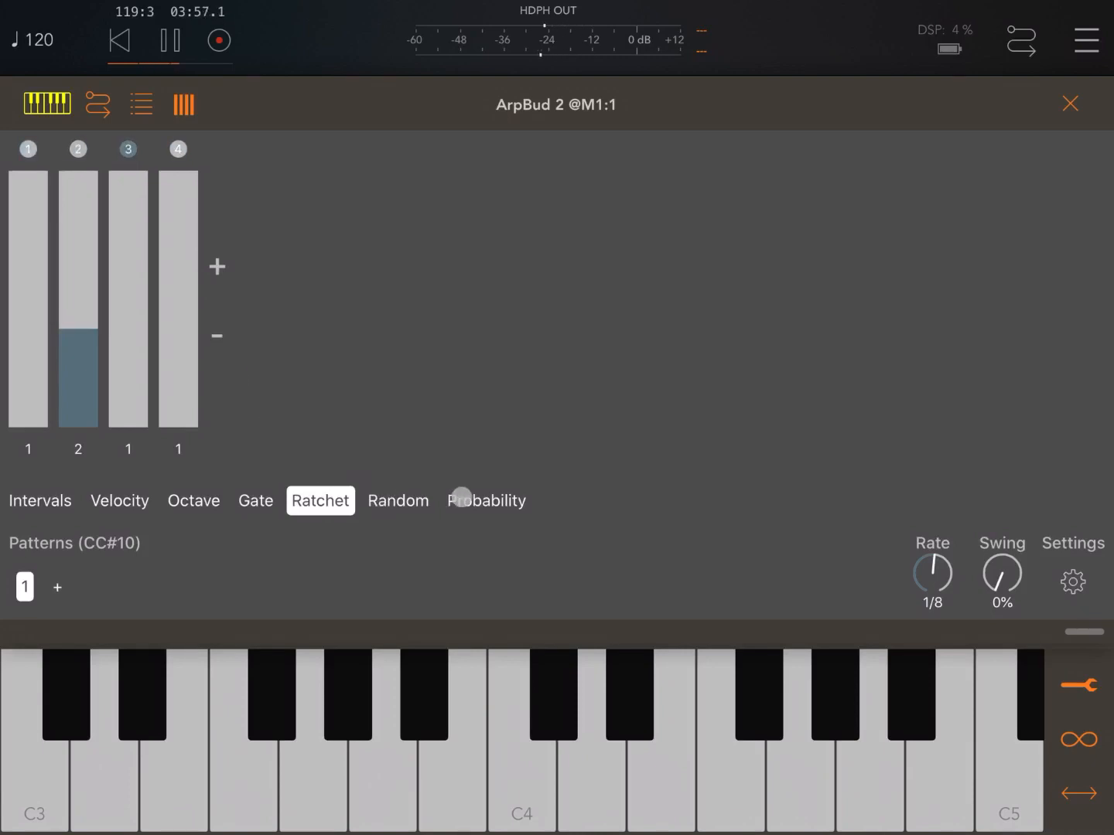
On ArpBud 2's Random page, set the four step amounts to 24%, 70%, 55% and 35%
click(398, 500)
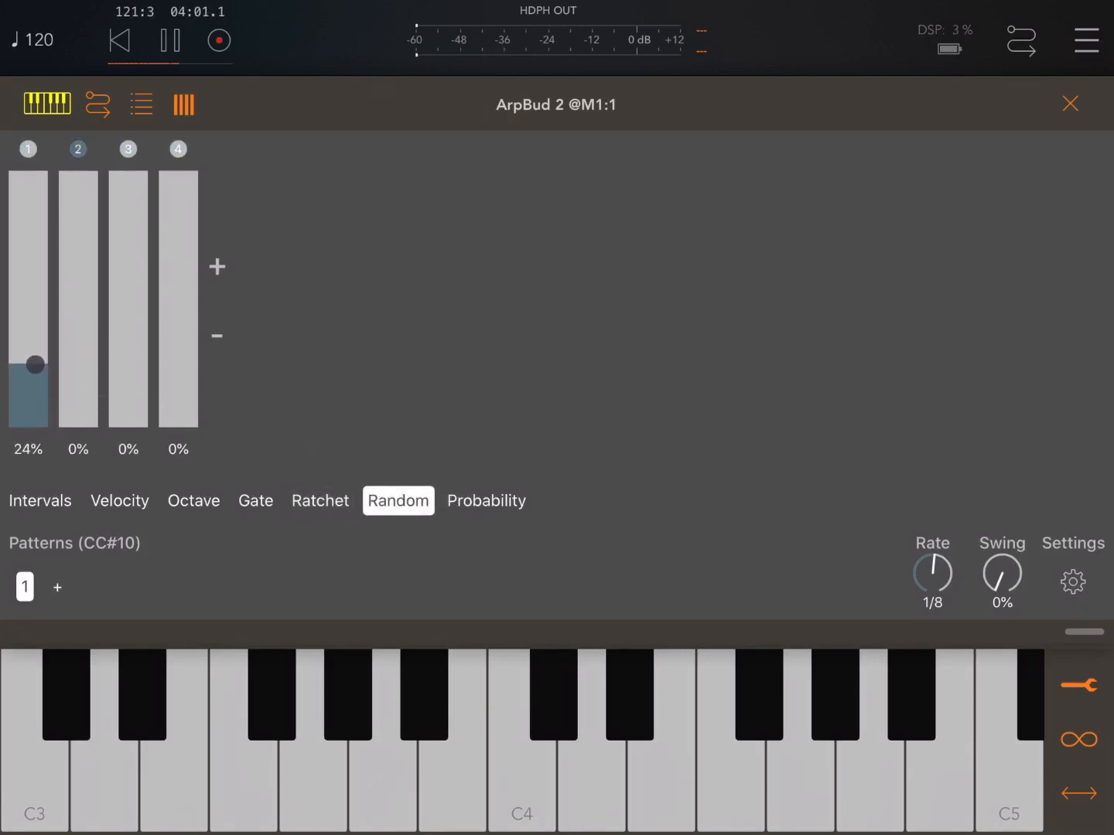
drag(78, 418, 77, 267)
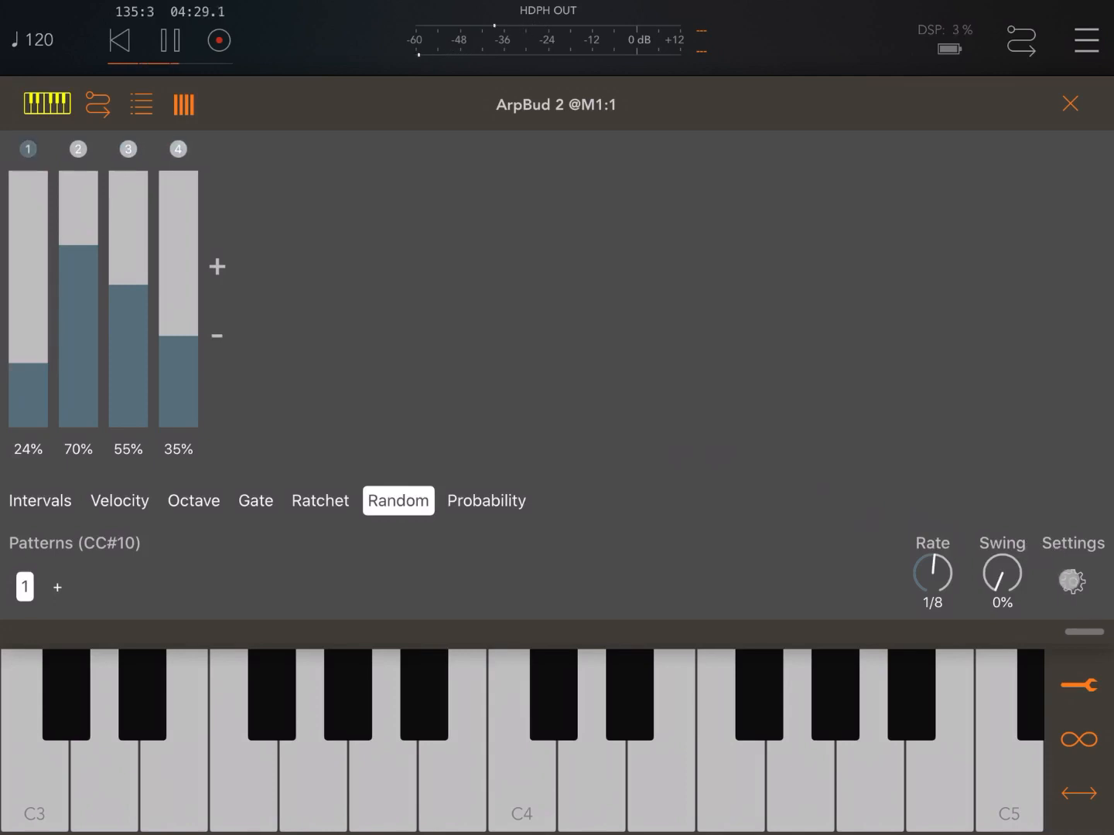
click(1072, 581)
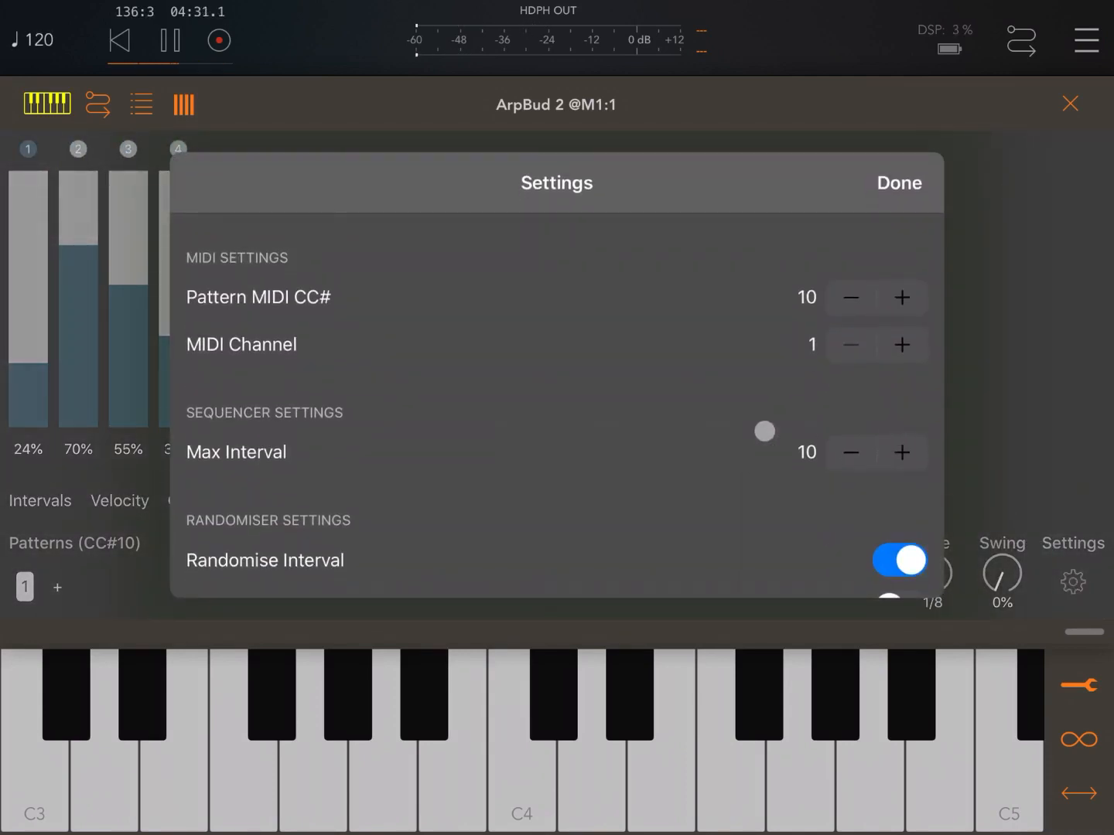
scroll(down, 3)
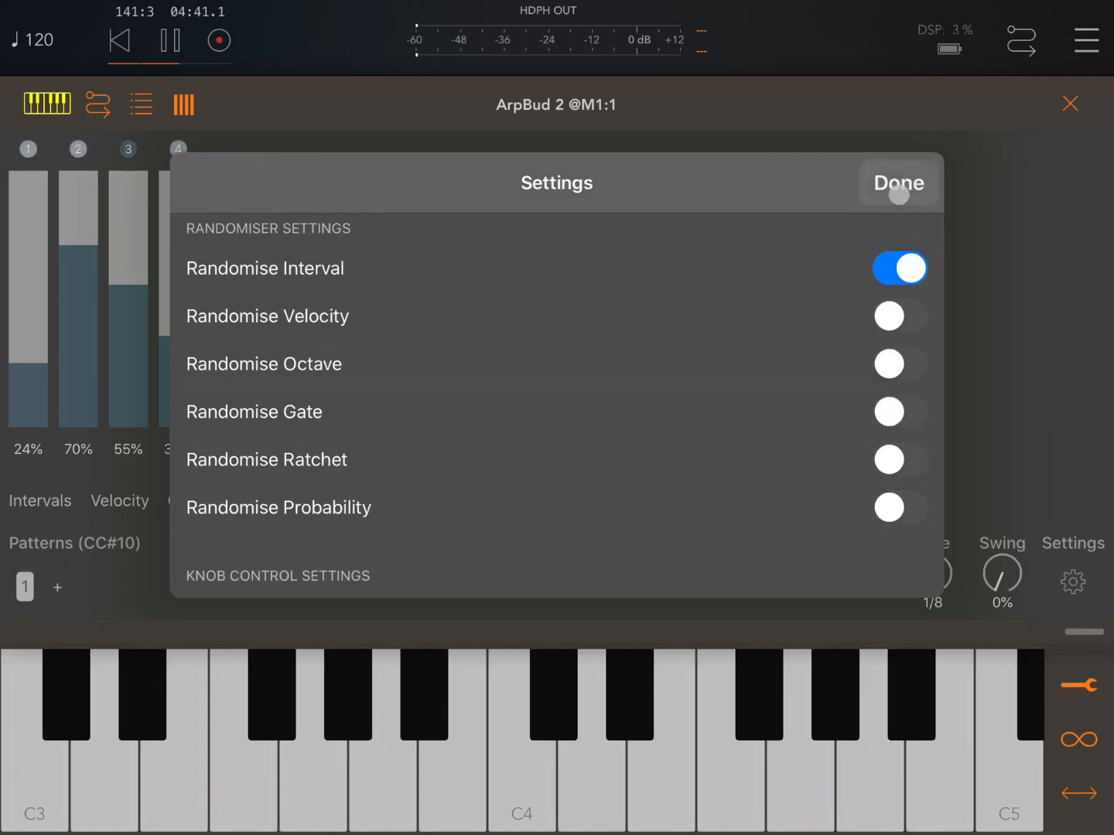
click(897, 183)
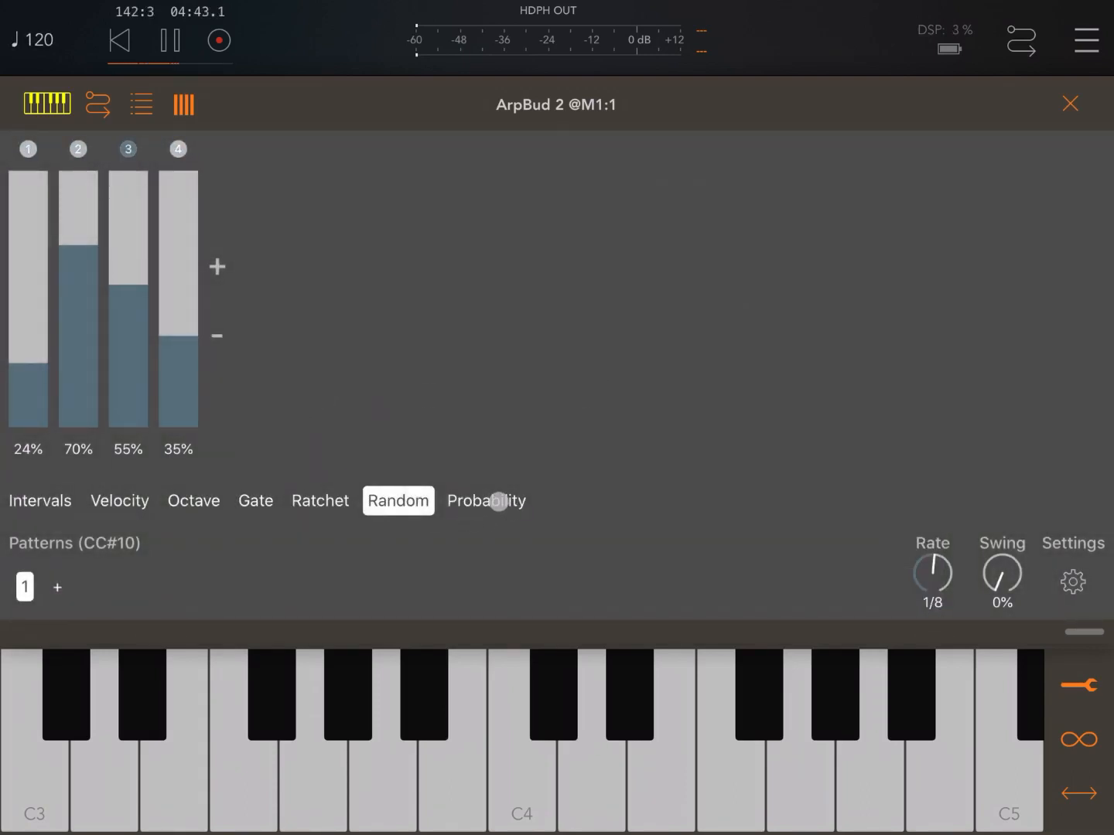
Drop steps 2 and 3 to 54% probability, restore all to 100%, then show intervals
click(486, 500)
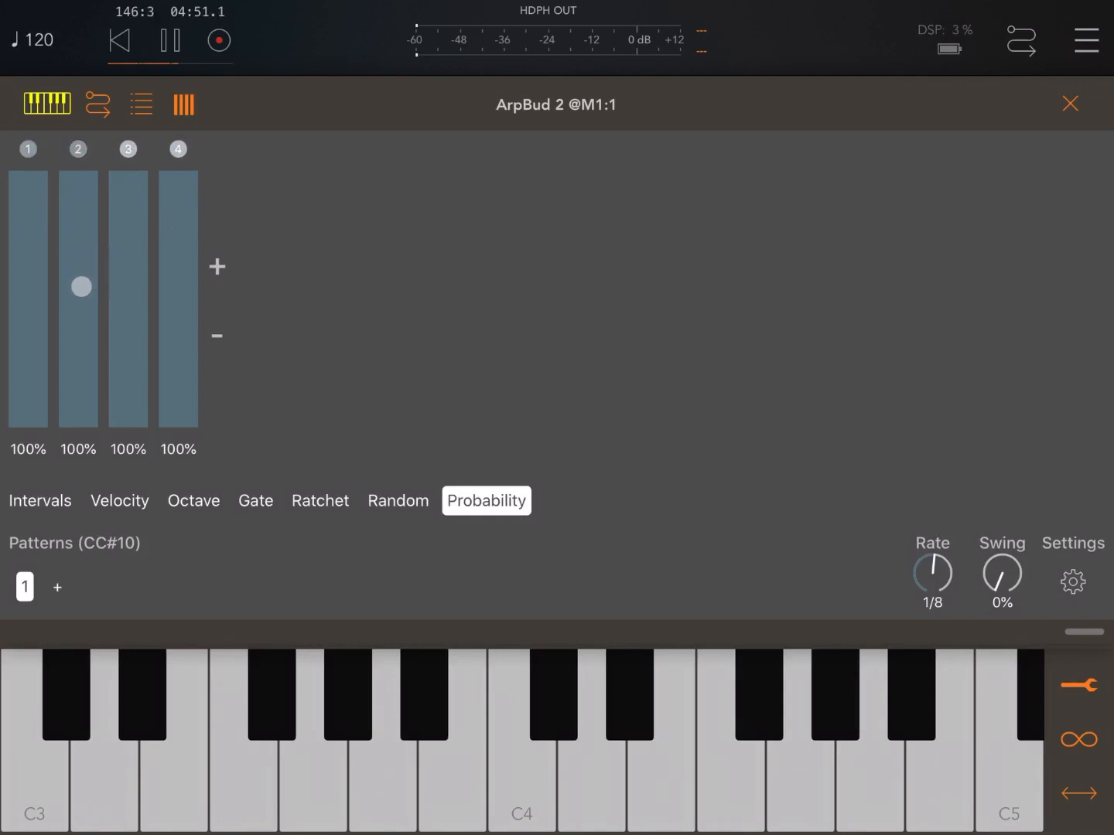
drag(80, 287, 91, 301)
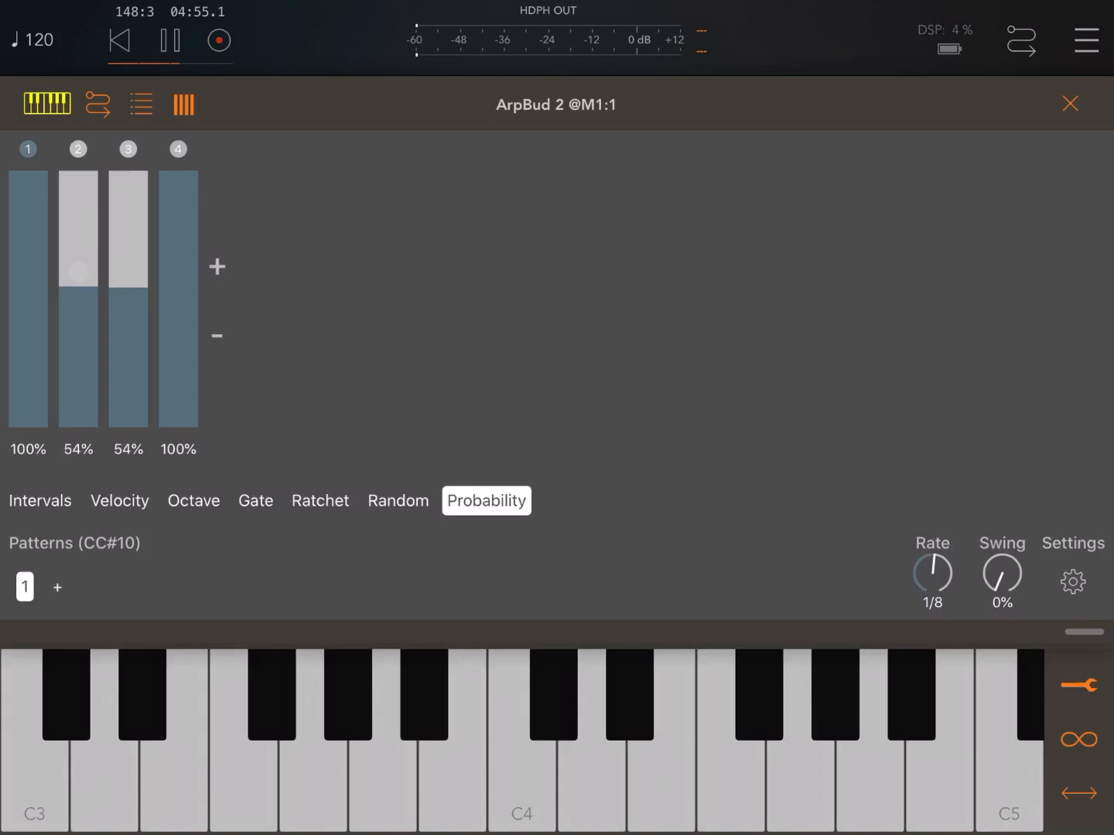
drag(78, 271, 97, 171)
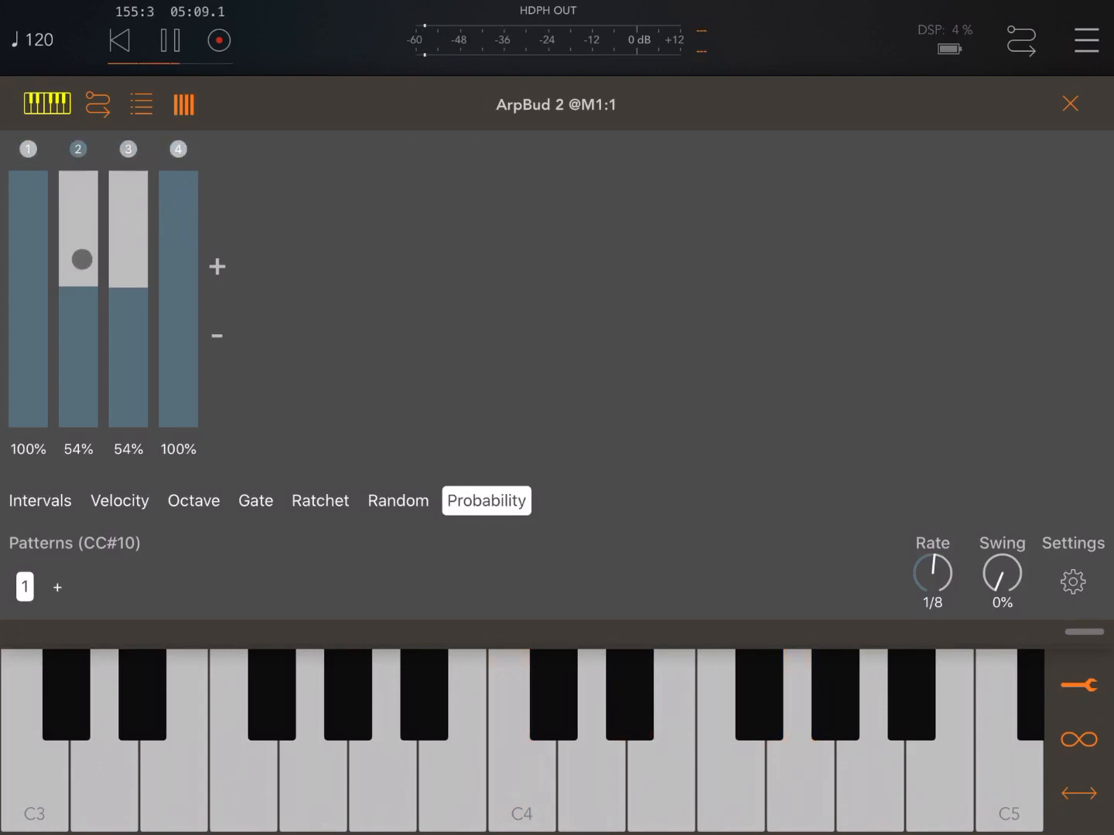
drag(78, 260, 78, 186)
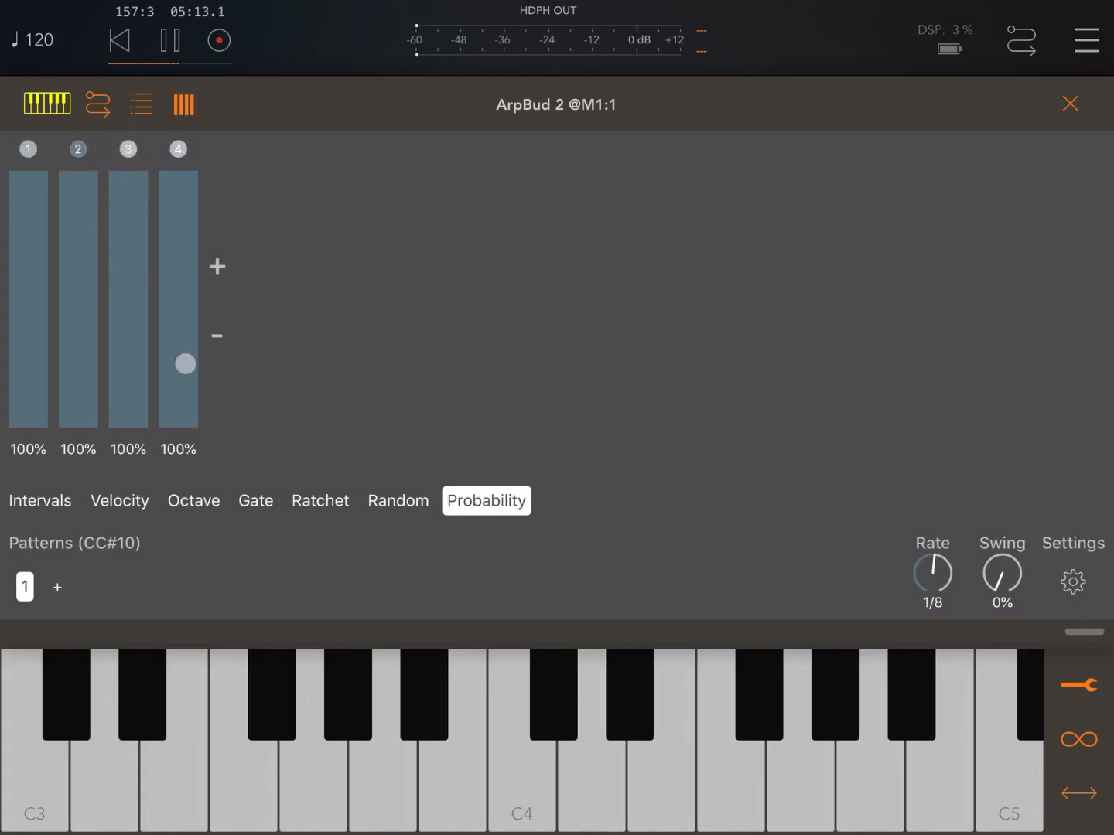
click(40, 500)
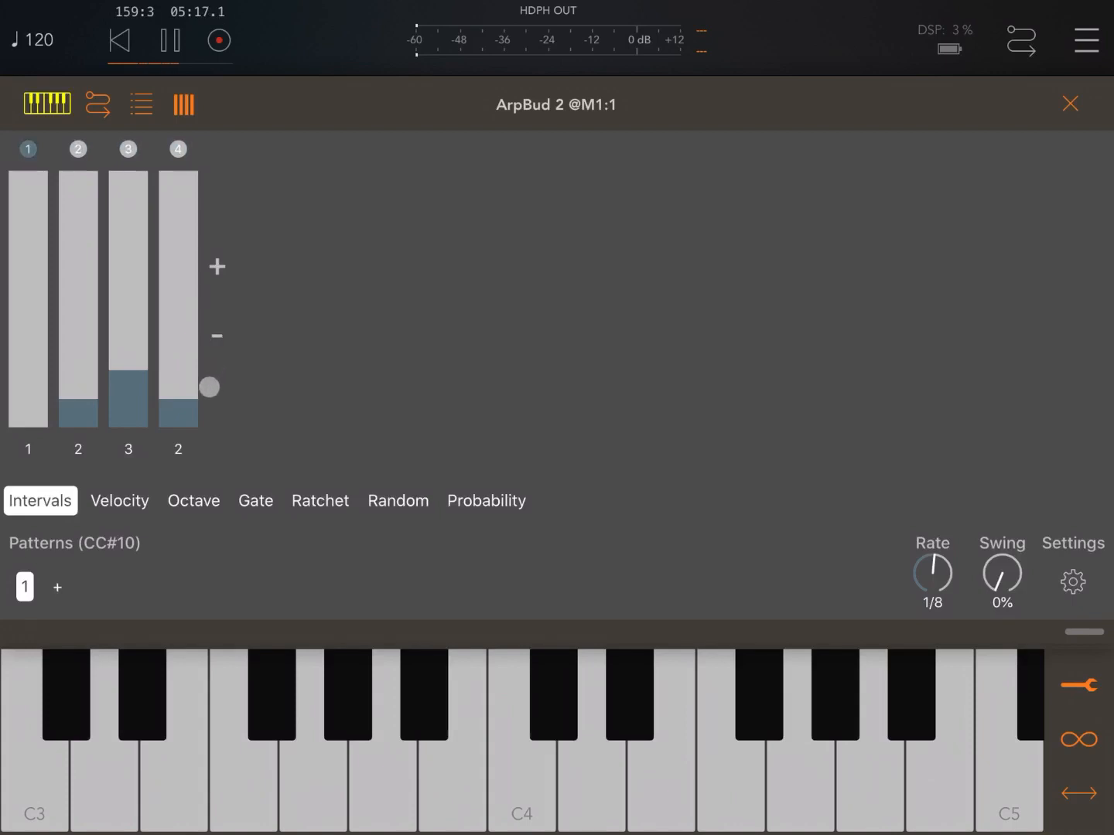
click(170, 40)
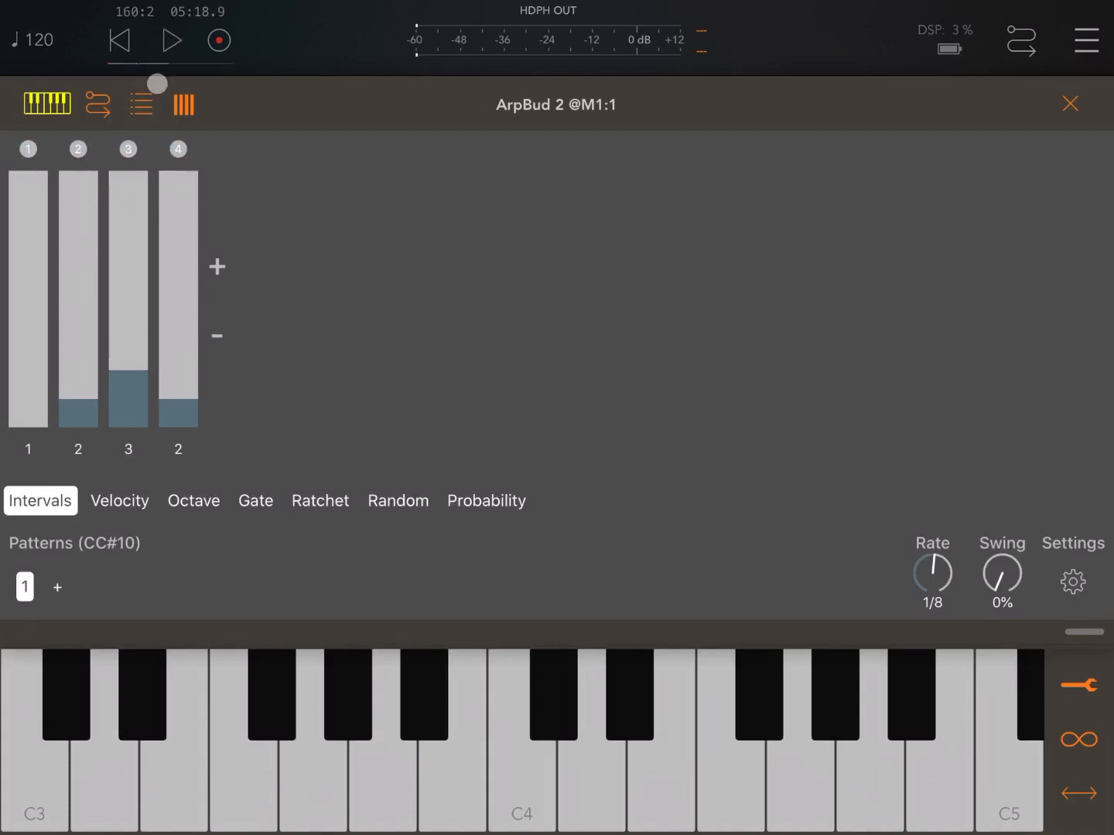
click(28, 149)
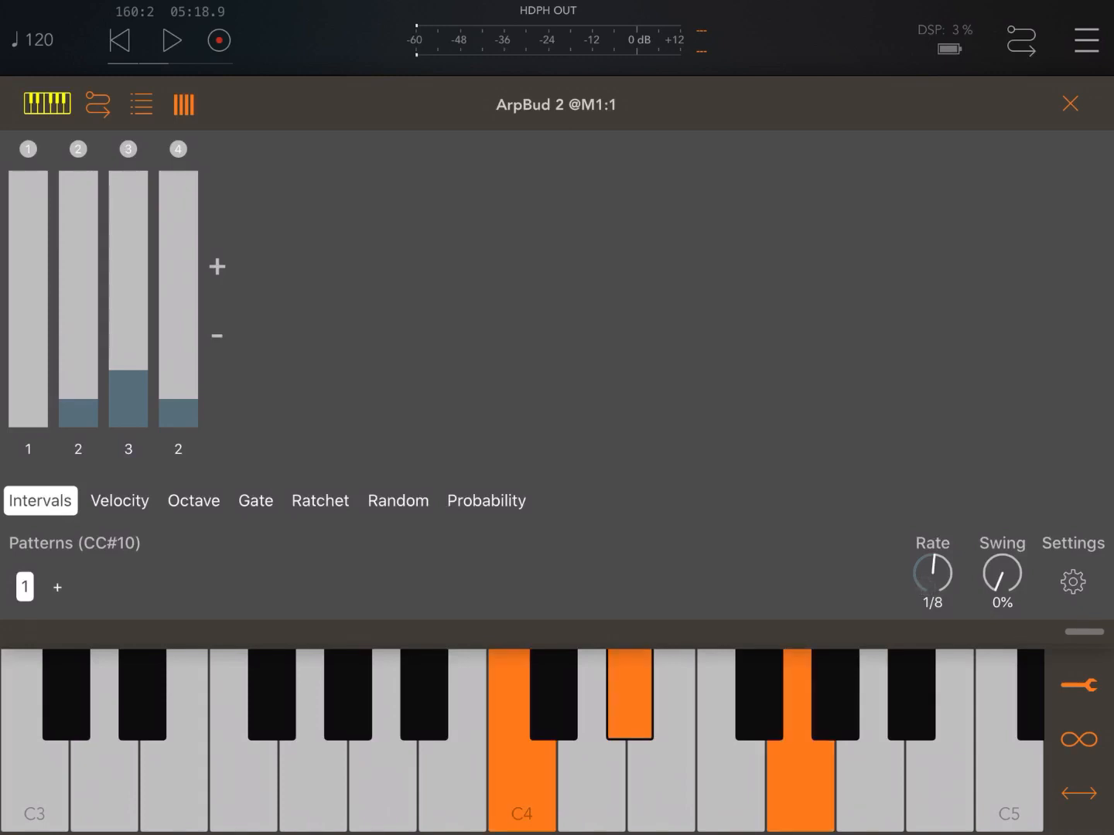
click(171, 40)
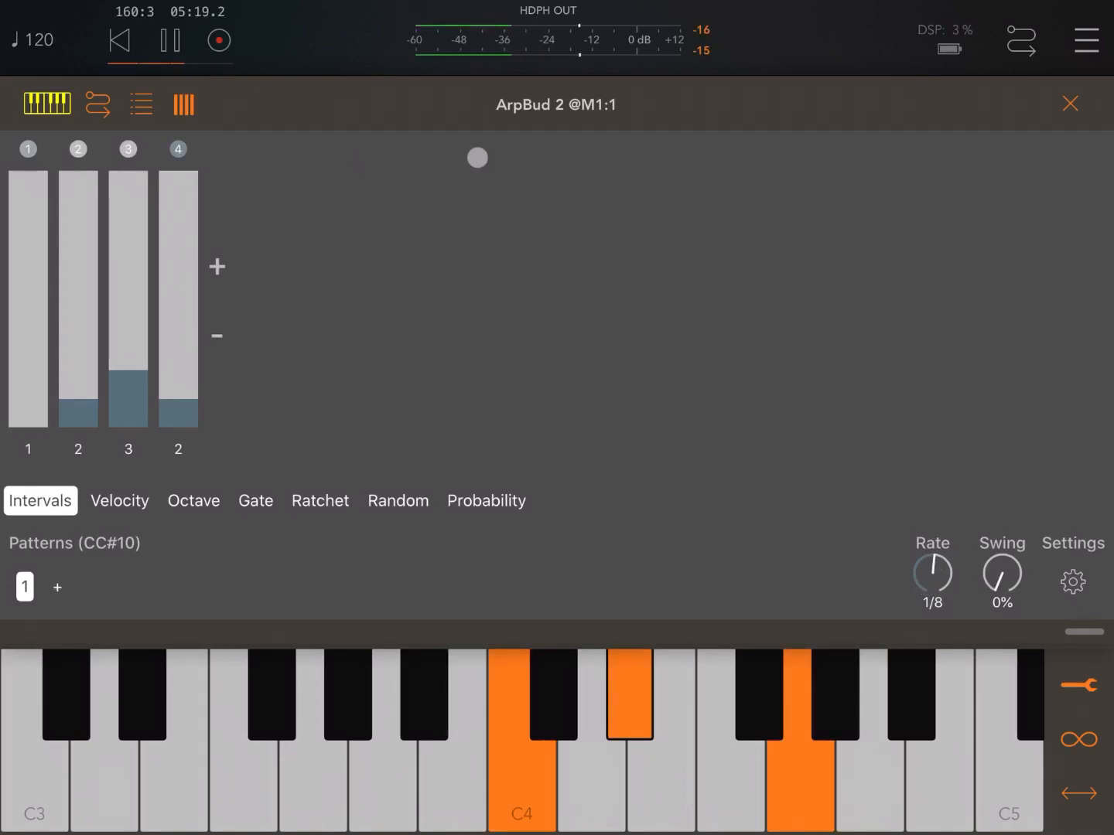
drag(932, 576, 940, 557)
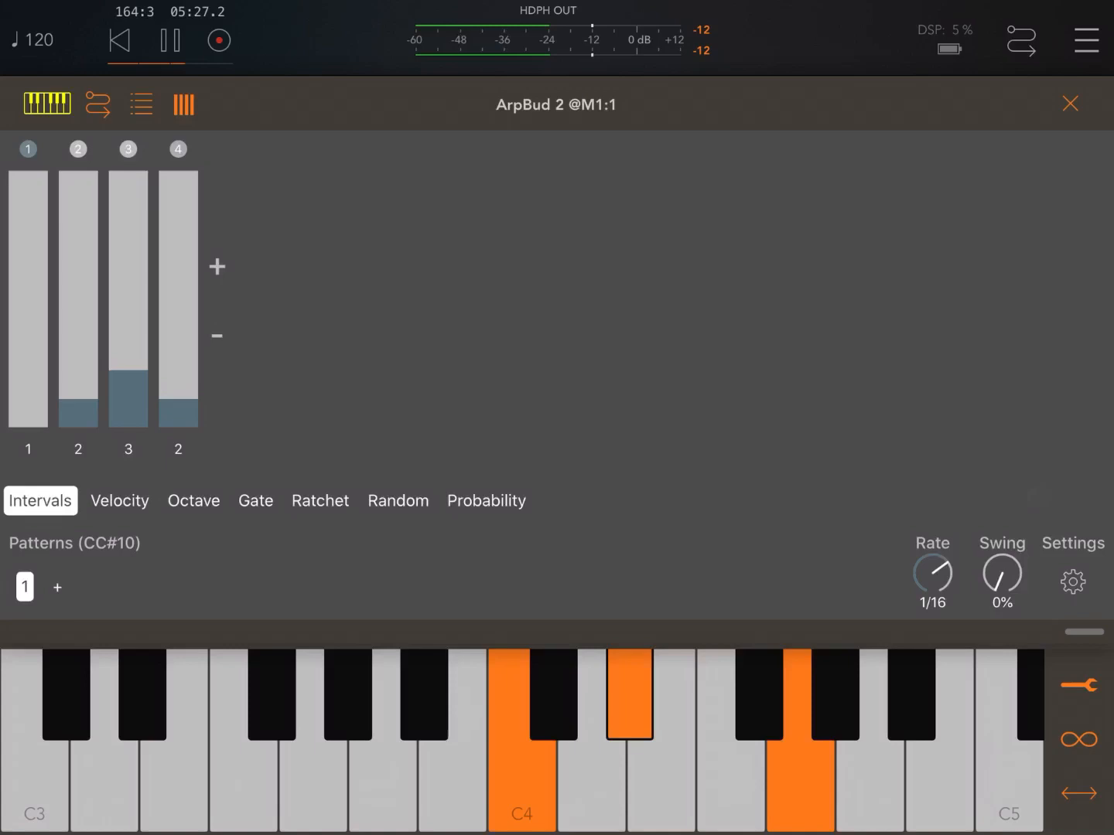
drag(932, 576, 869, 524)
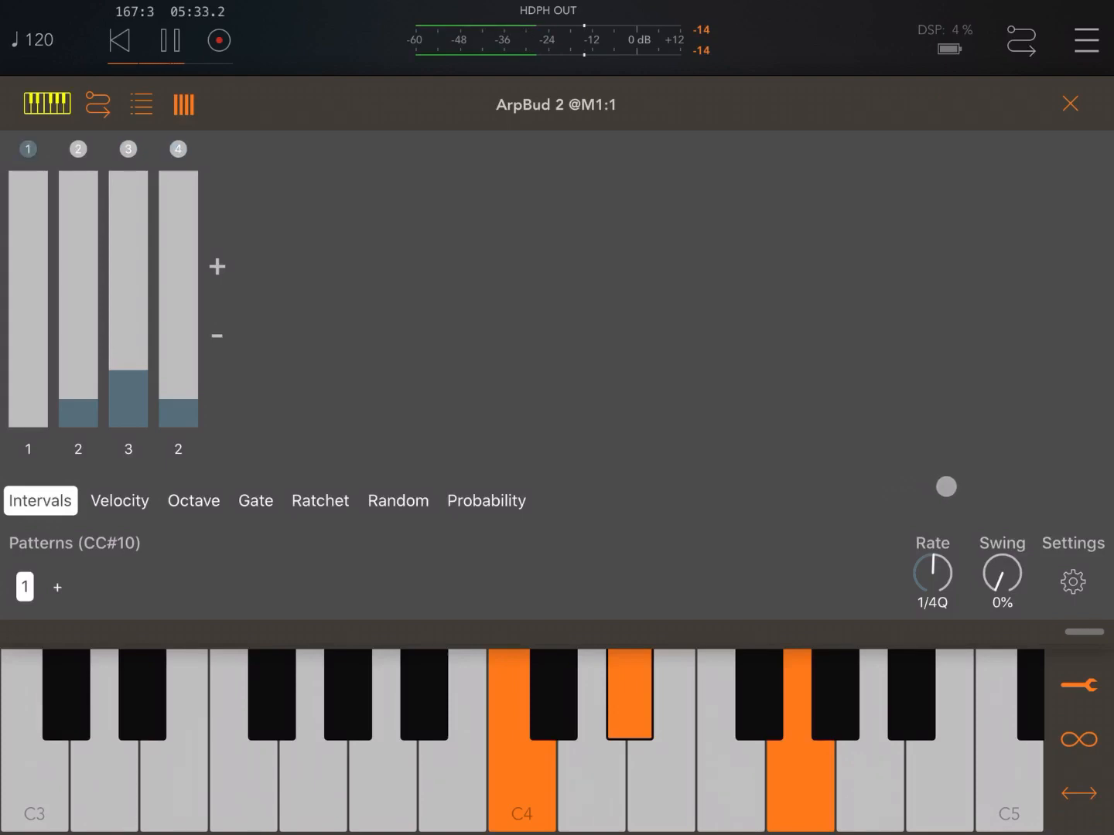
drag(932, 576, 932, 526)
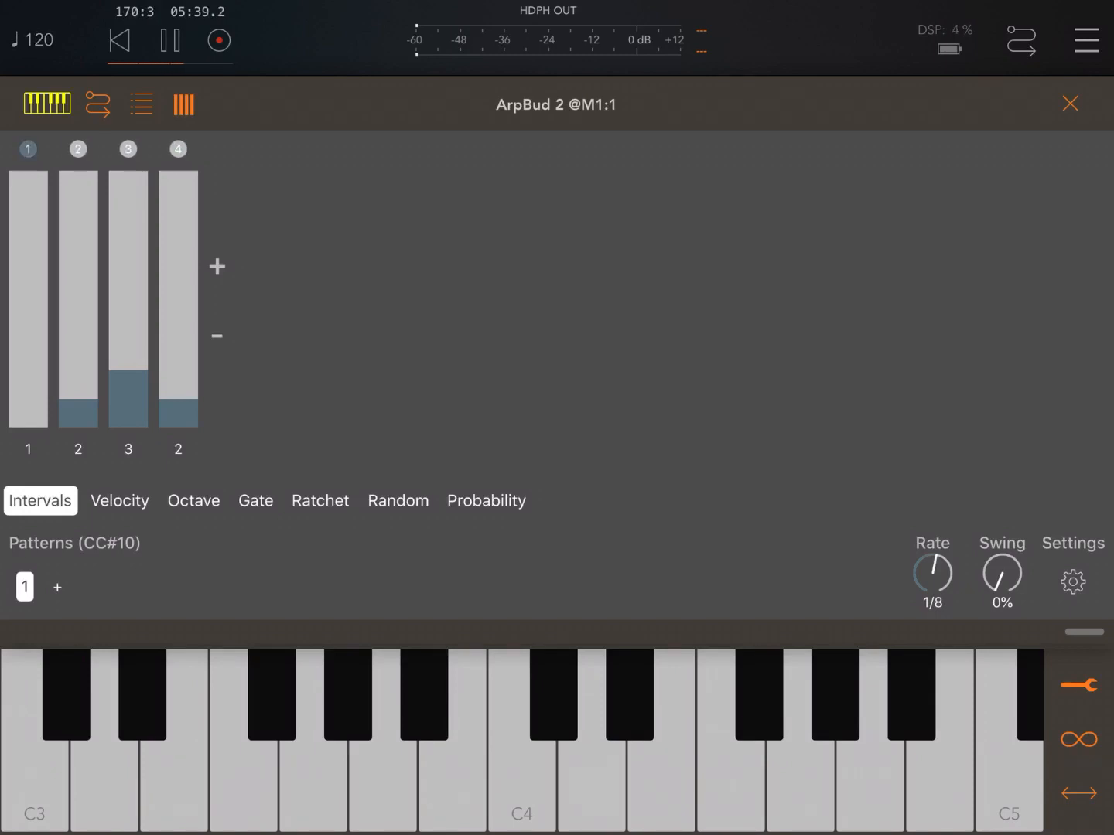
Raise the new eight-step pattern's second and third step intervals to 2
drag(1001, 576, 1001, 542)
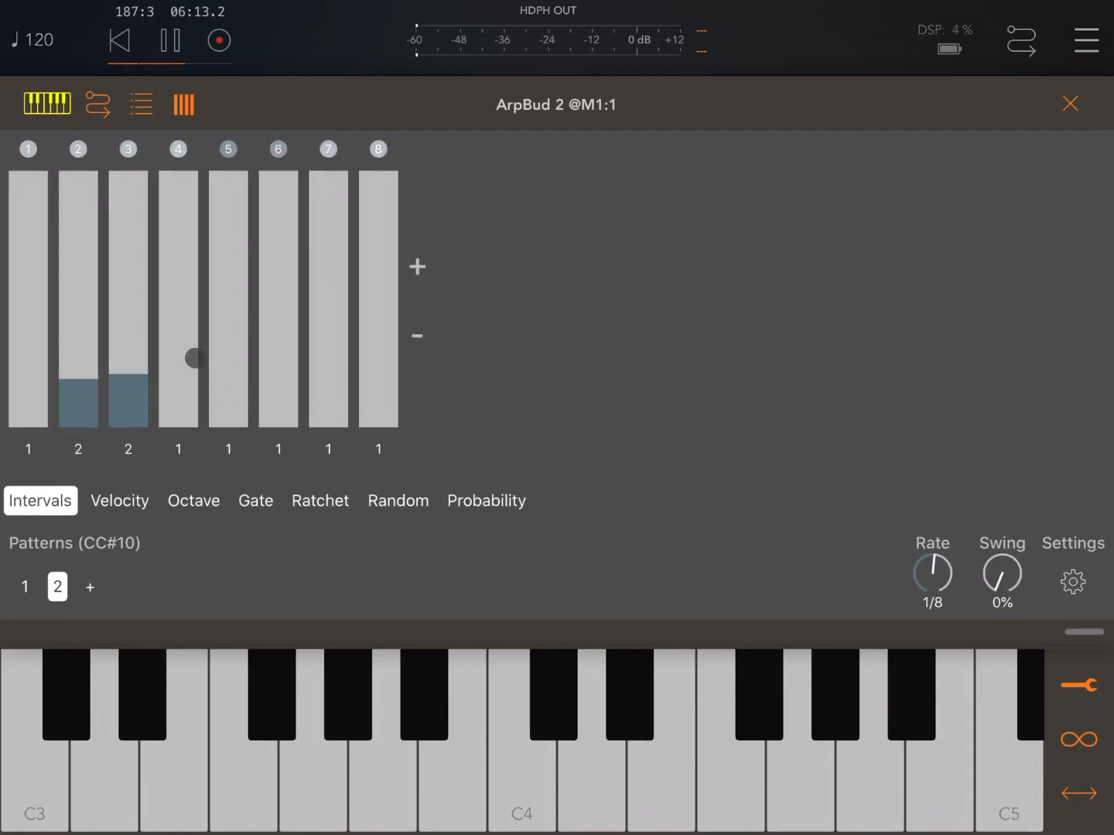
Raise steps 4 and 5 of pattern 2 to interval 4 and adjust step 6
drag(188, 358, 188, 353)
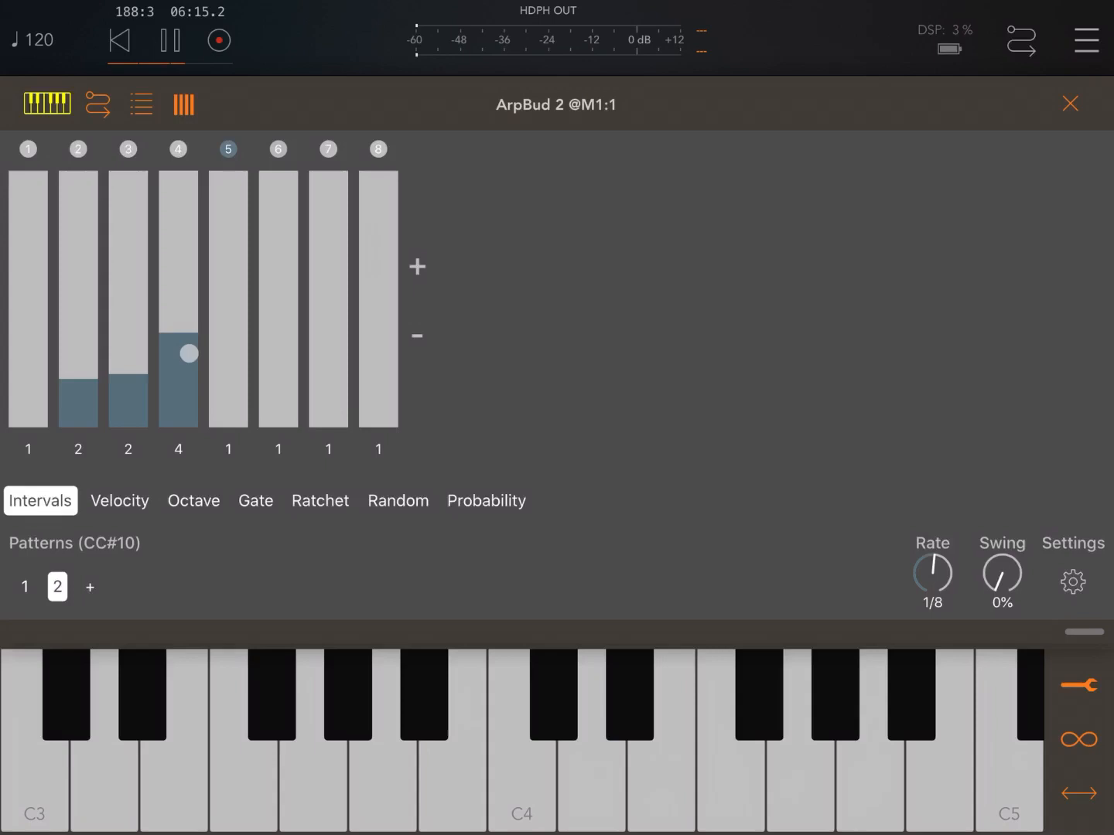
drag(189, 353, 229, 348)
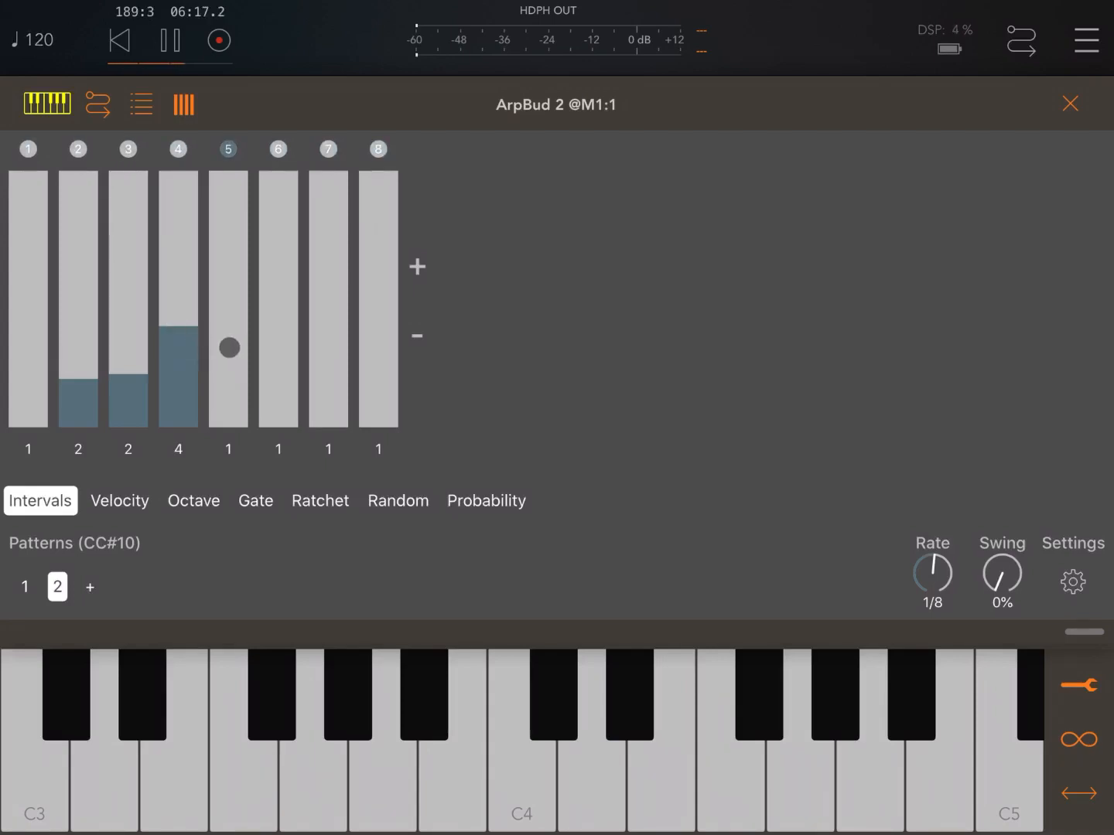
drag(228, 348, 279, 356)
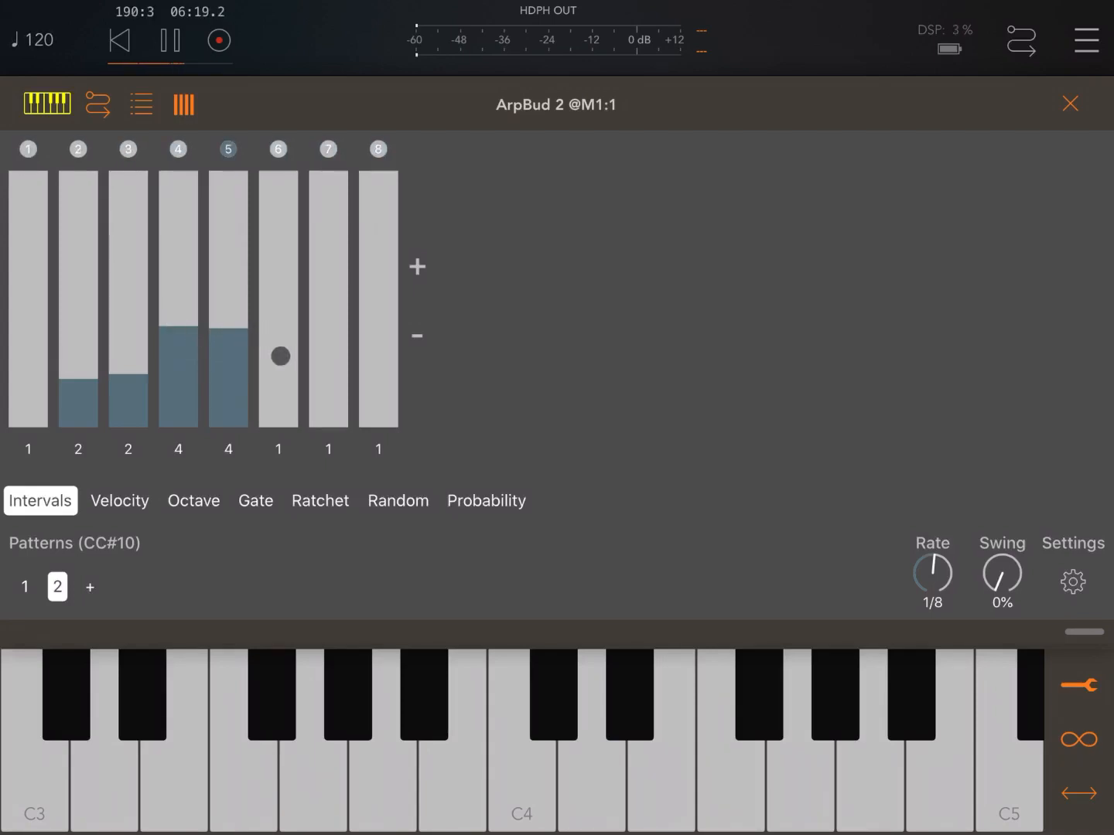
drag(279, 356, 399, 408)
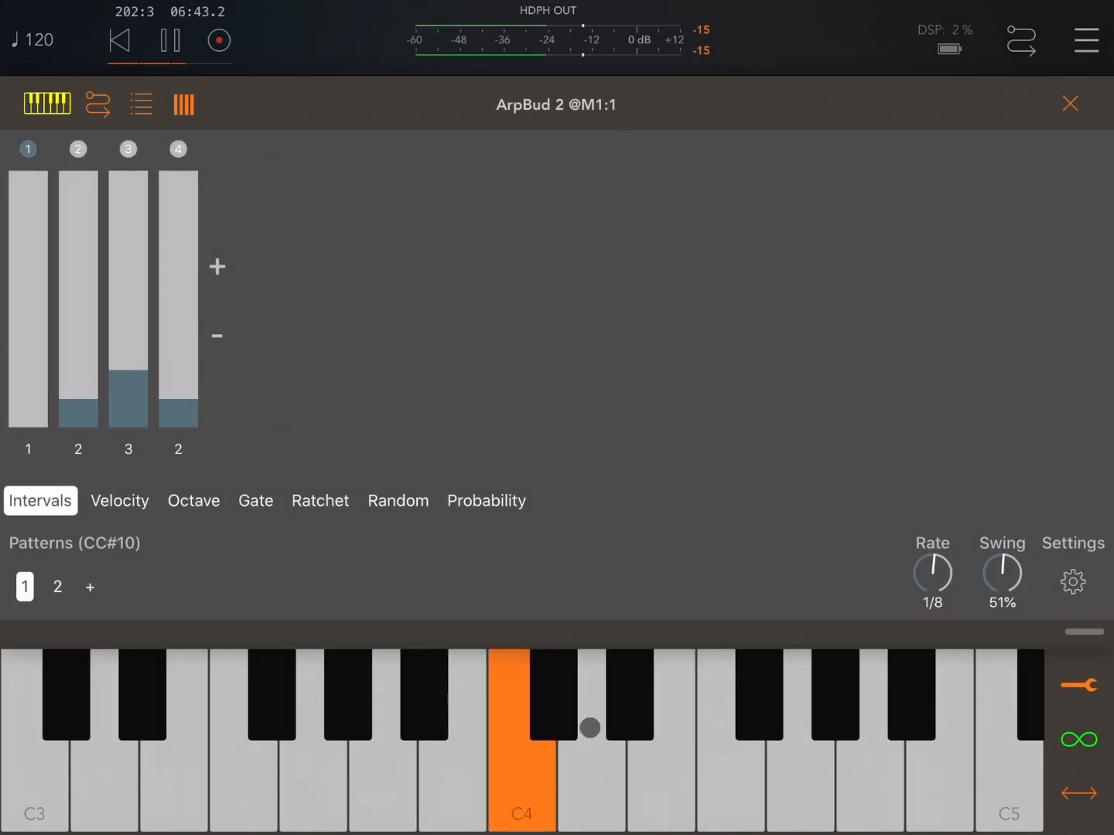
Add keys to the latched chord, building a four-note C minor seventh
click(629, 692)
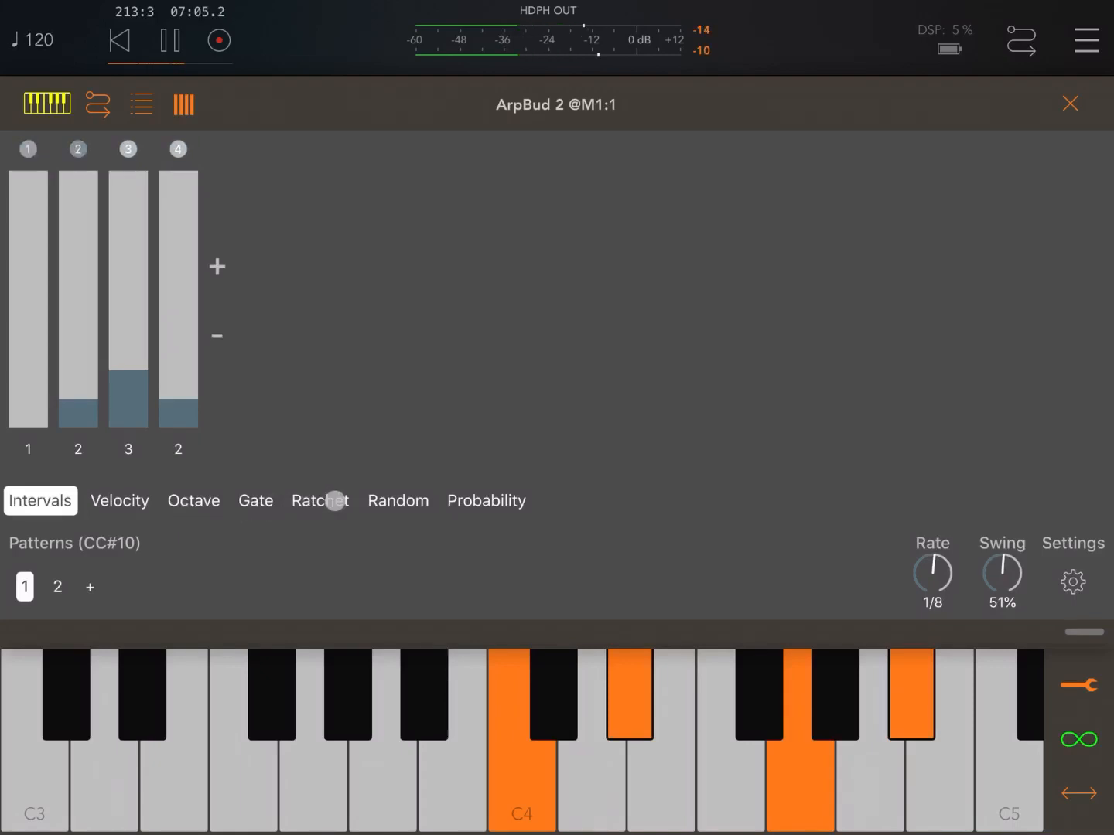
Reset all four random amounts to 0%, then view pattern 2's step intervals
click(399, 501)
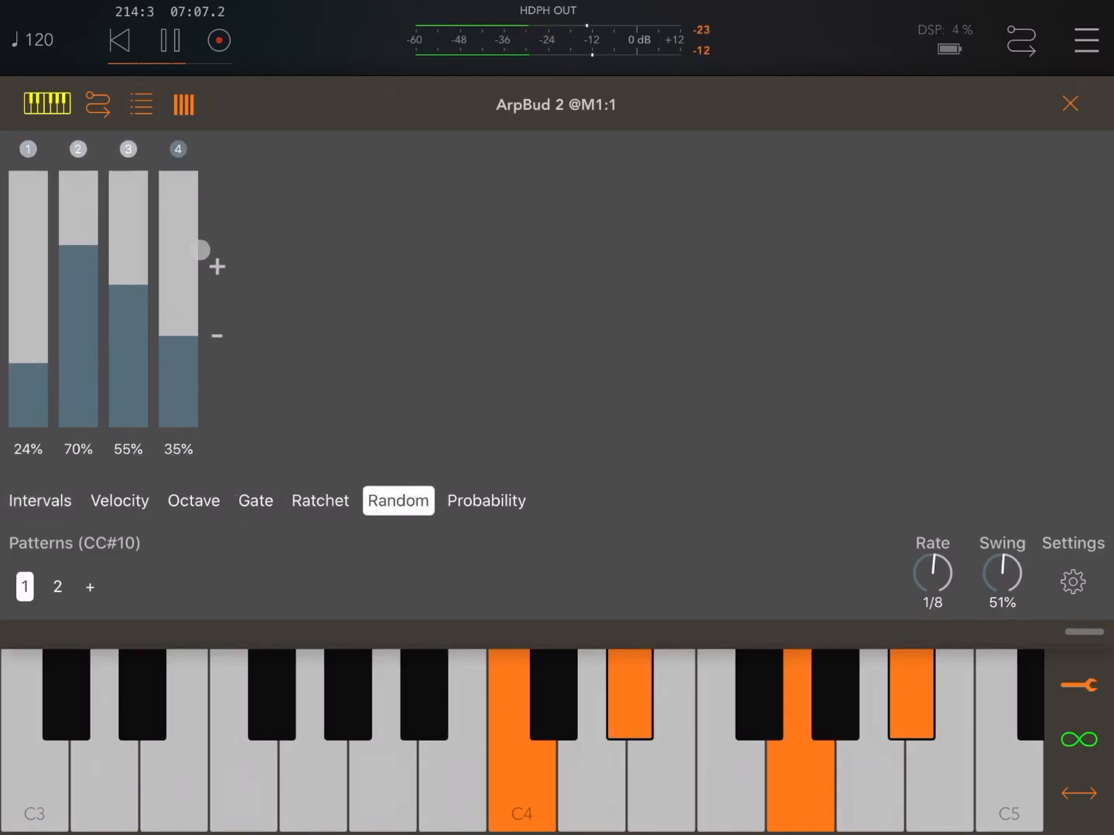
click(170, 40)
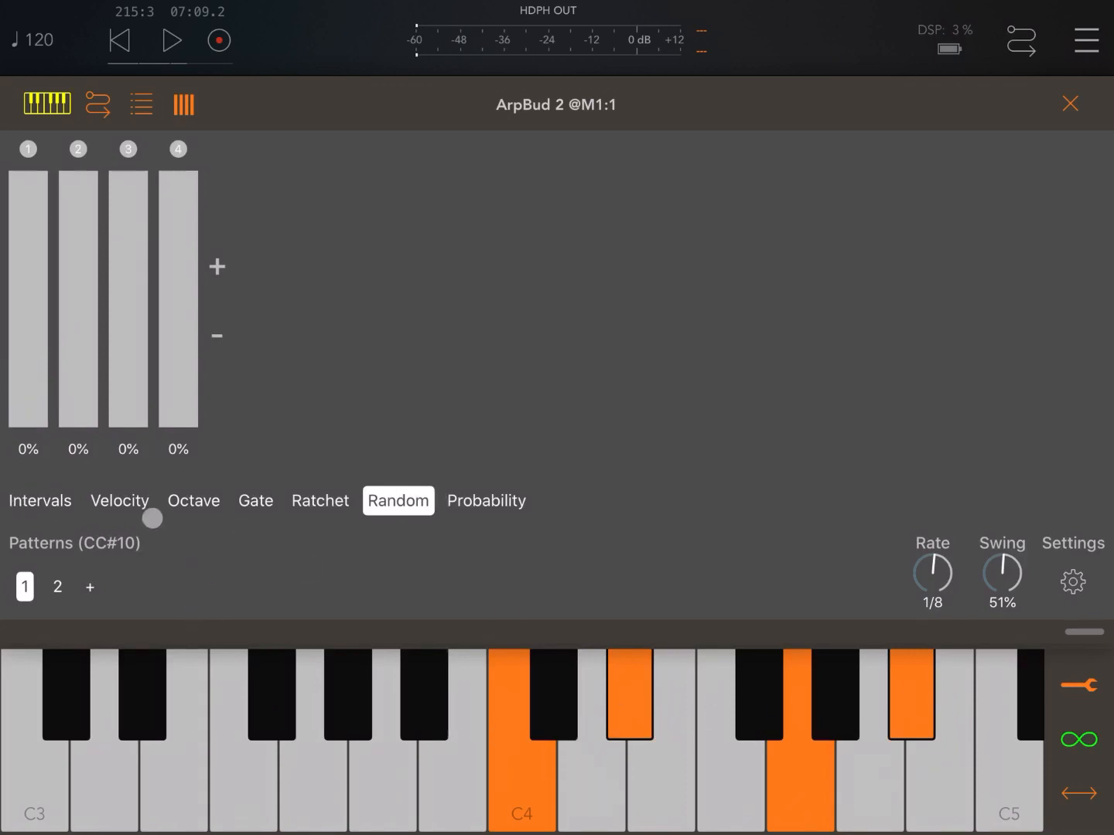
click(39, 501)
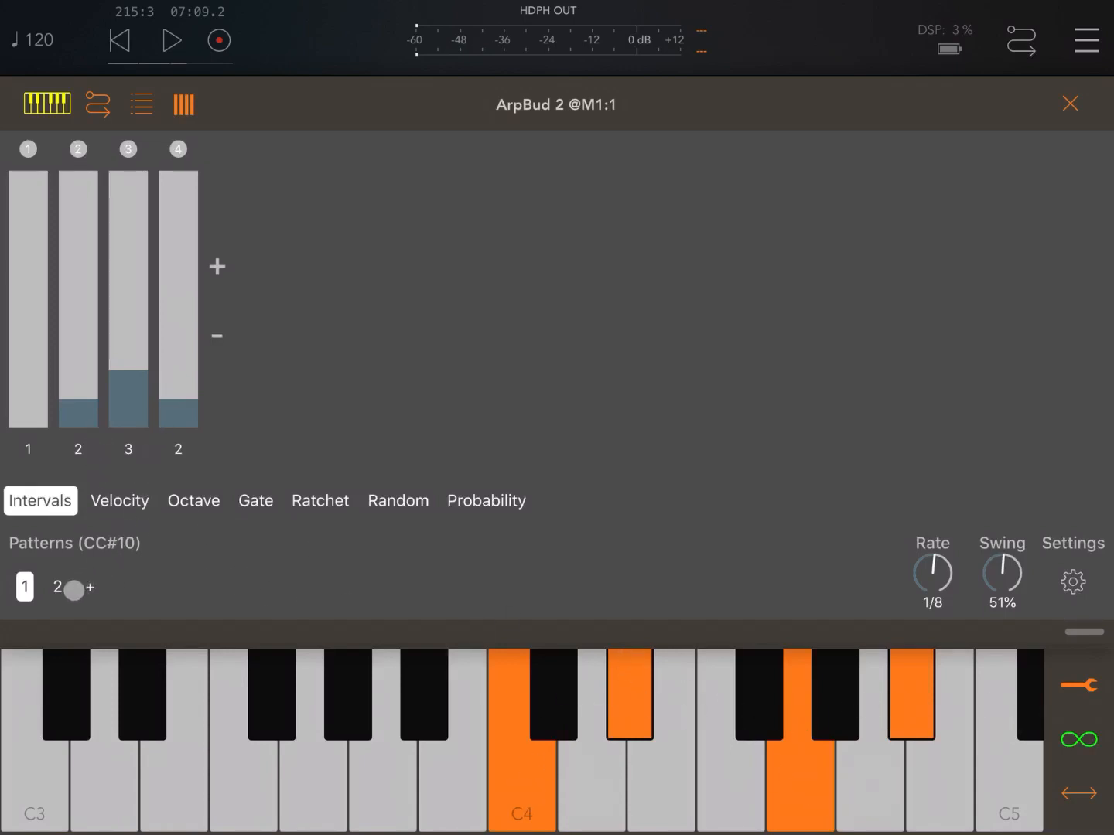
click(170, 40)
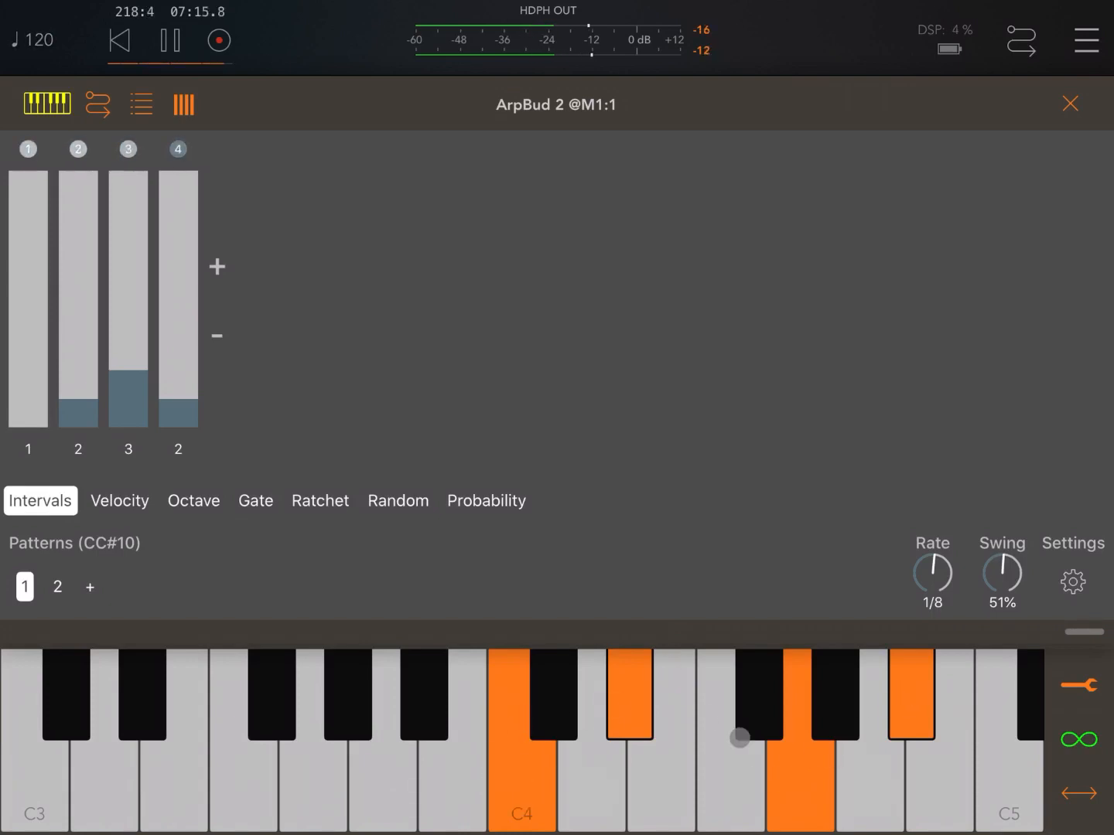
click(57, 587)
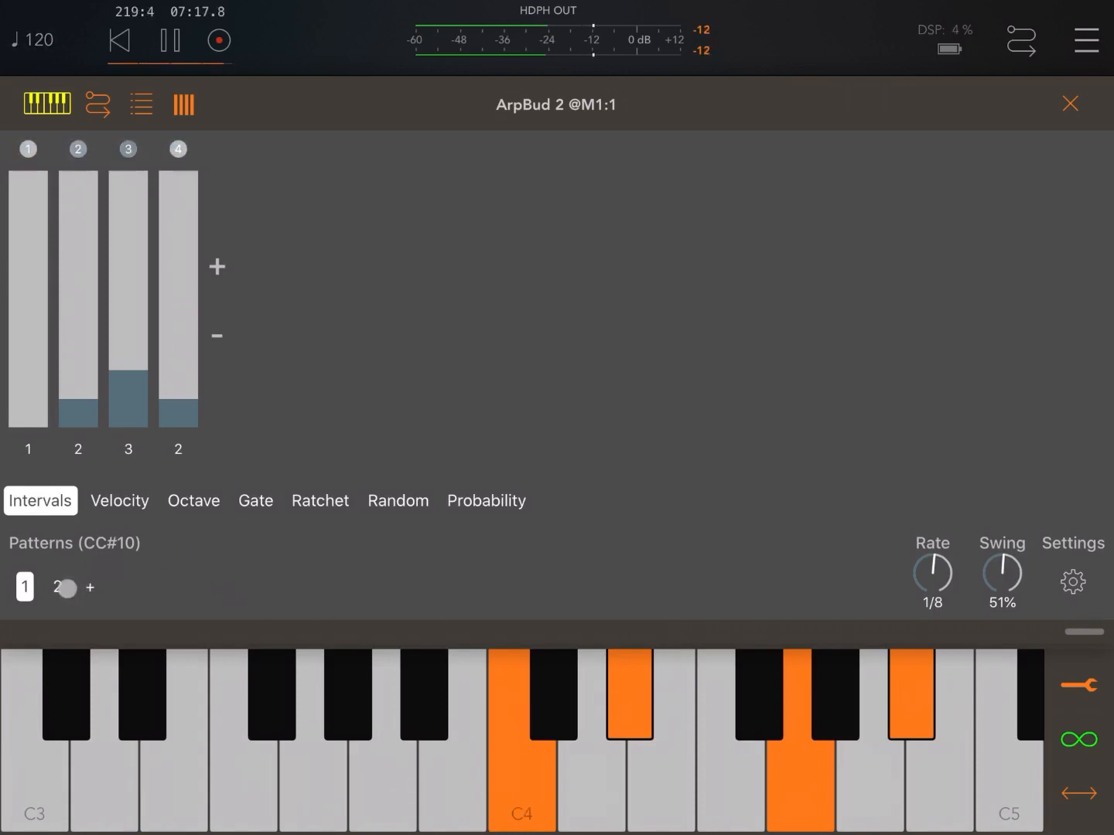
click(57, 586)
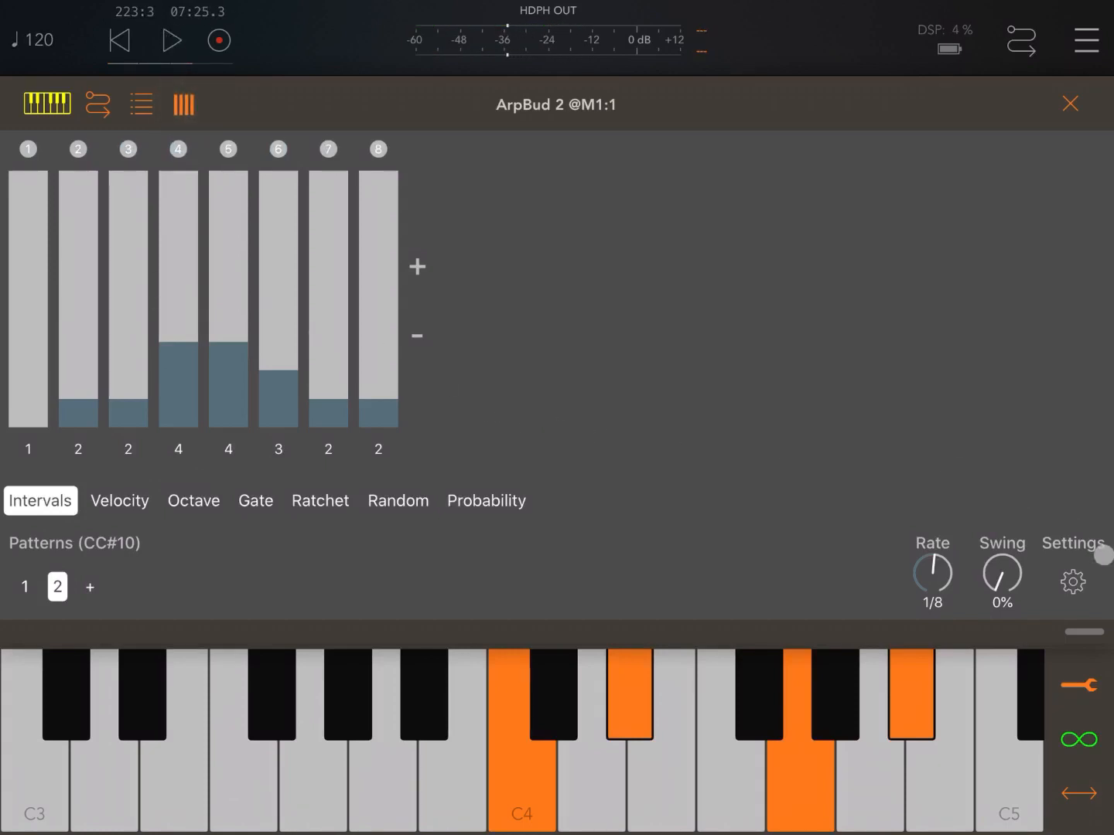
Raise the second pattern's first-step interval to 6
click(1072, 581)
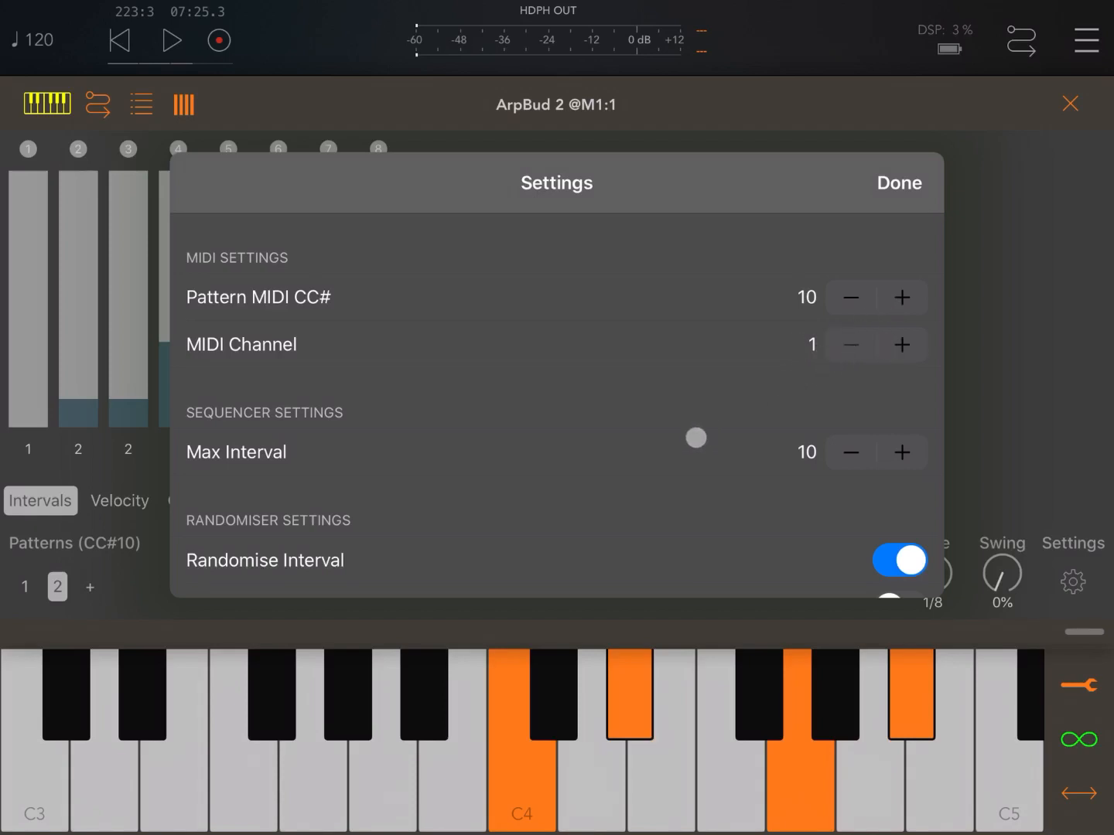
drag(695, 438, 866, 454)
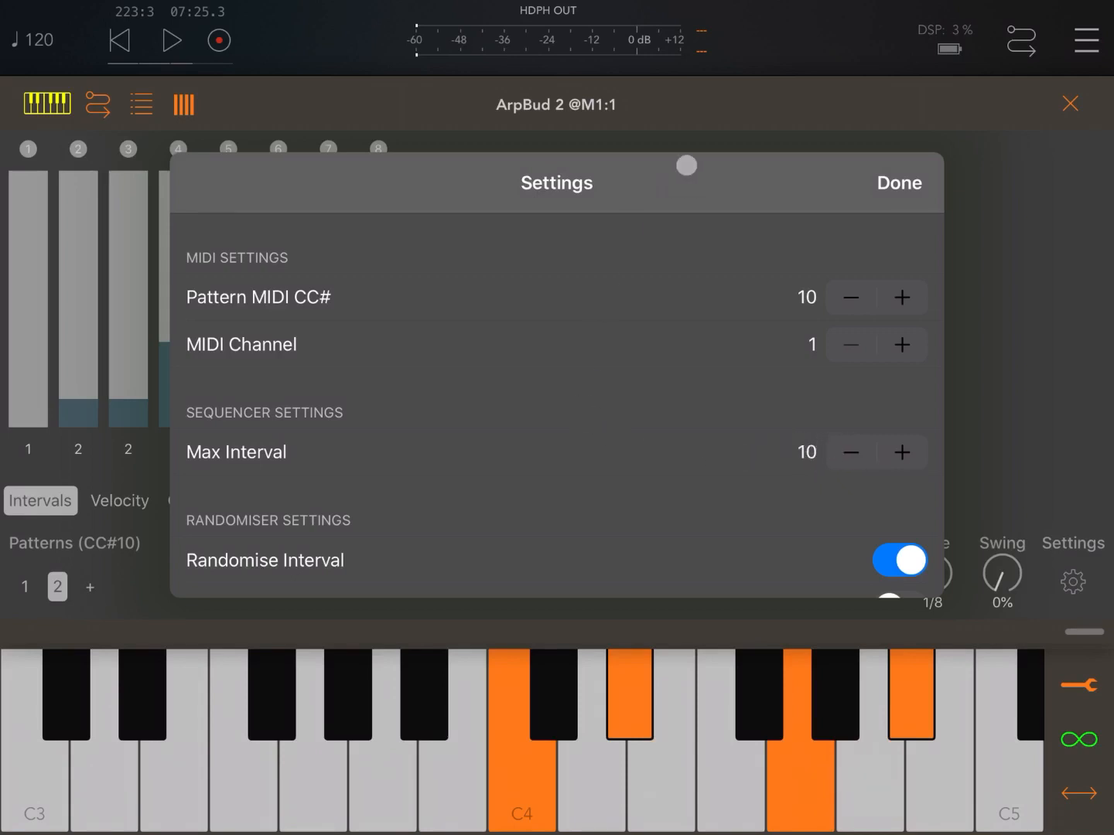
click(898, 183)
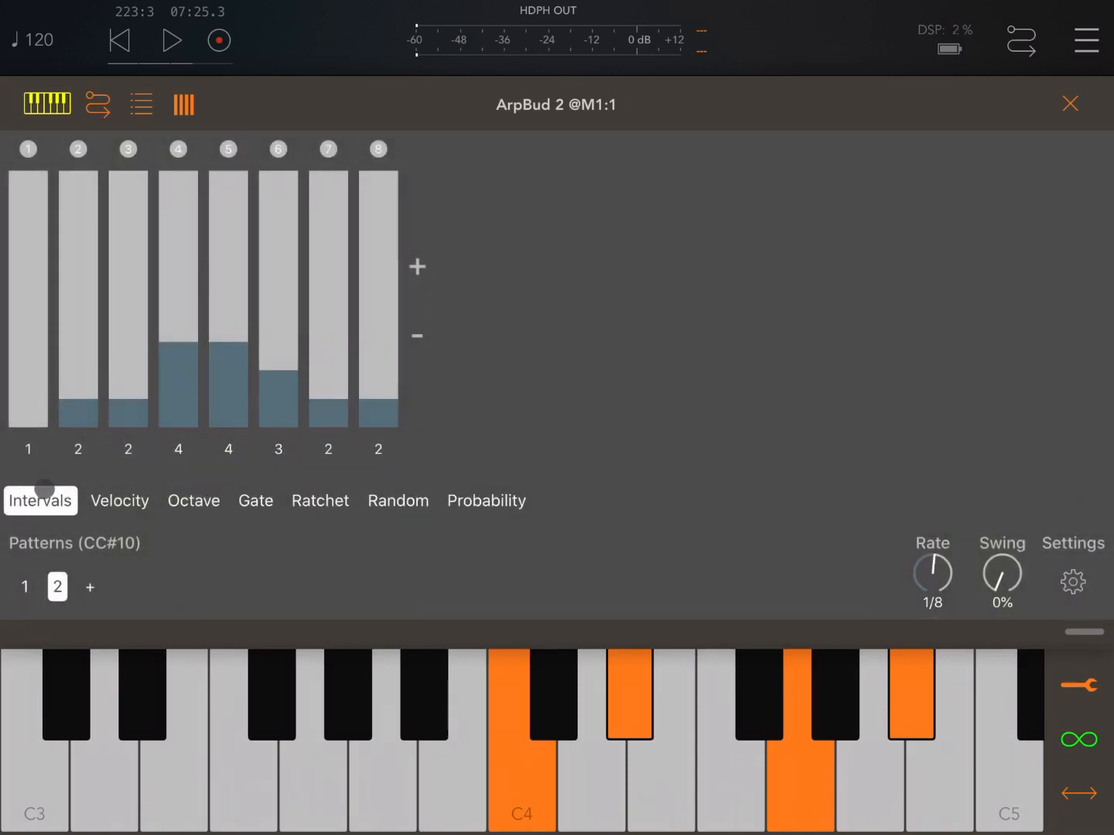
drag(29, 410, 28, 257)
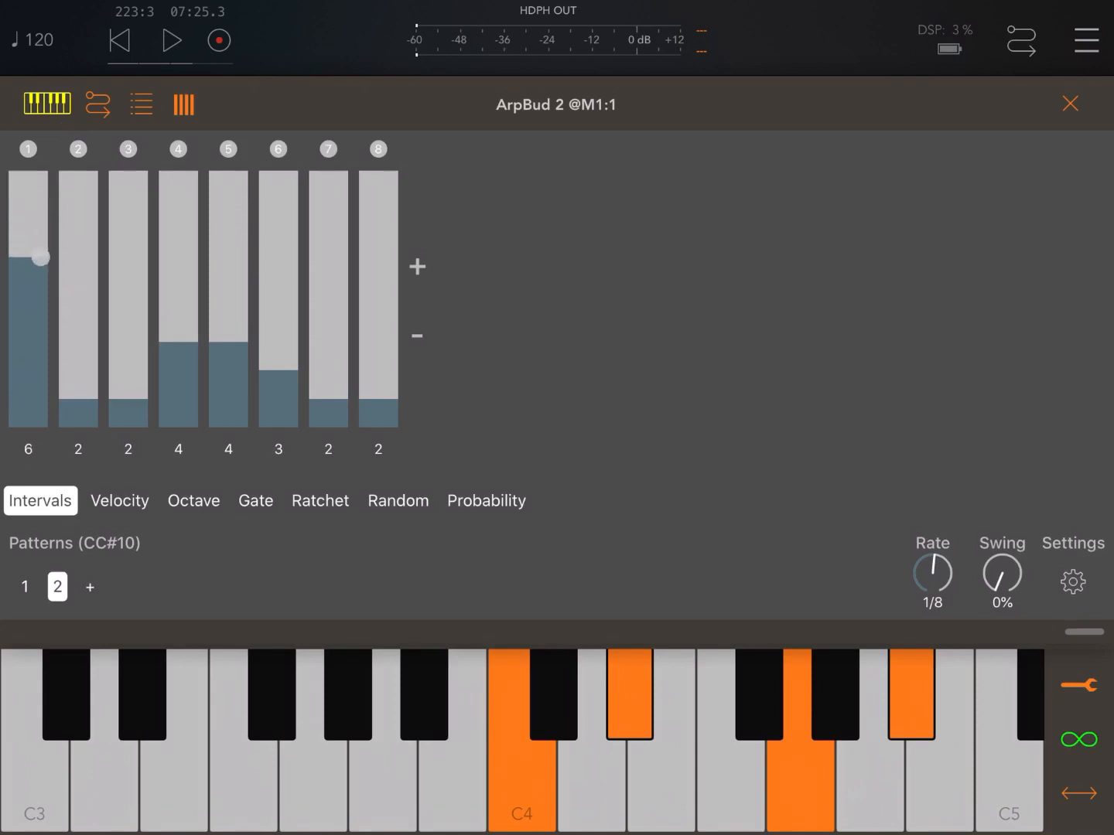
Set the Rate knob control to Rotary in Settings and close the ArpBud 2 editor
click(1072, 581)
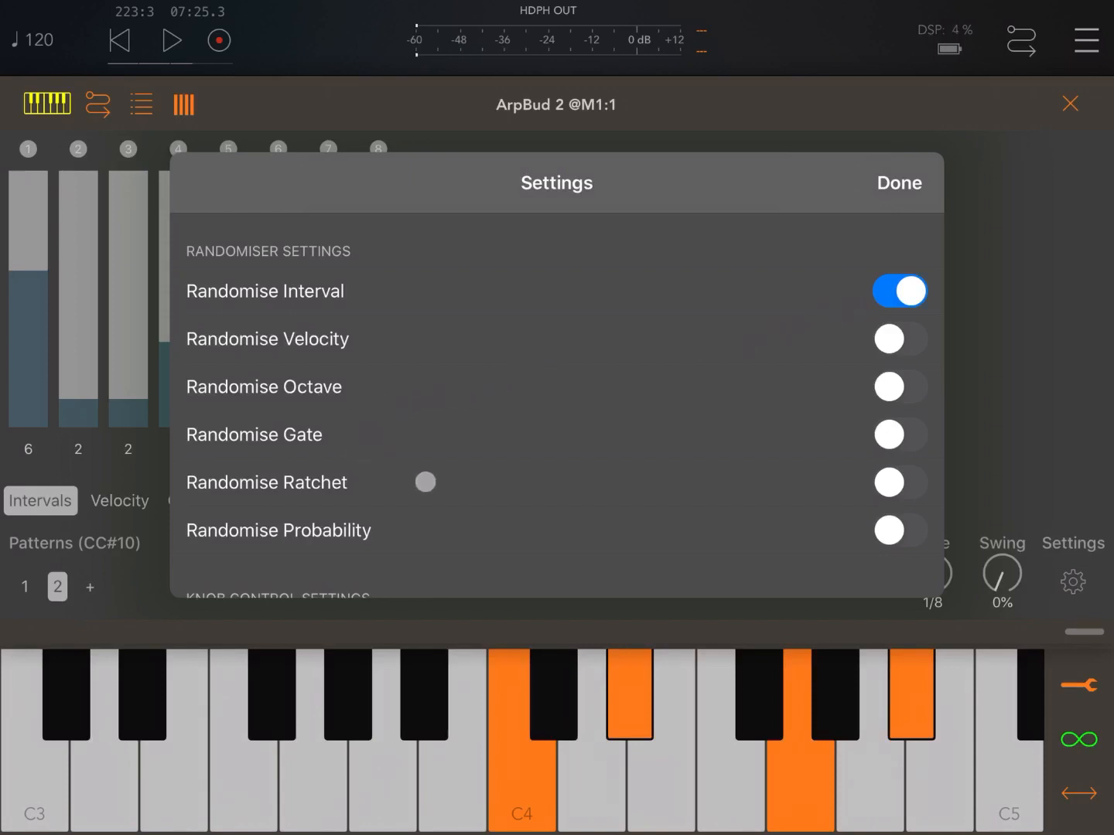
scroll(down, 3)
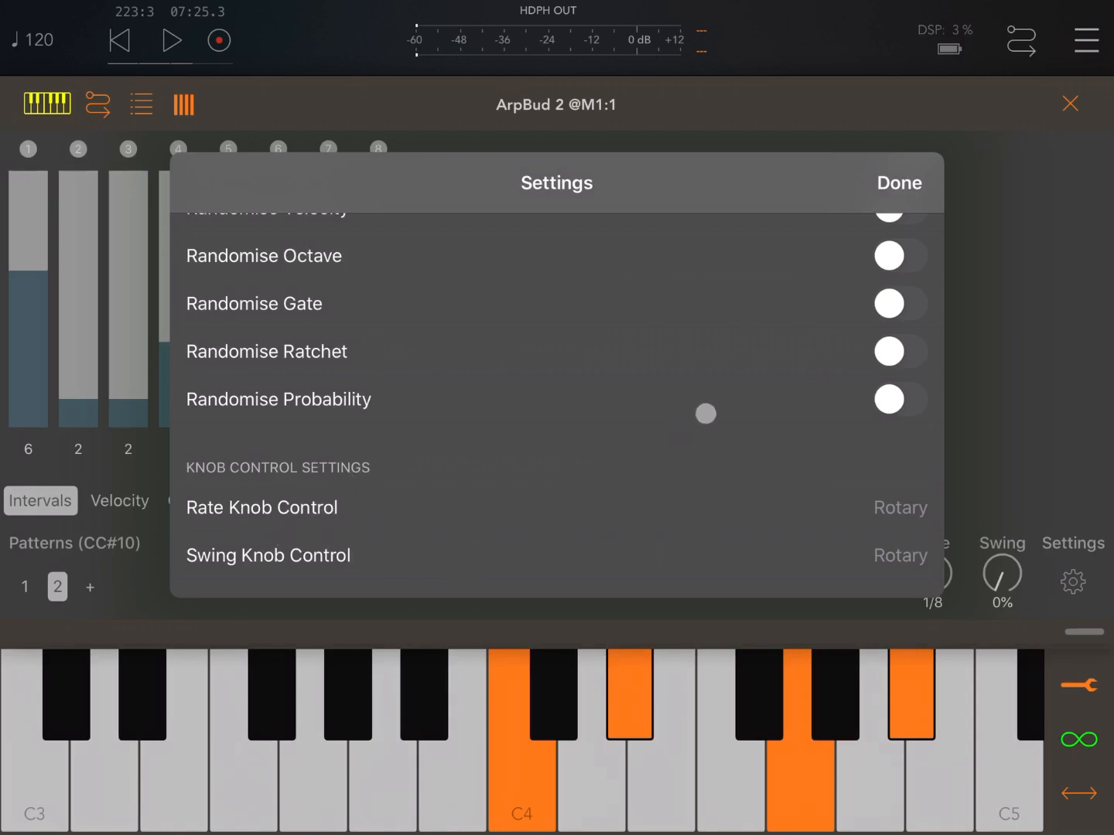
click(898, 183)
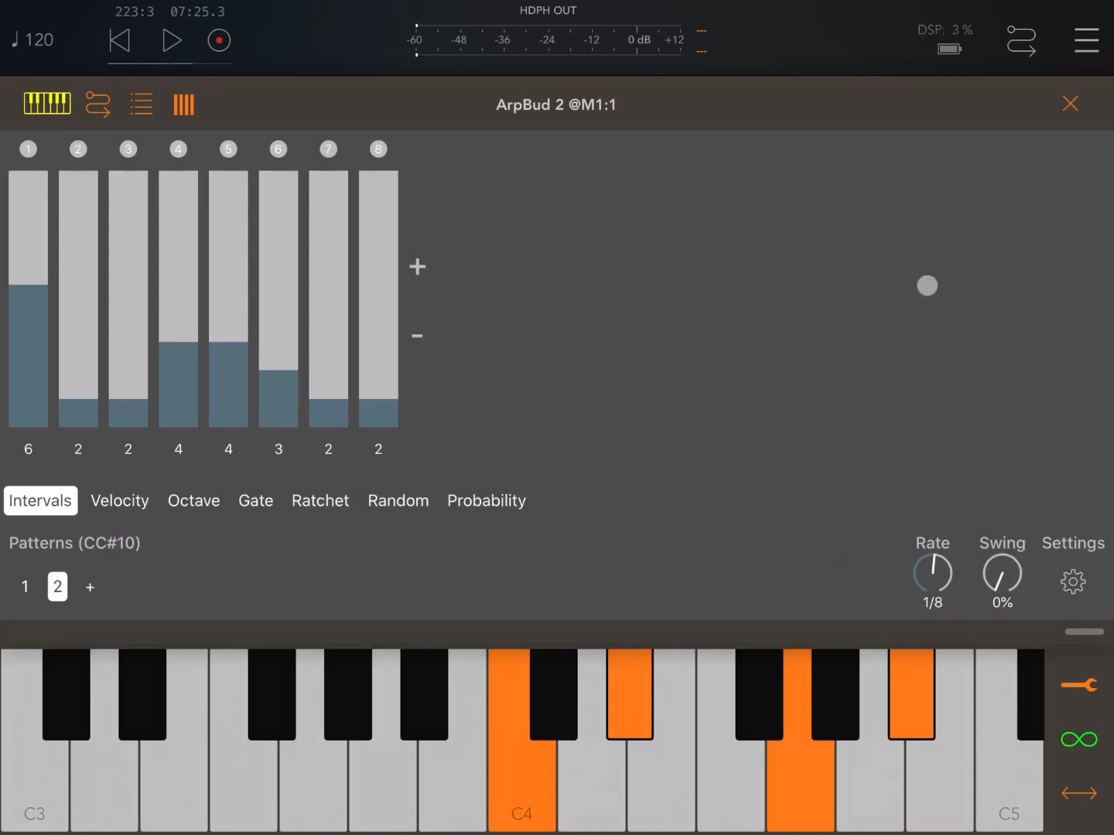
click(1072, 581)
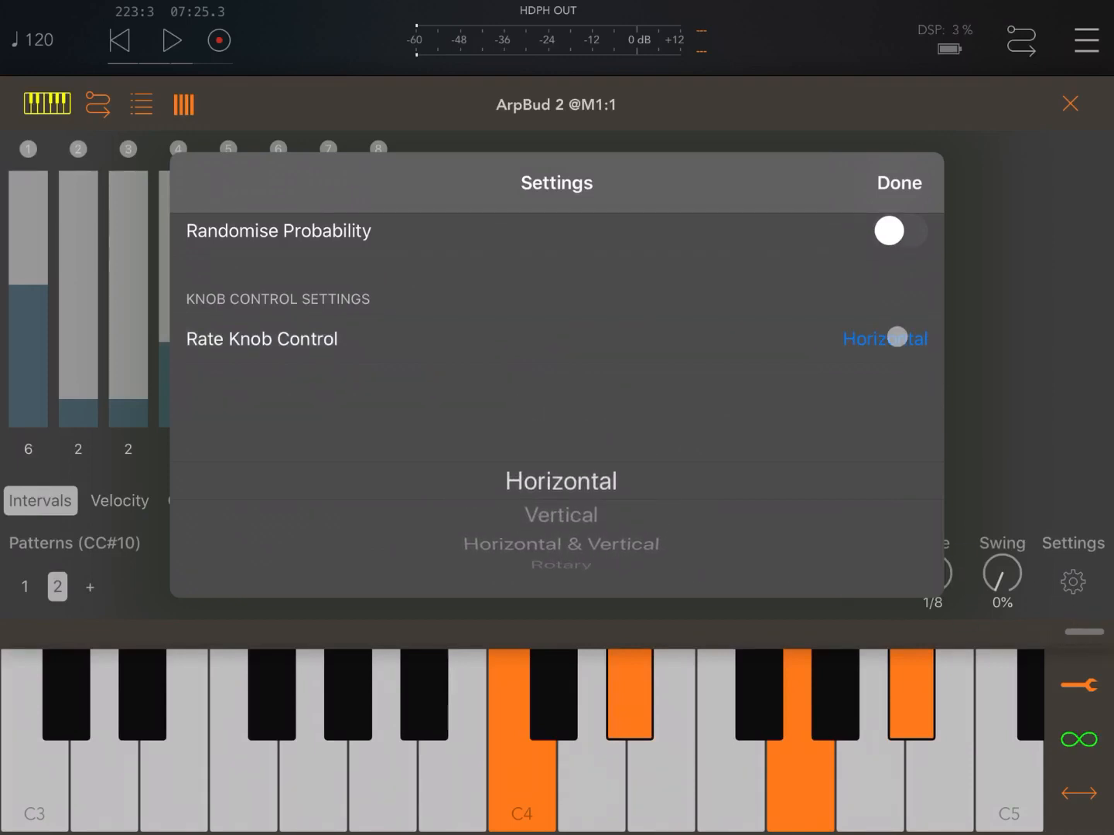
scroll(down, 3)
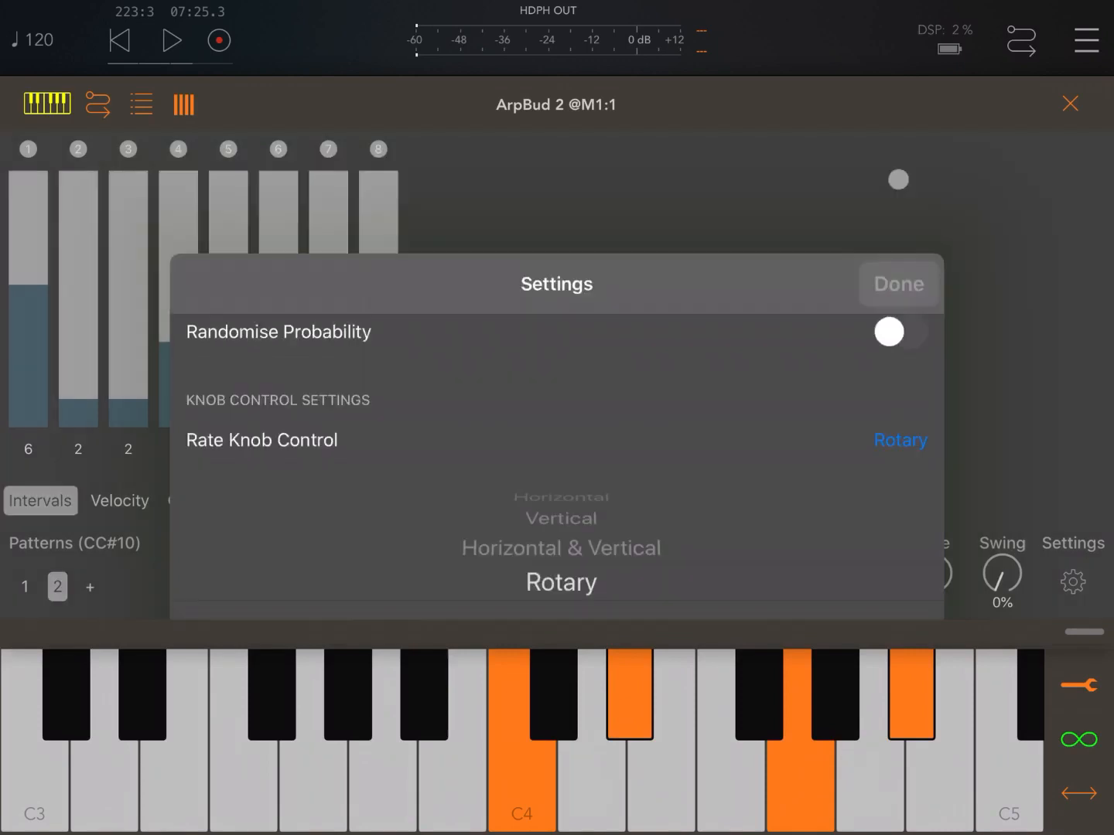
click(898, 284)
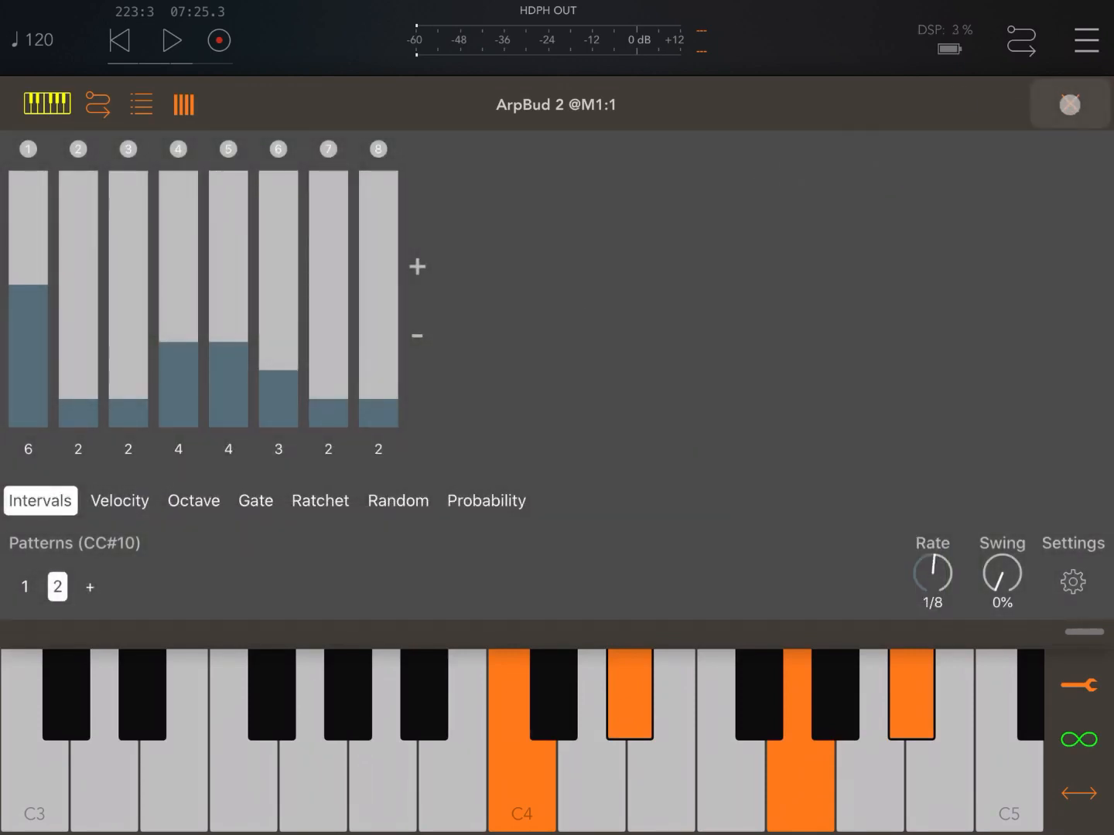
click(1069, 105)
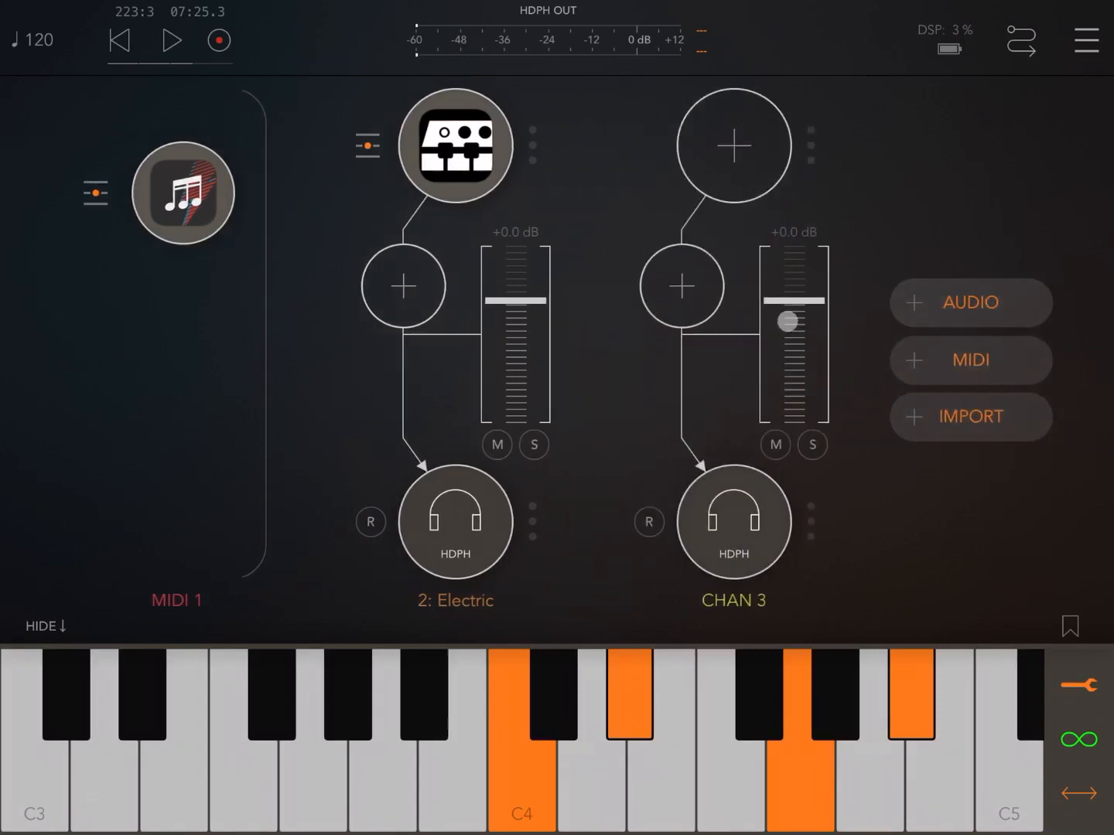
Load a second ArpBud 2 into a new Audio Unit MIDI Processor slot
click(733, 145)
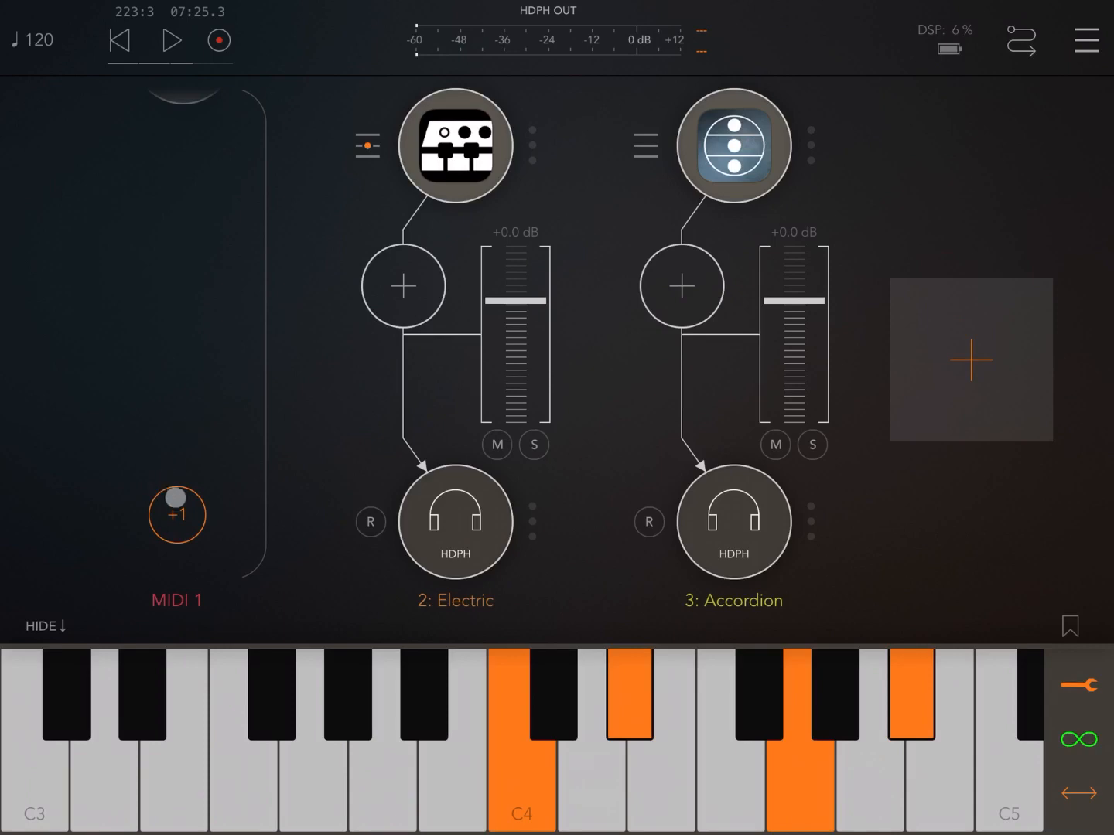
click(176, 514)
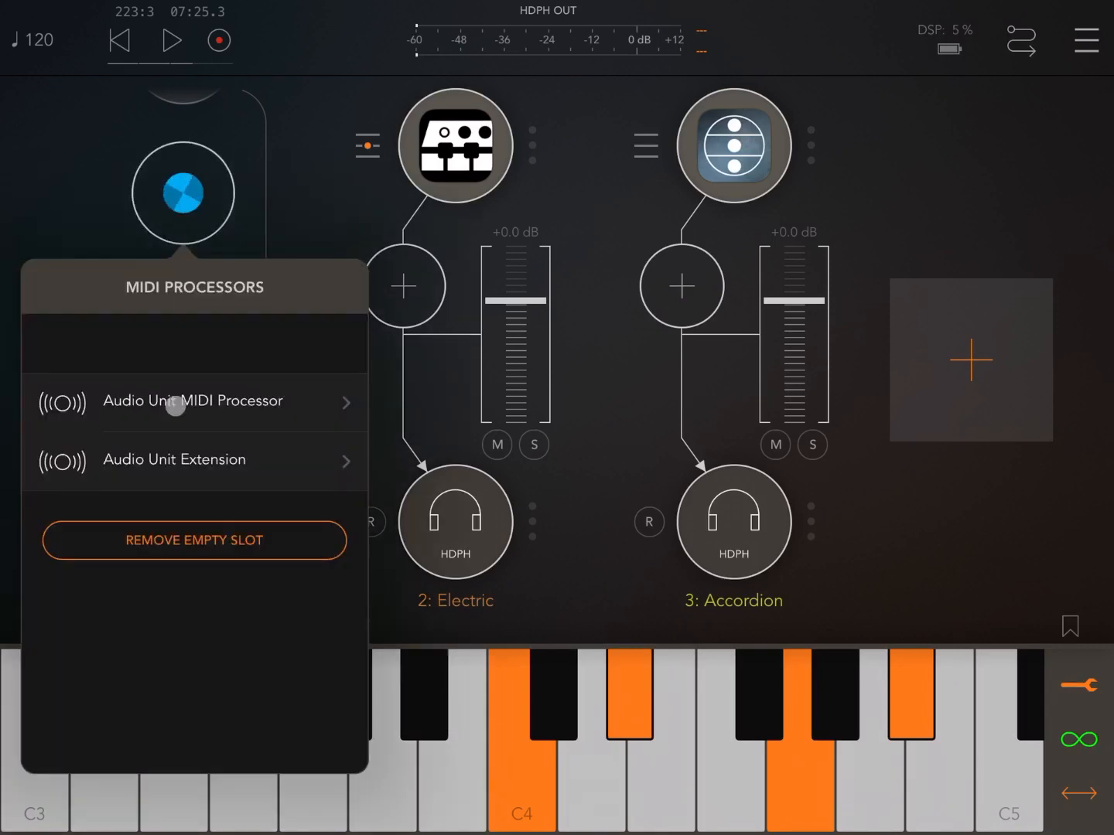
click(192, 400)
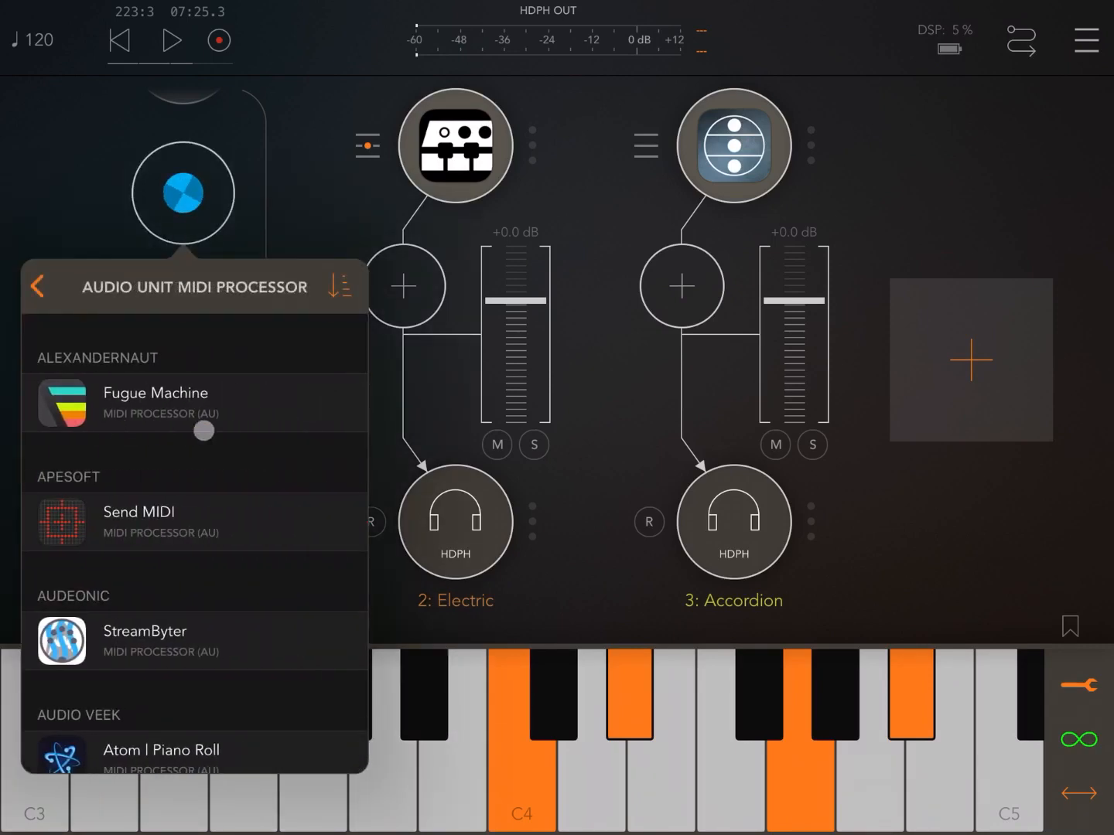
scroll(down, 3)
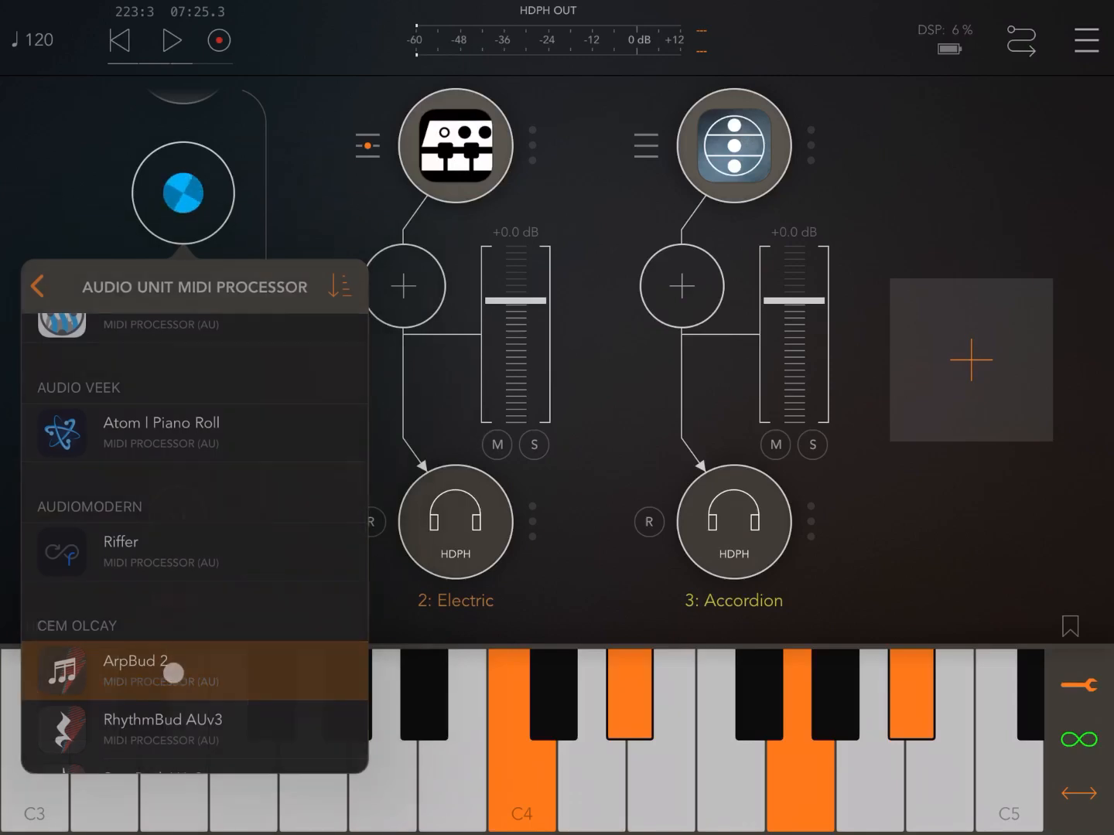
click(163, 720)
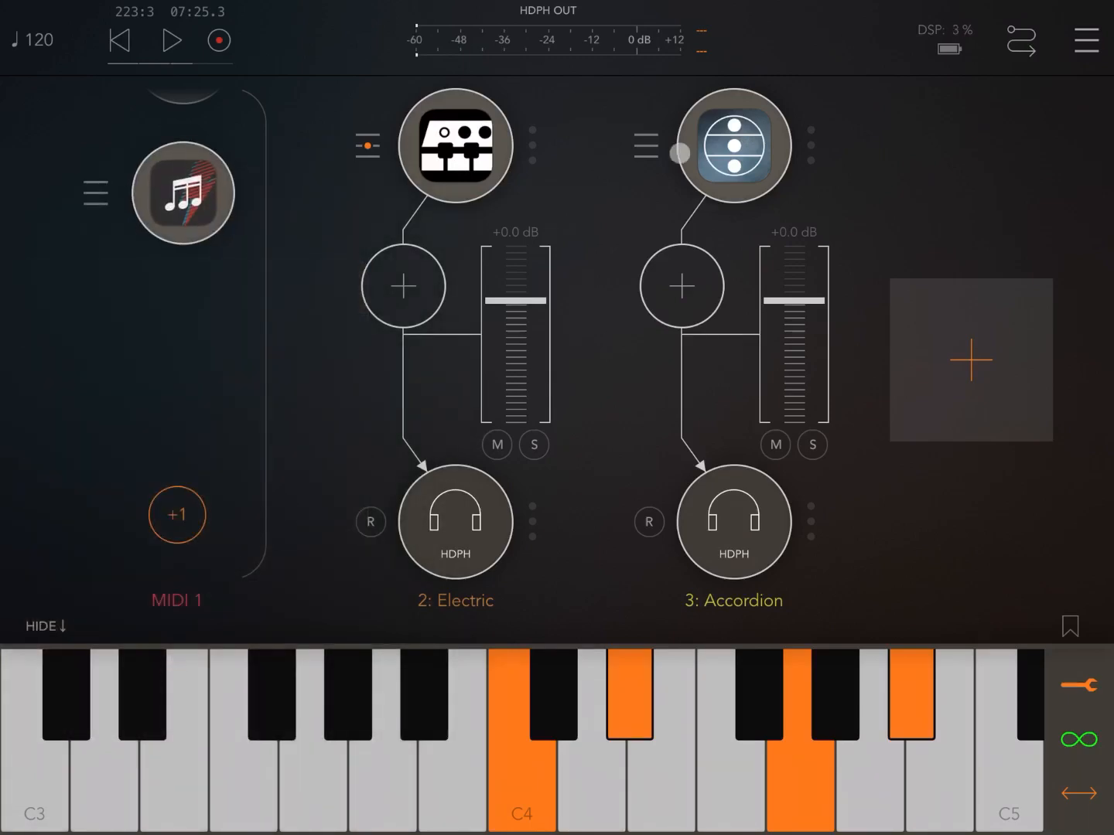
Check which MIDI sources feed the second ArpBud 2
click(732, 145)
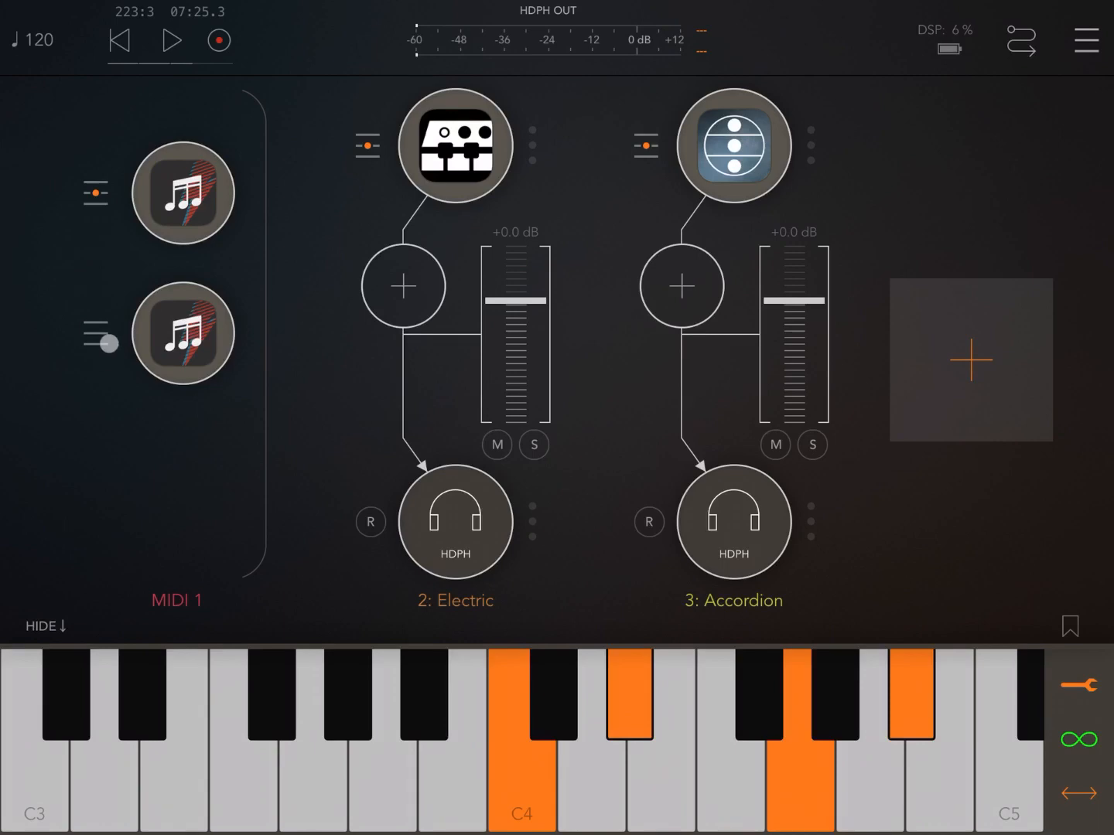
click(93, 334)
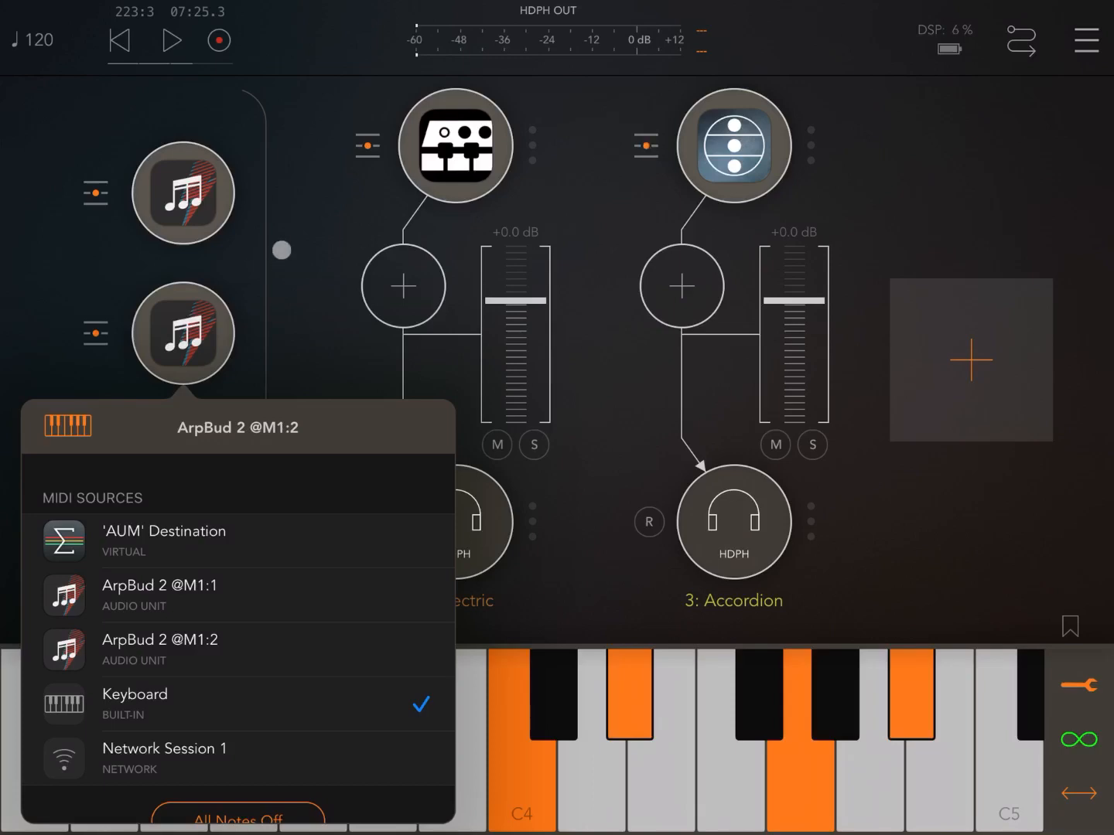
click(731, 145)
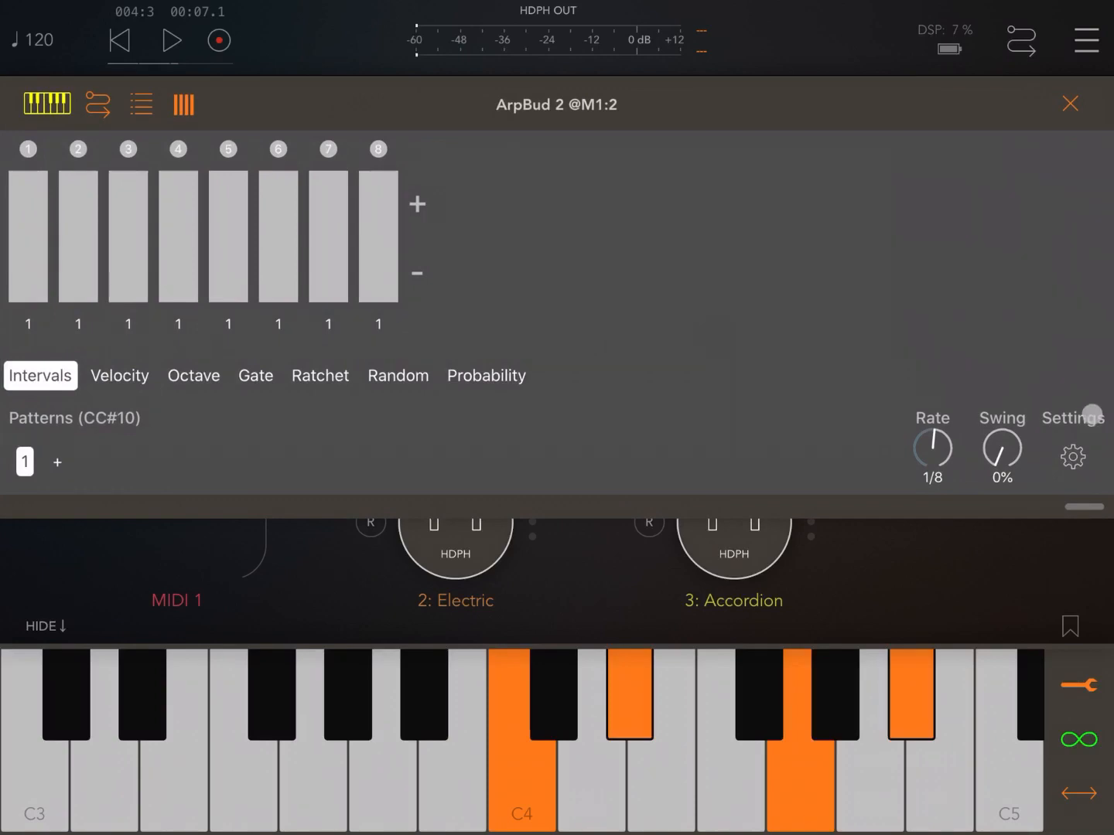
Set the second ArpBud 2's MIDI channel to 2 in its Settings
click(1073, 457)
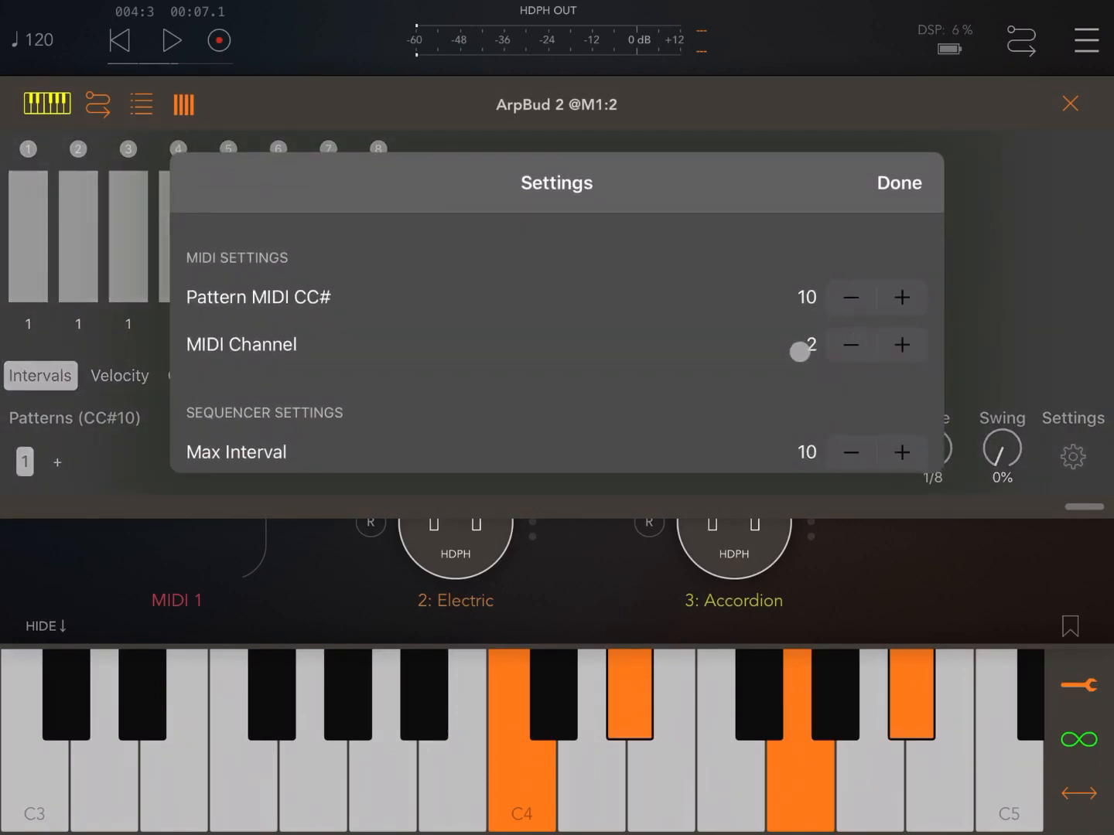
click(898, 183)
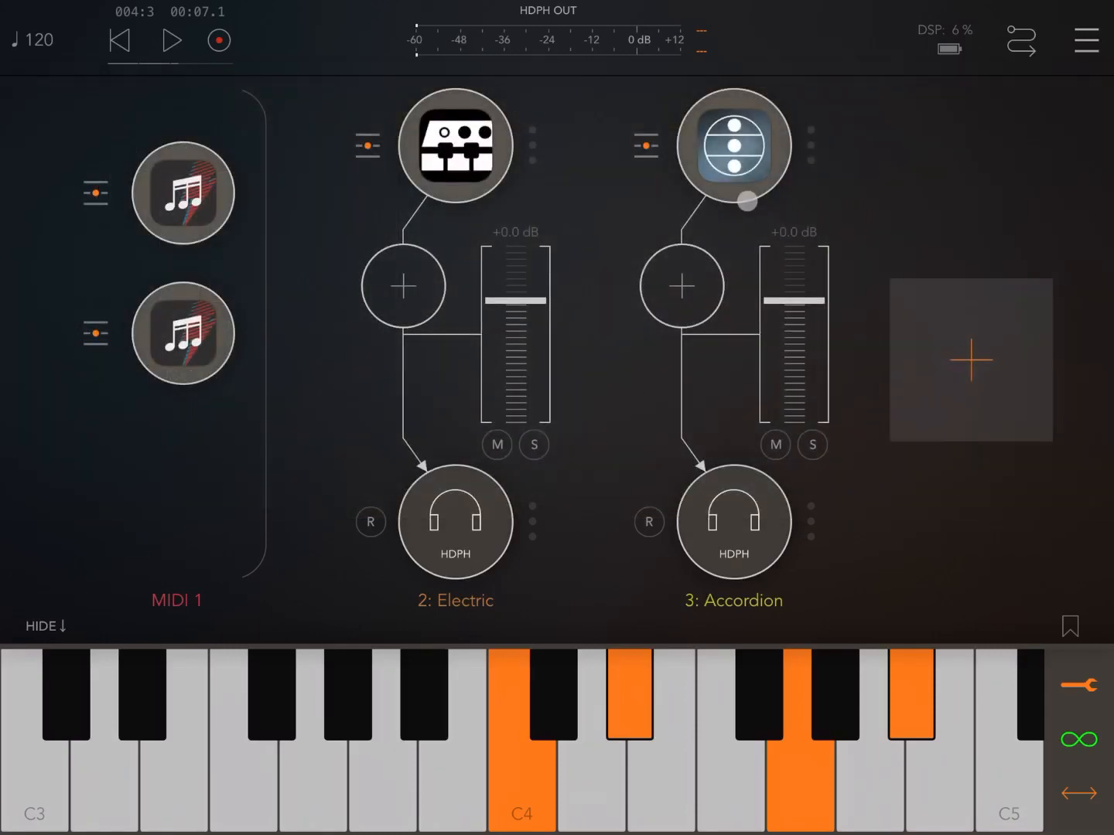
click(172, 41)
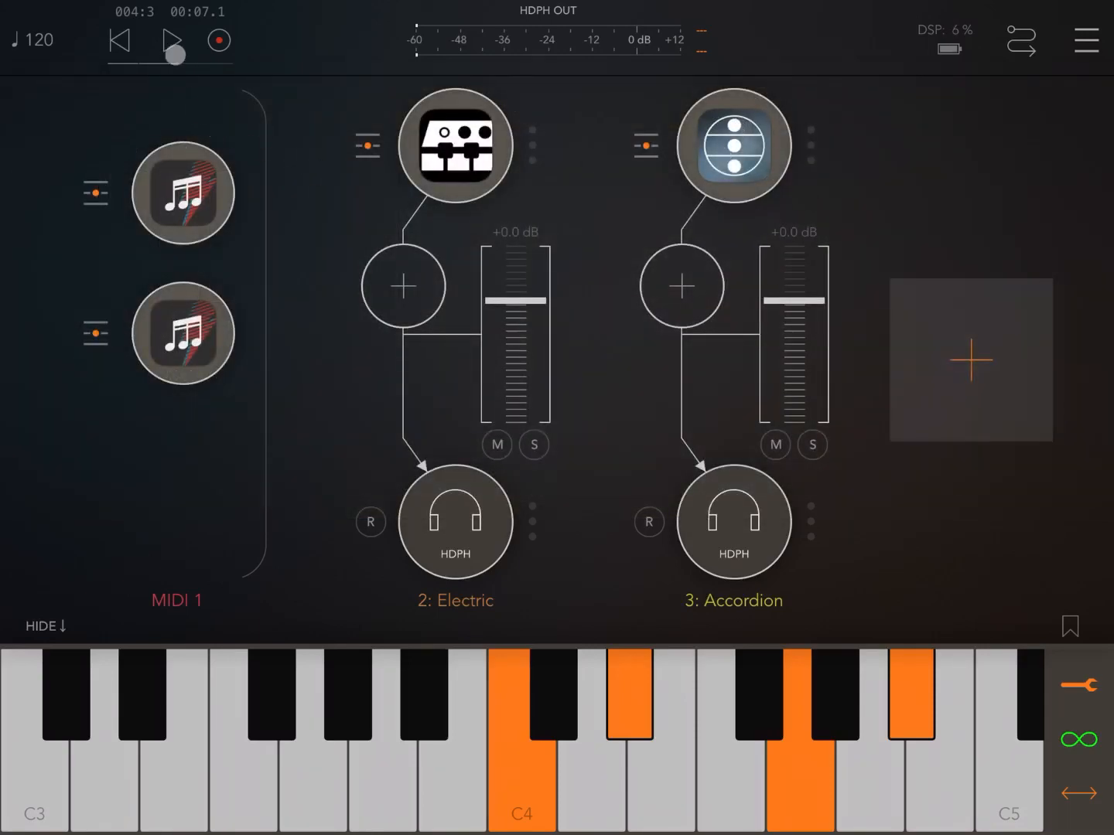
Play the session briefly, then reopen and close the second ArpBud 2 editor
click(174, 40)
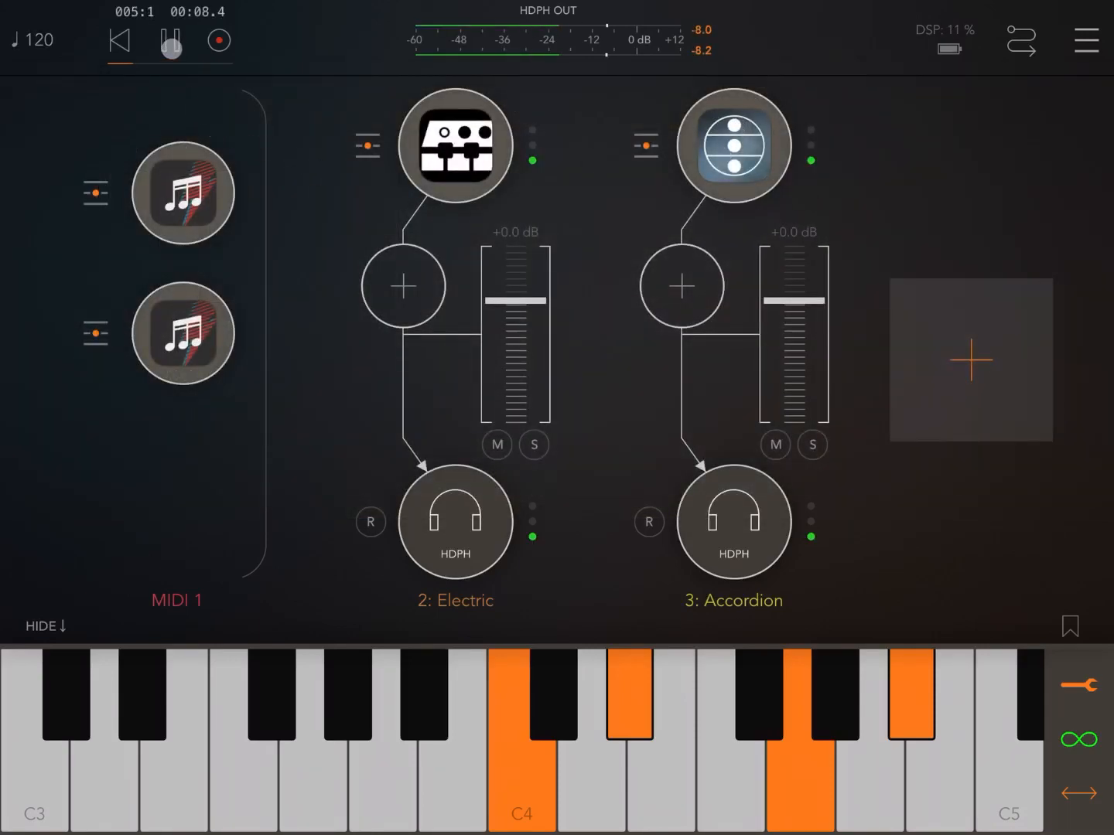
click(169, 40)
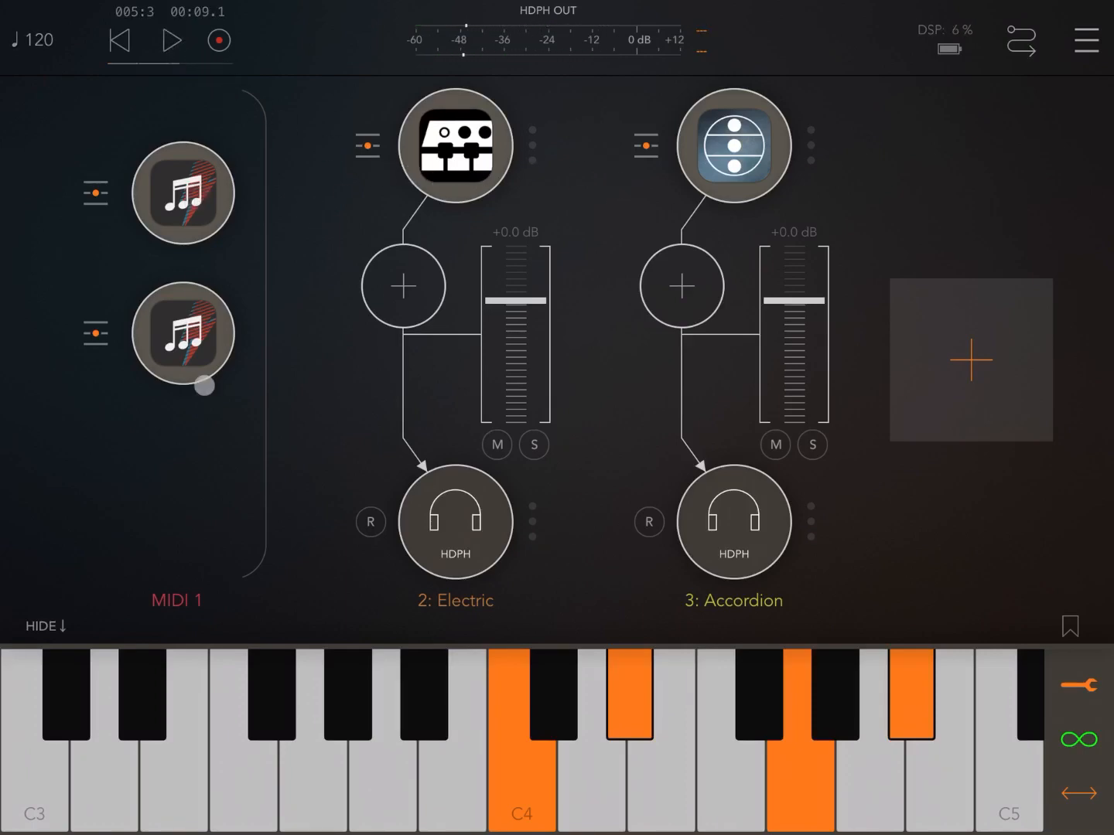
drag(205, 385, 252, 289)
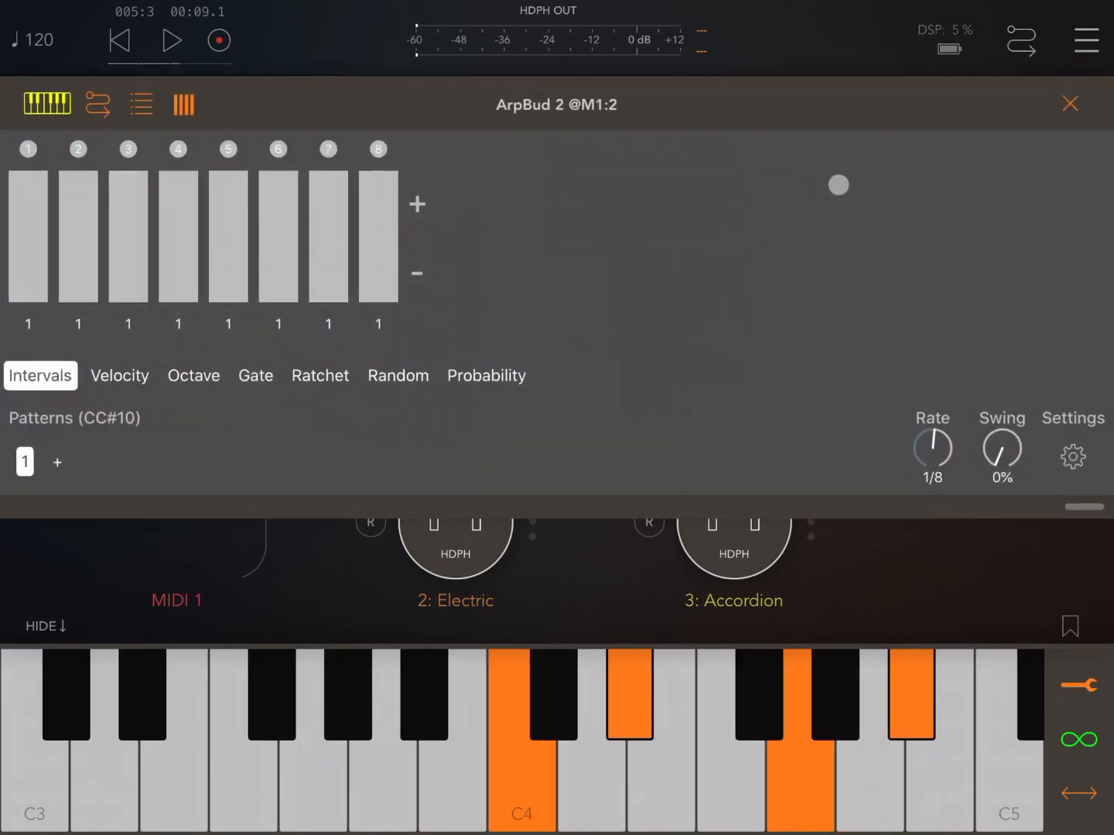
click(1070, 103)
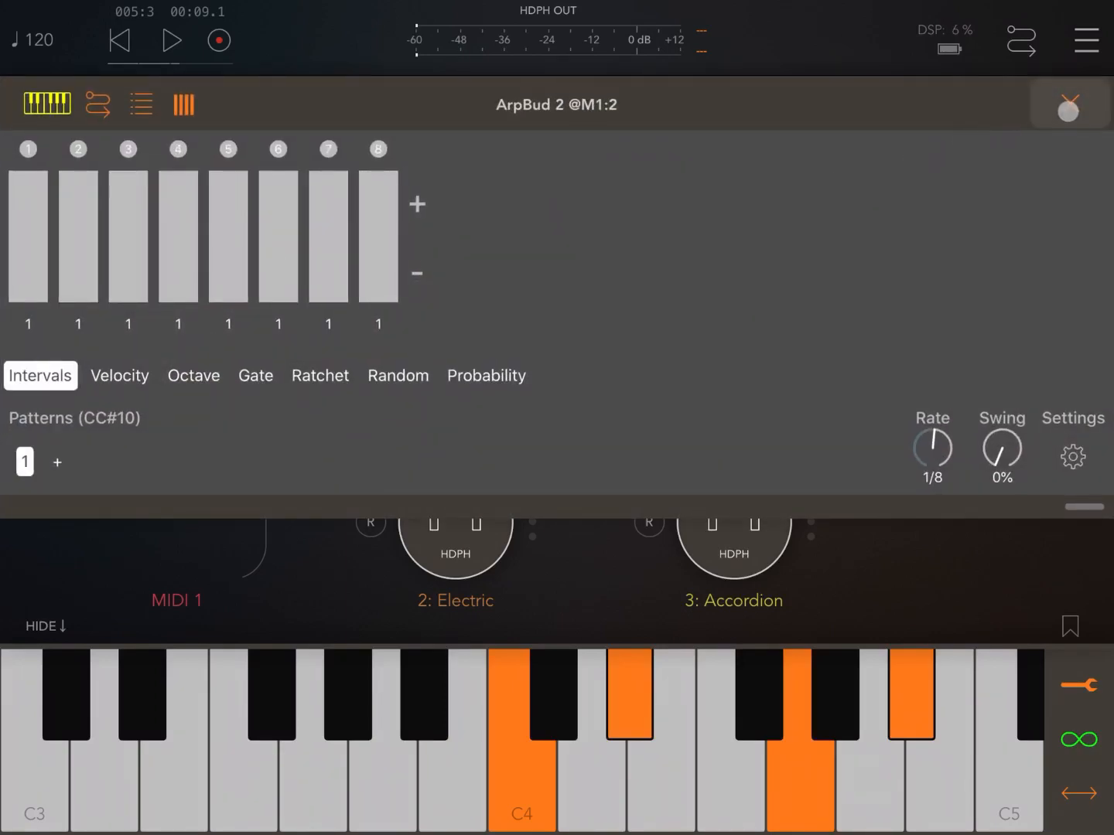